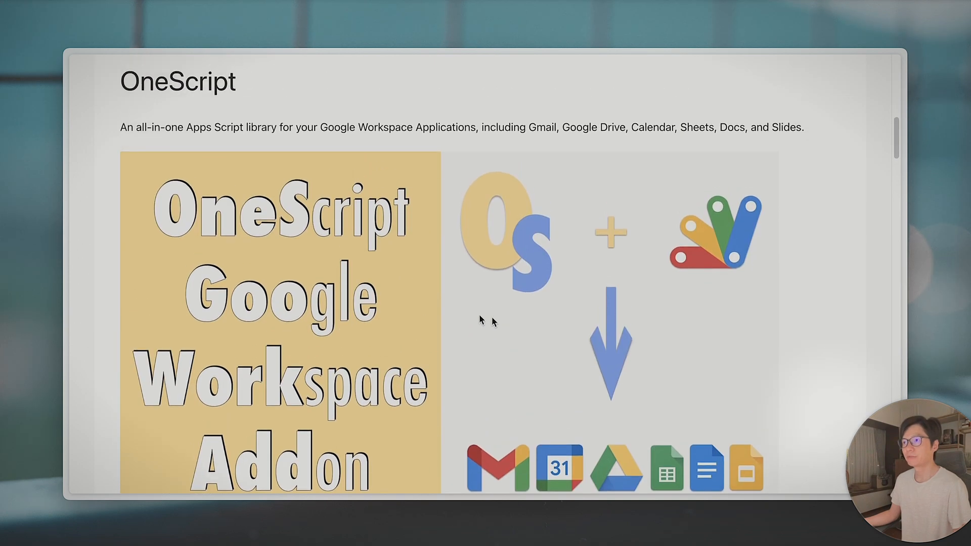
Step: Switch to Gmail and show the OneScript add-on's group manager with the saved OneScript group
{"action": "scroll", "scroll_direction": "down", "scroll_amount": 3}
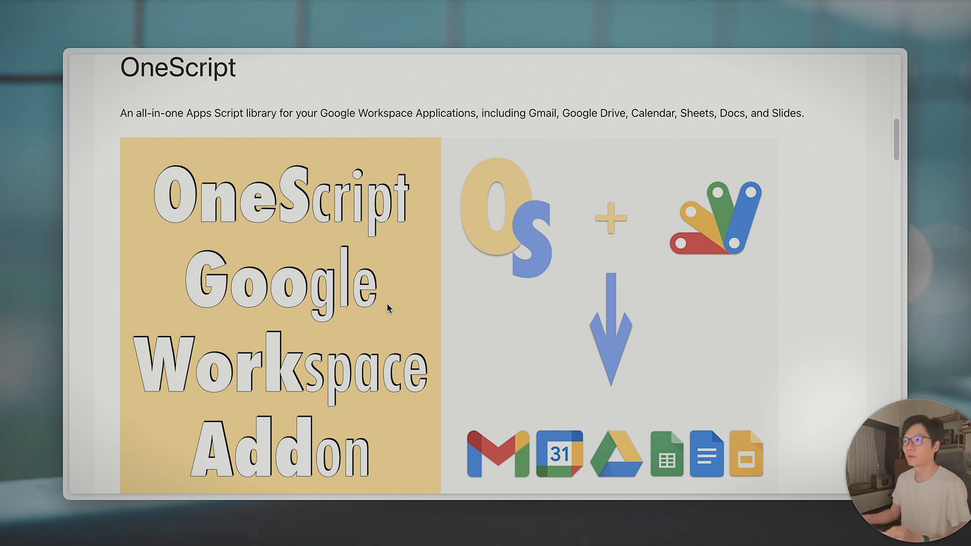
{"action": "scroll", "scroll_direction": "down", "scroll_amount": 3}
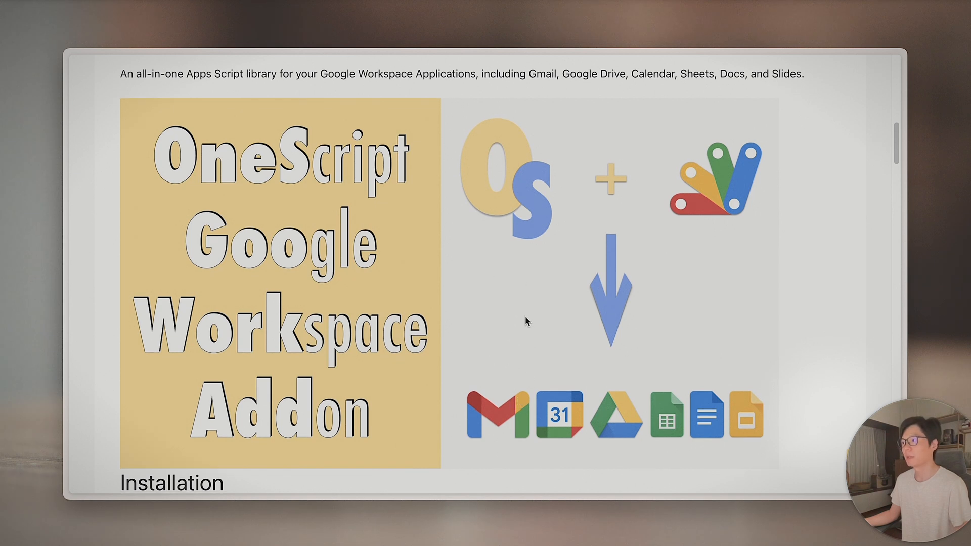
{"action": "mouse_move", "coordinate": [568, 428]}
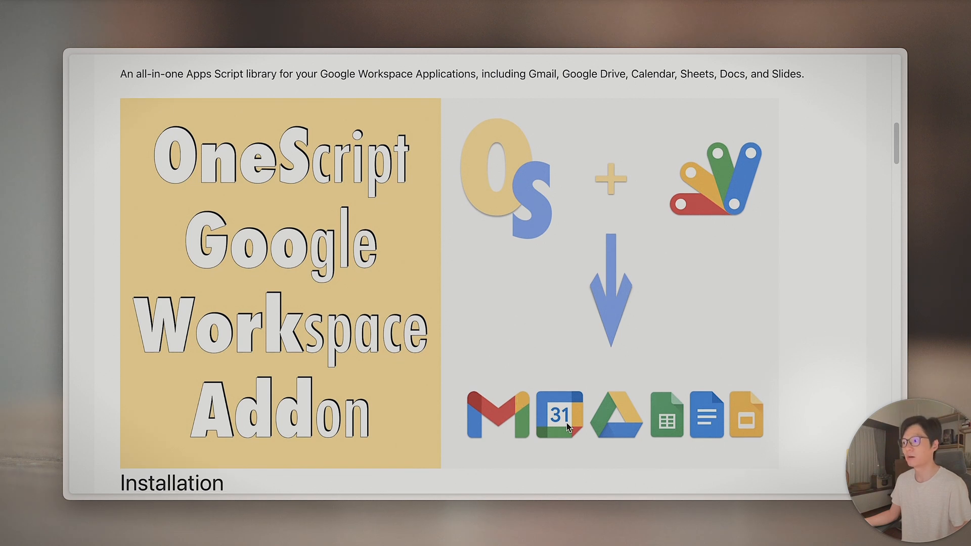
{"action": "mouse_move", "coordinate": [680, 432]}
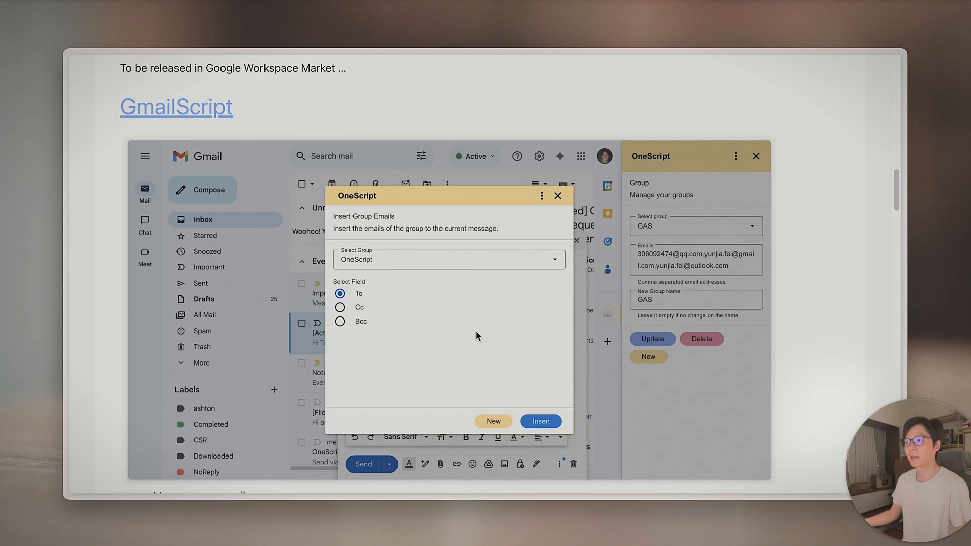
{"action": "scroll", "scroll_direction": "down", "scroll_amount": 3}
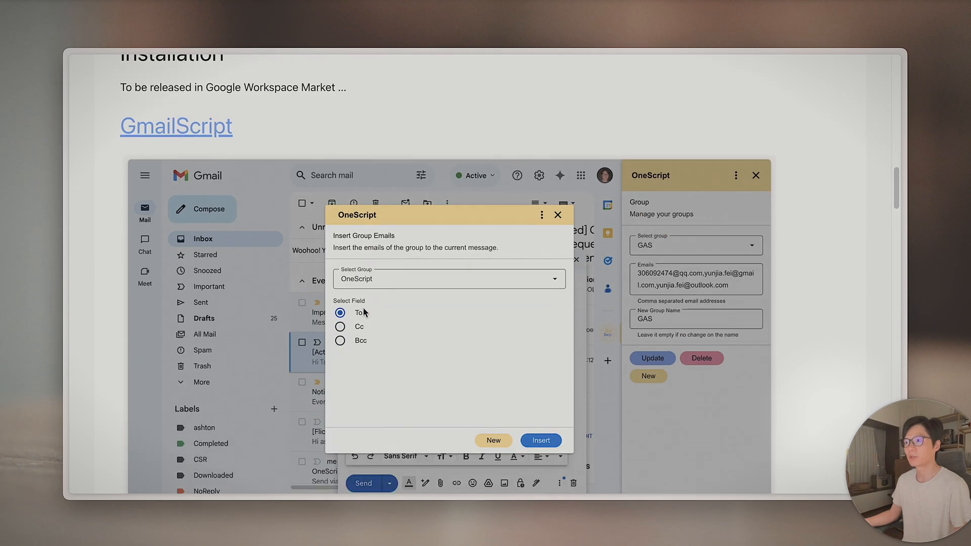
{"action": "scroll", "scroll_direction": "down", "scroll_amount": 3}
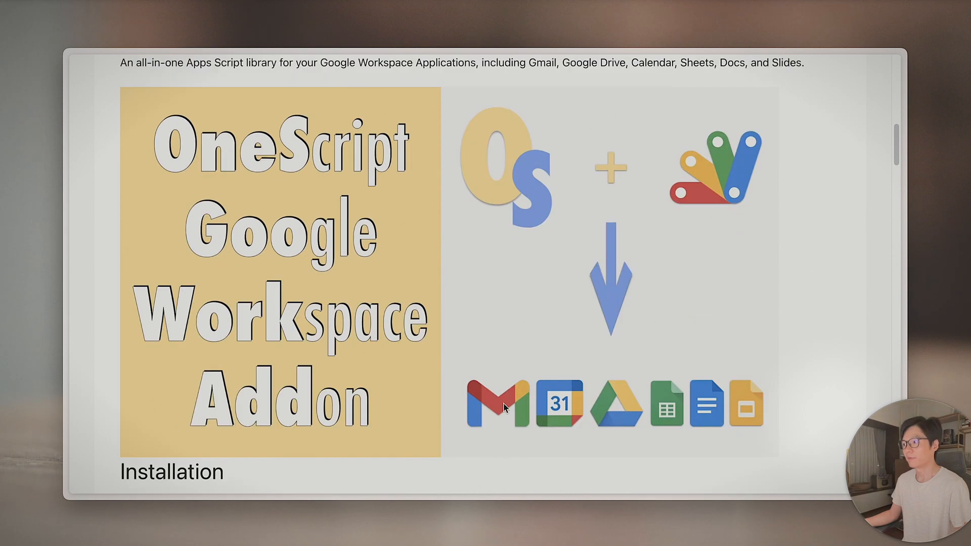
{"action": "mouse_move", "coordinate": [482, 428]}
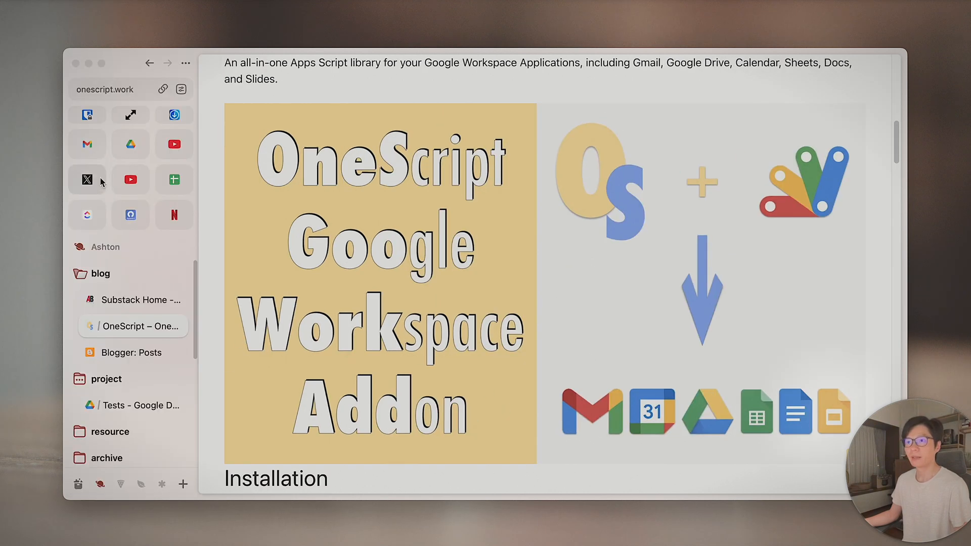
{"action": "left_click", "coordinate": [87, 145]}
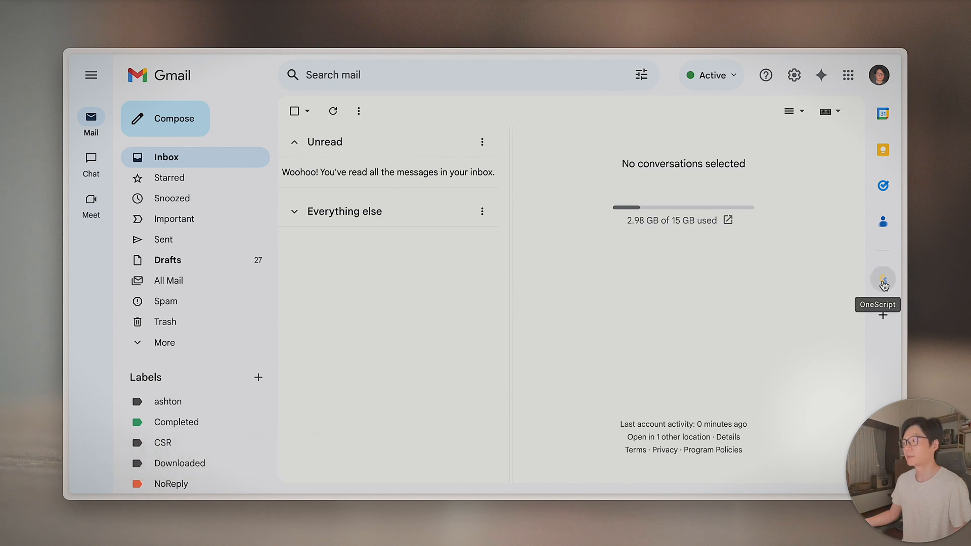
{"action": "left_click", "coordinate": [882, 280]}
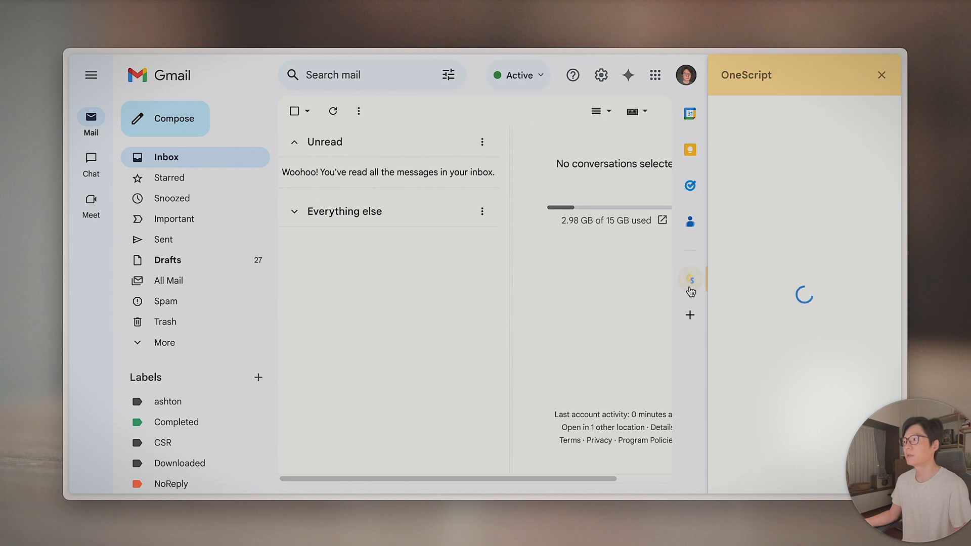
{"action": "mouse_move", "coordinate": [690, 279]}
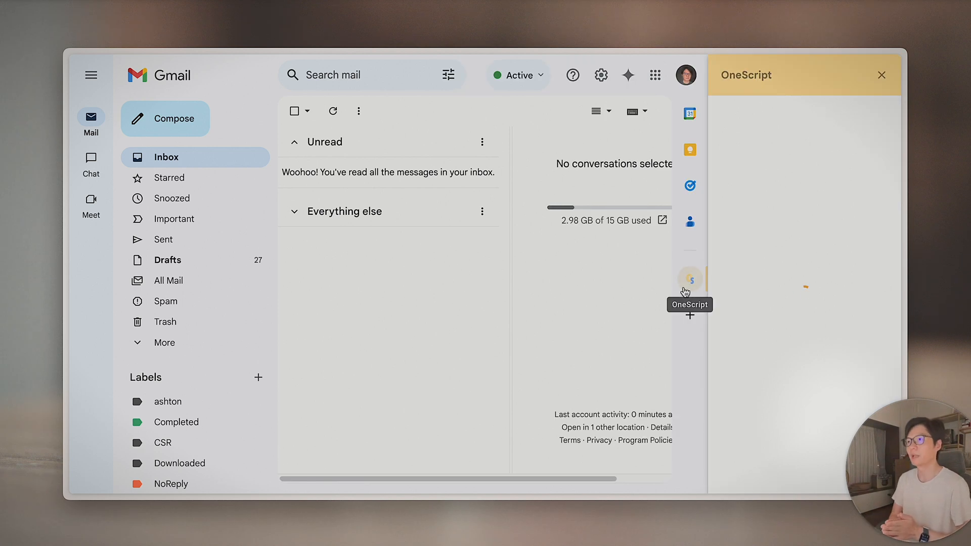
{"action": "left_click", "coordinate": [689, 279]}
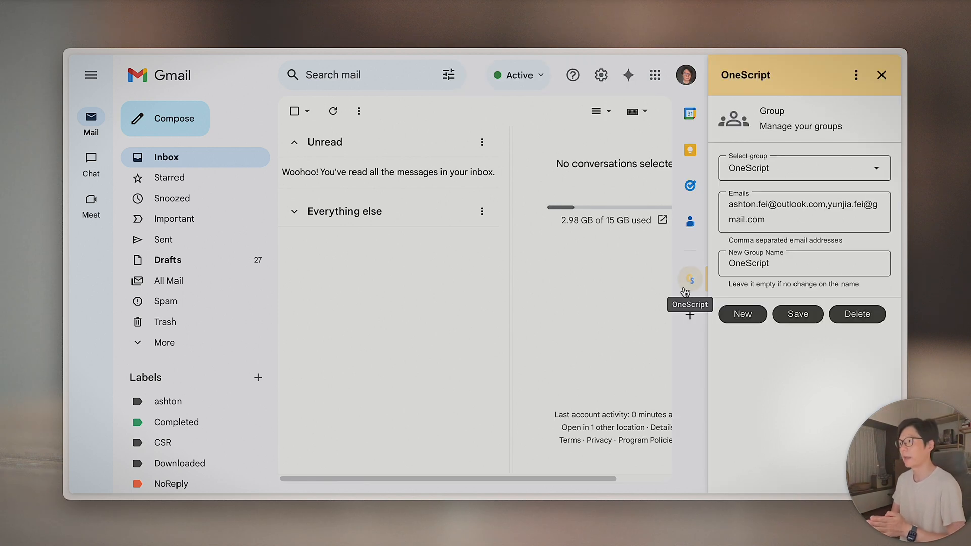
{"action": "mouse_move", "coordinate": [578, 285]}
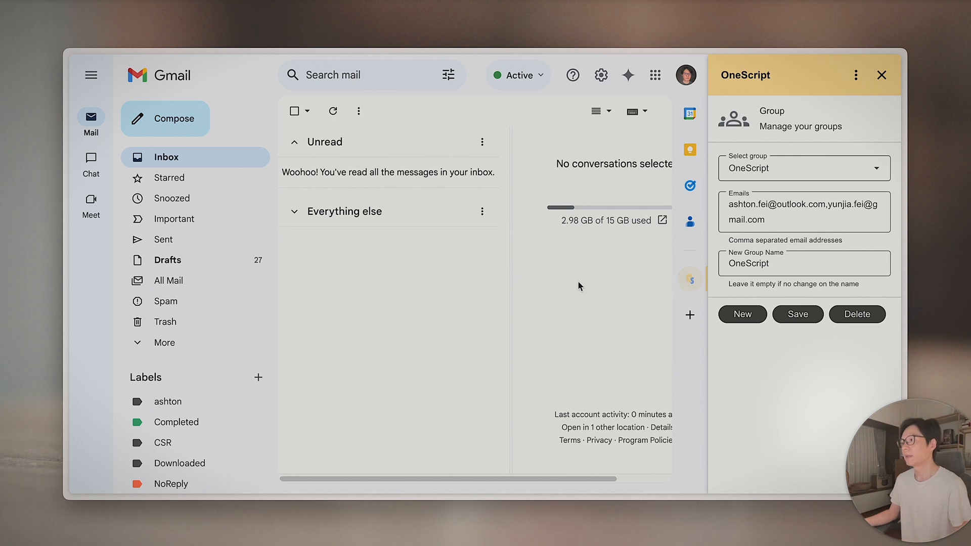
{"action": "mouse_move", "coordinate": [508, 285]}
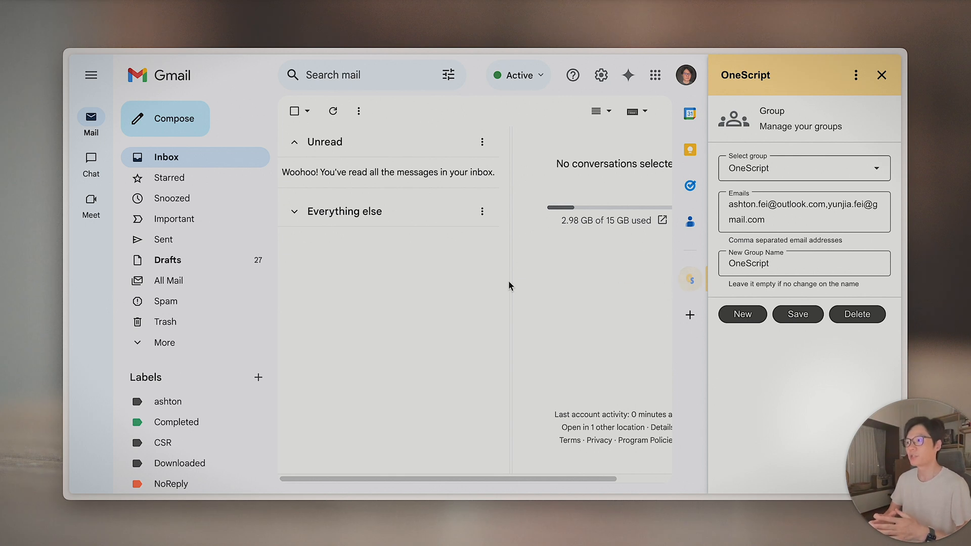
{"action": "mouse_move", "coordinate": [666, 303]}
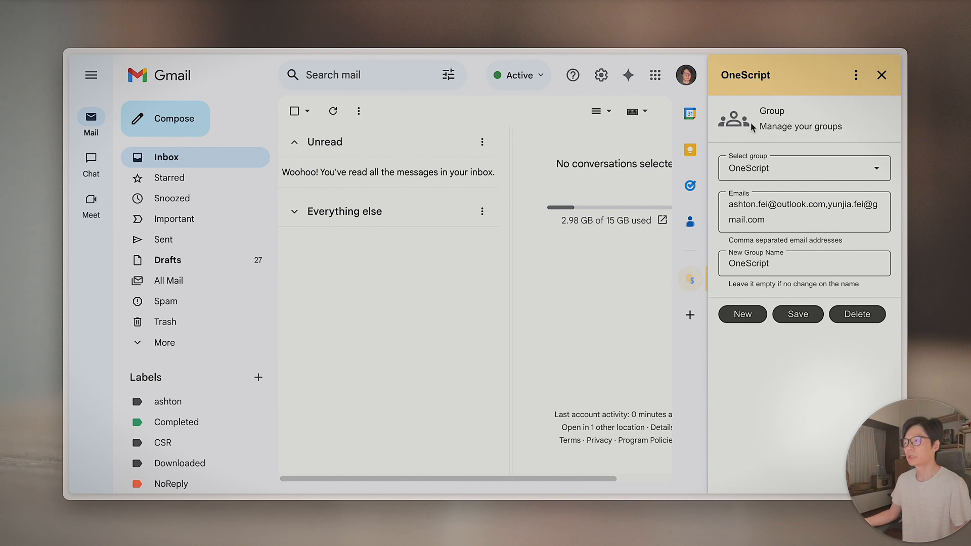
{"action": "mouse_move", "coordinate": [859, 133]}
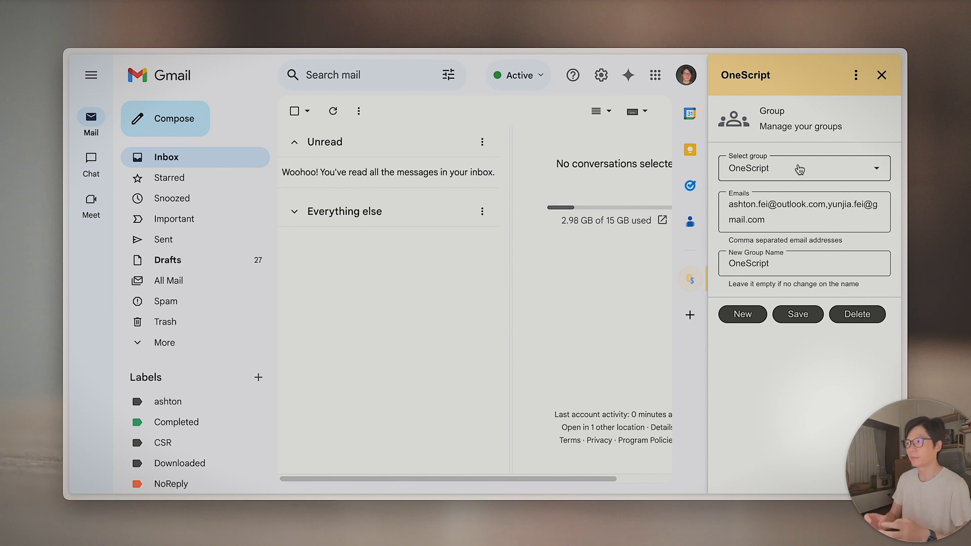
{"action": "mouse_move", "coordinate": [772, 184]}
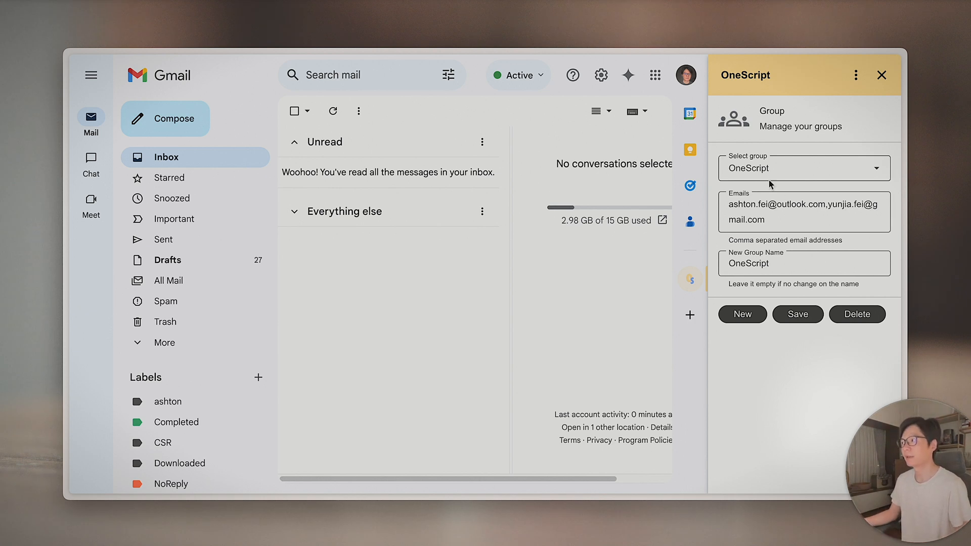
Step: Preview the New Group form's name and email fields, then return to the existing groups list
{"action": "left_click", "coordinate": [742, 314]}
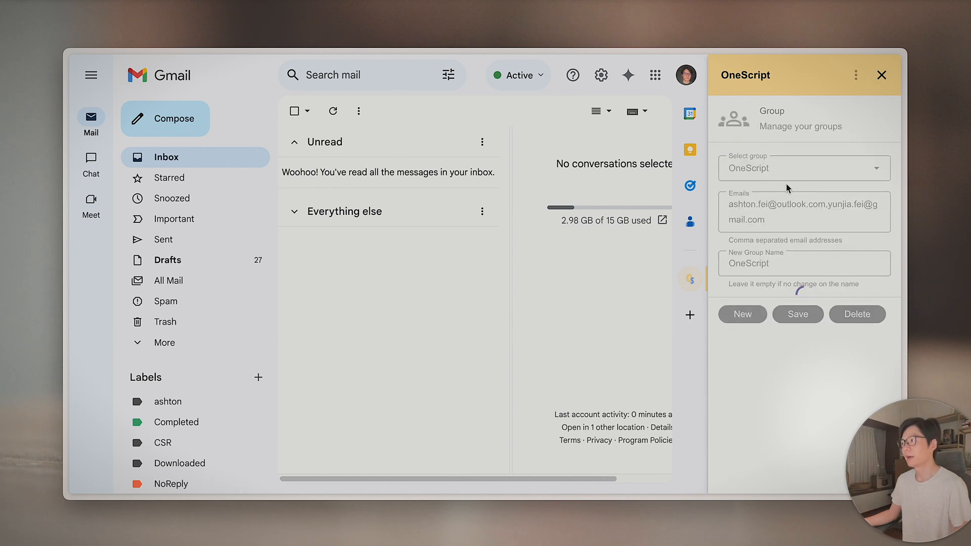
{"action": "left_click", "coordinate": [741, 314]}
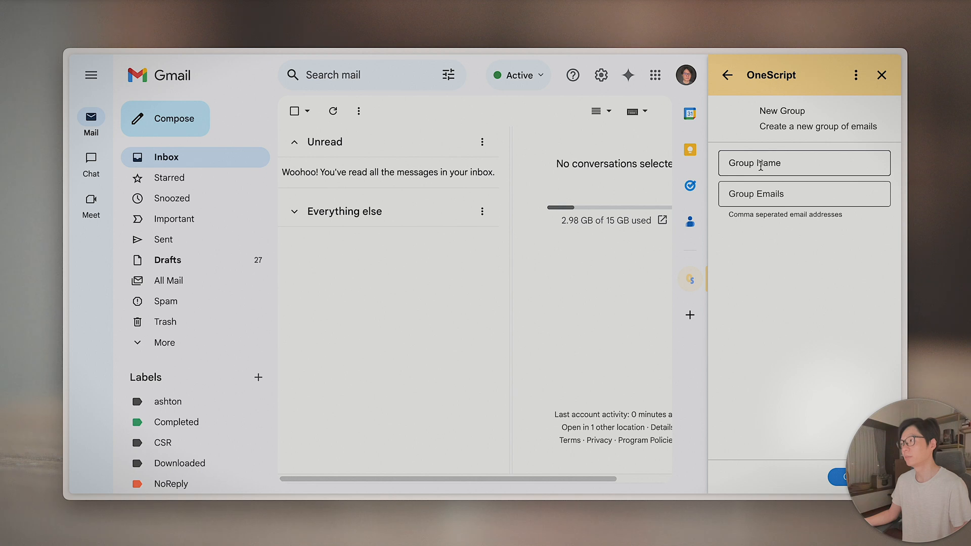
{"action": "left_click", "coordinate": [802, 163]}
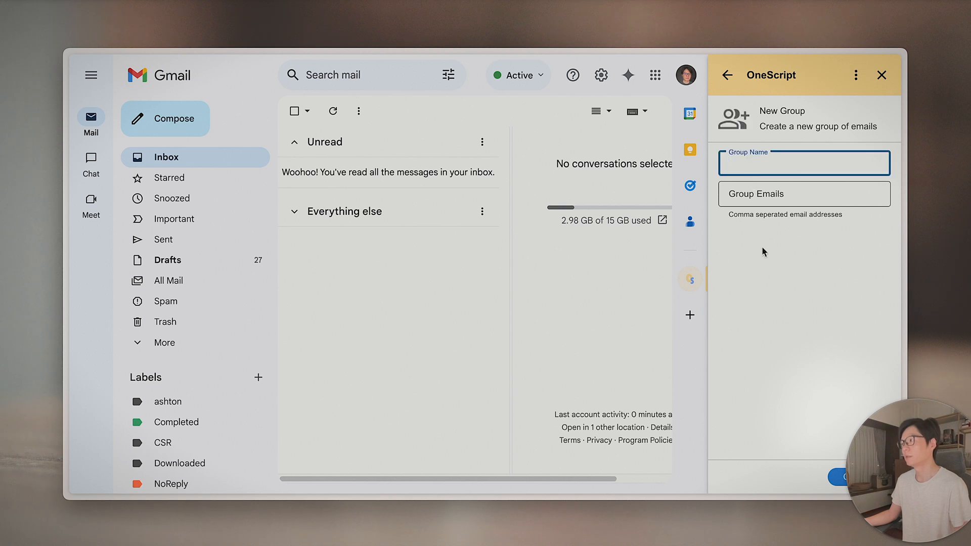
{"action": "left_click", "coordinate": [804, 193]}
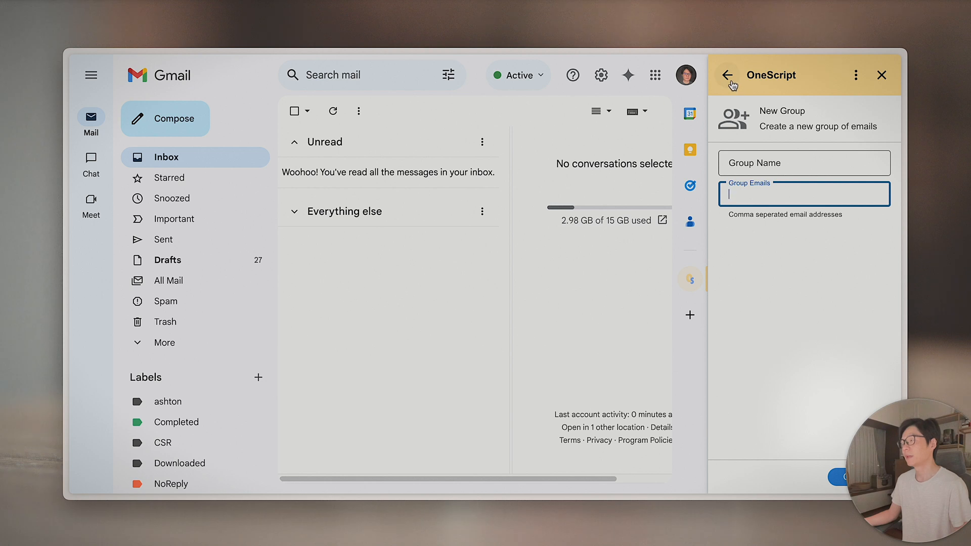
{"action": "left_click", "coordinate": [727, 75]}
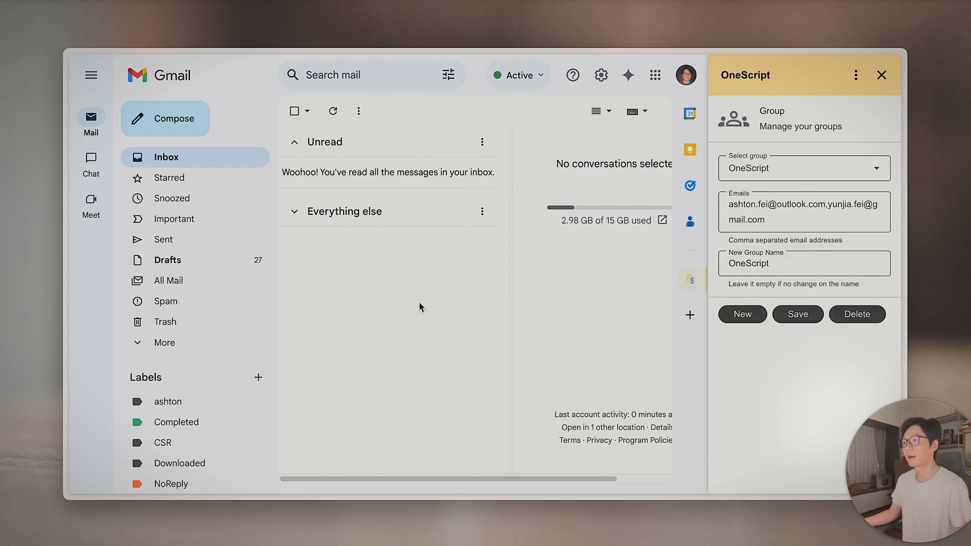
Step: Start a new message and insert the OneScript group's addresses into Cc via the add-on
{"action": "left_click", "coordinate": [165, 118]}
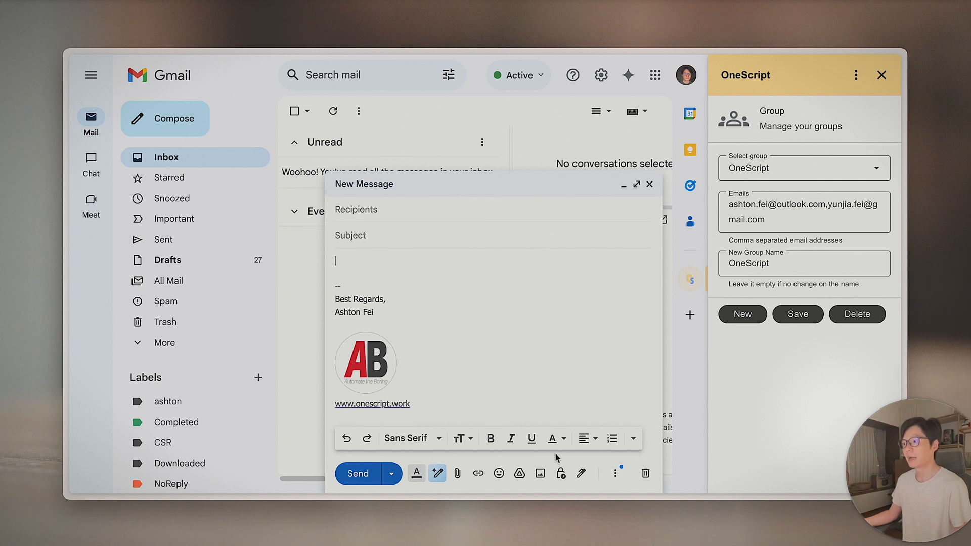
{"action": "left_click", "coordinate": [616, 472]}
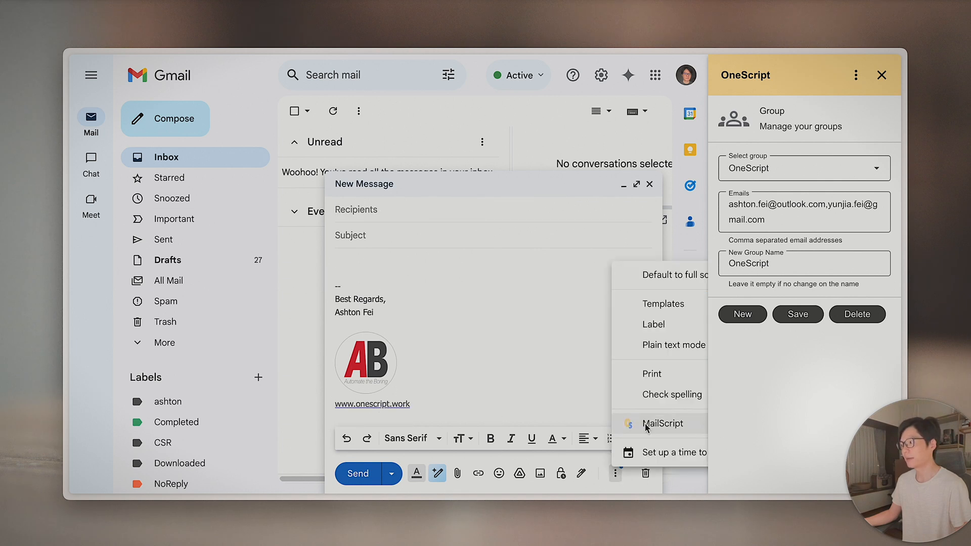
{"action": "left_click", "coordinate": [664, 423]}
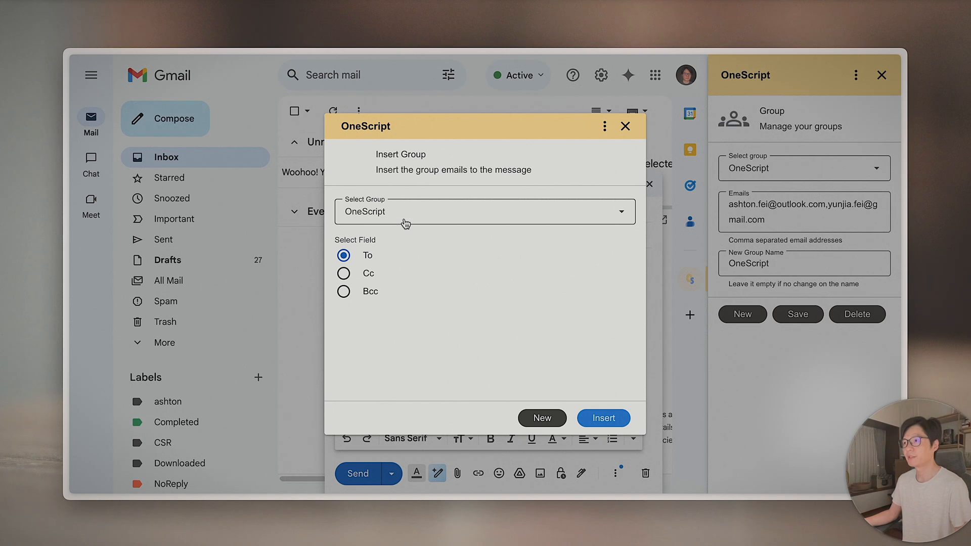
{"action": "left_click", "coordinate": [484, 211]}
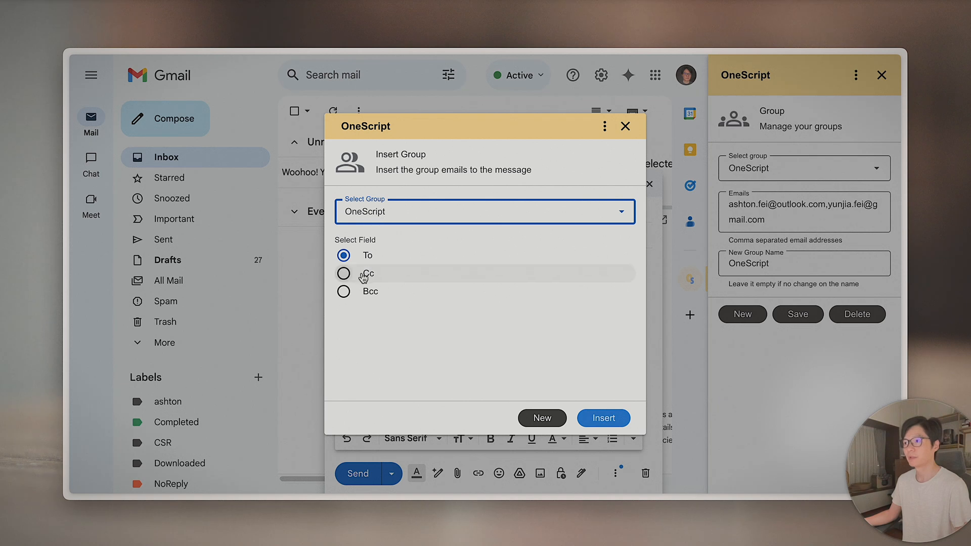
{"action": "left_click", "coordinate": [343, 273]}
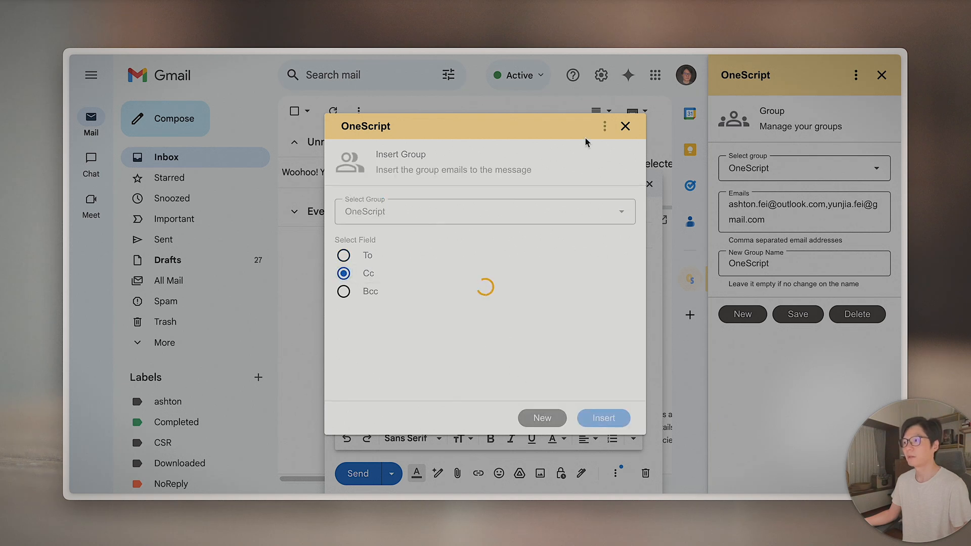
{"action": "left_click", "coordinate": [603, 417]}
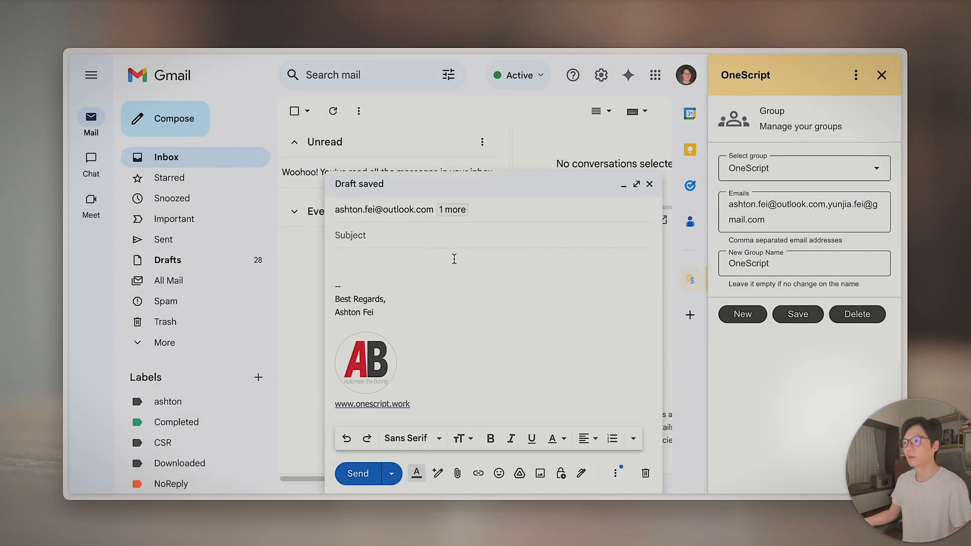
{"action": "left_click", "coordinate": [451, 209]}
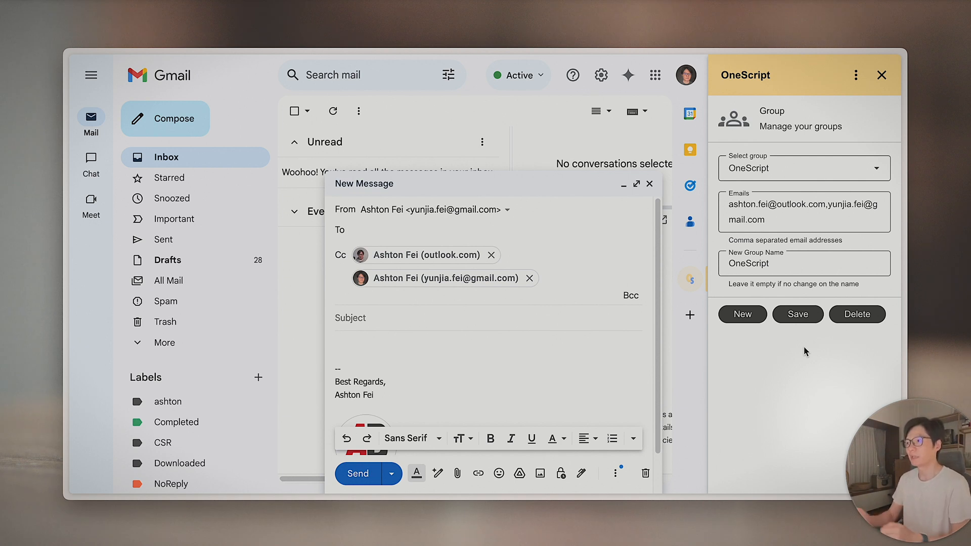
{"action": "mouse_move", "coordinate": [694, 506]}
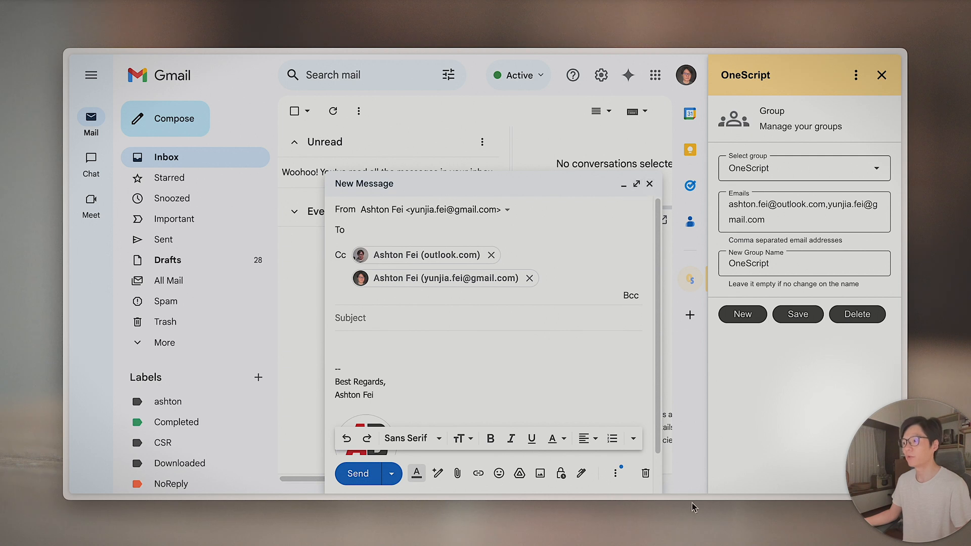
Step: Discard the unsent draft so only the inbox remains
{"action": "left_click", "coordinate": [645, 473]}
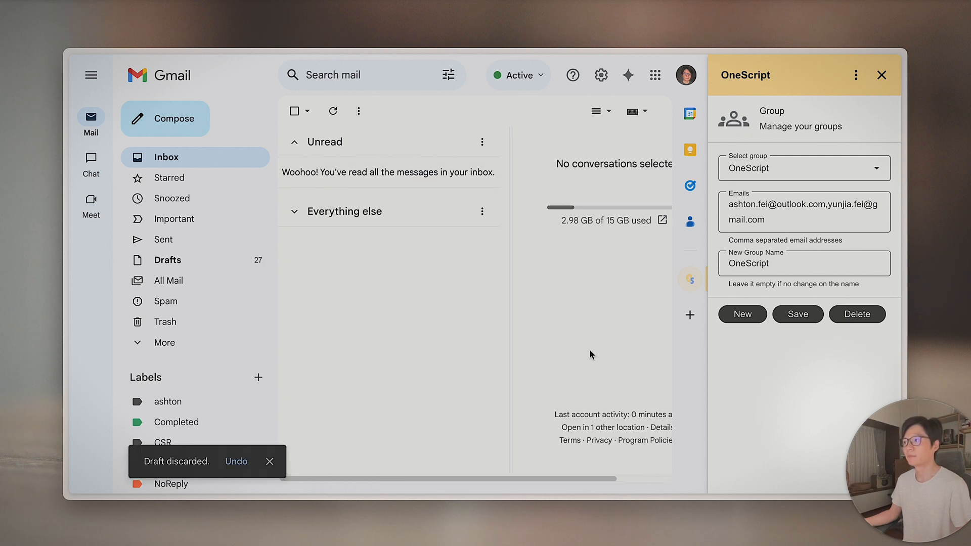
{"action": "mouse_move", "coordinate": [416, 315]}
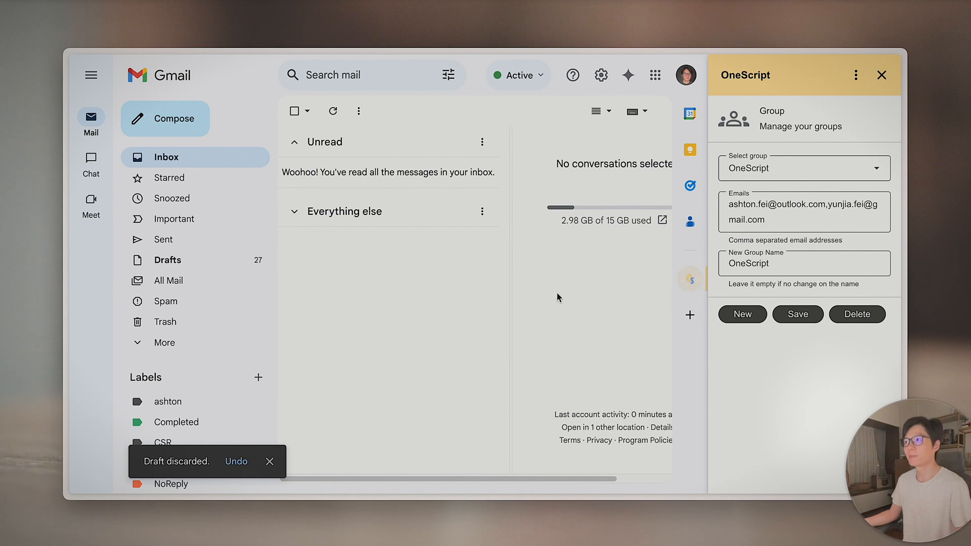
{"action": "mouse_move", "coordinate": [566, 309]}
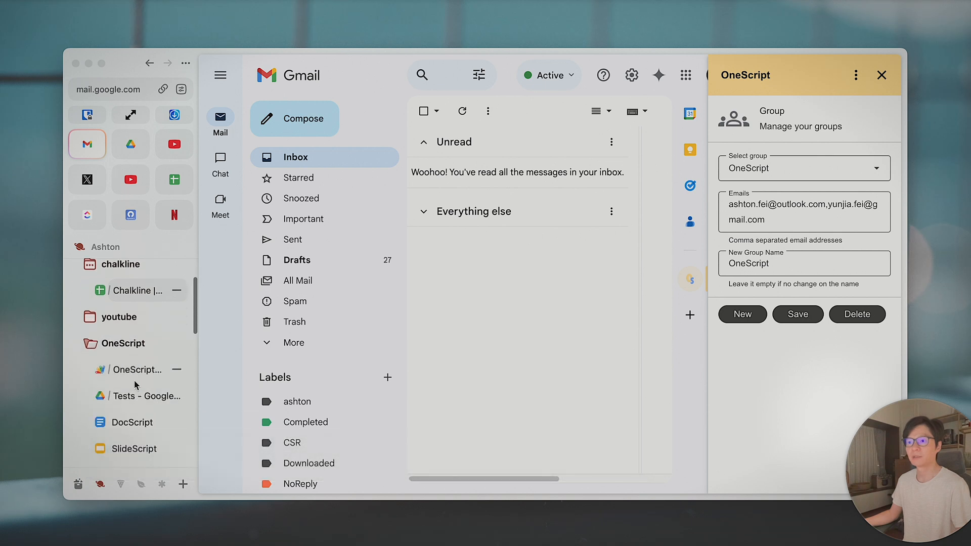
Step: Open the Tests folder in Drive and show OneScript's DriveScript welcome panel
{"action": "left_click", "coordinate": [147, 396]}
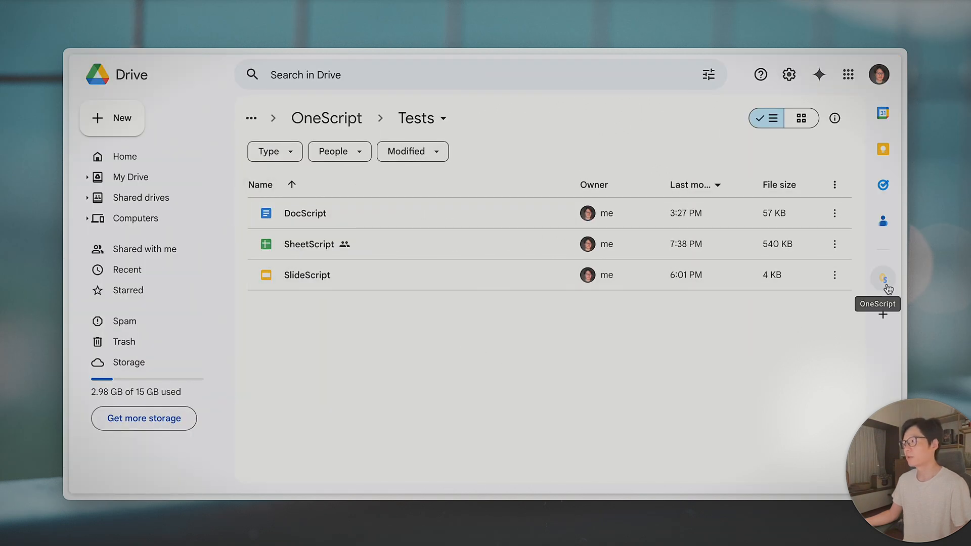
{"action": "left_click", "coordinate": [882, 278]}
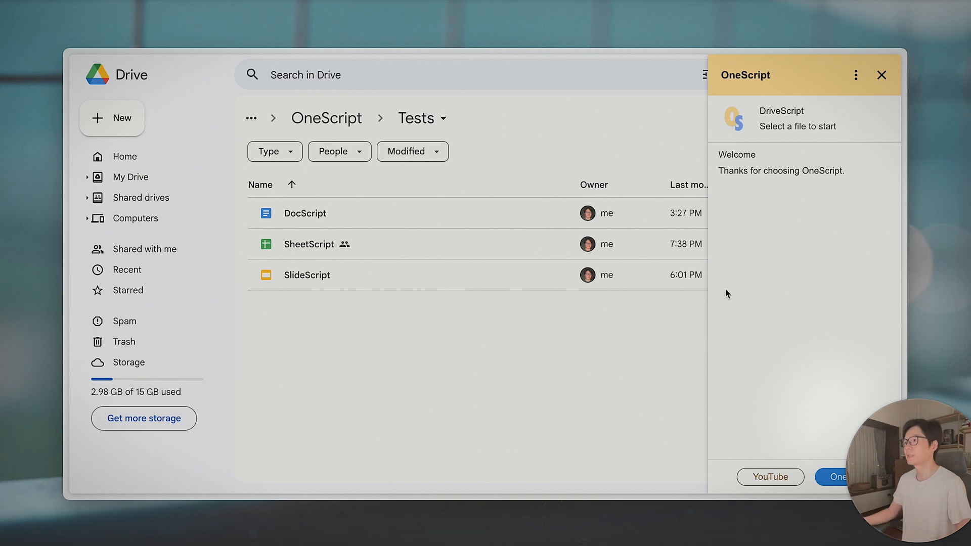
{"action": "mouse_move", "coordinate": [417, 304]}
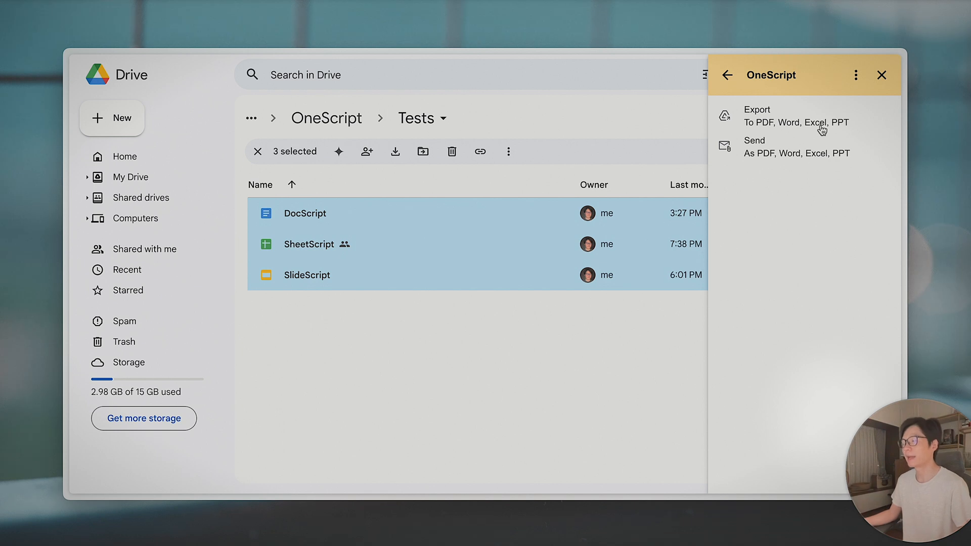
{"action": "mouse_move", "coordinate": [791, 181]}
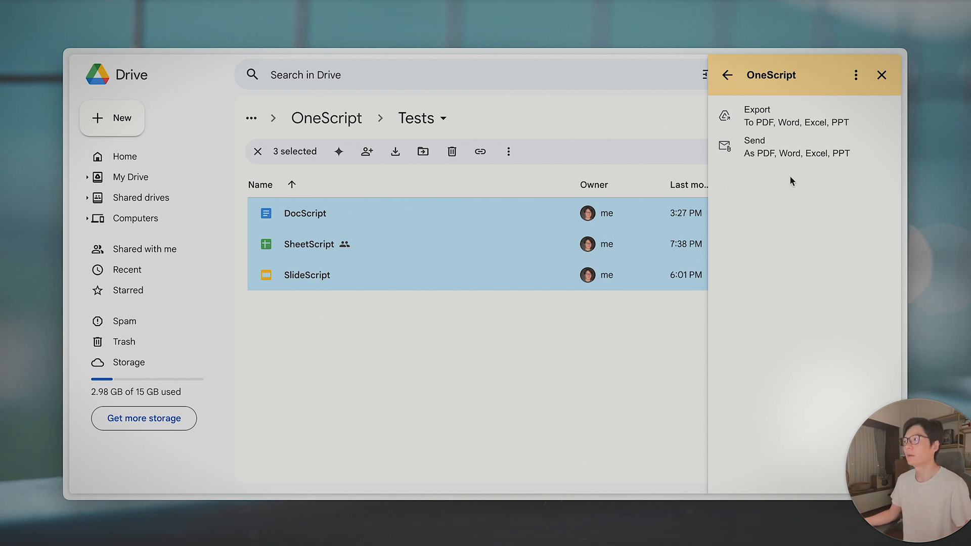
{"action": "mouse_move", "coordinate": [785, 121]}
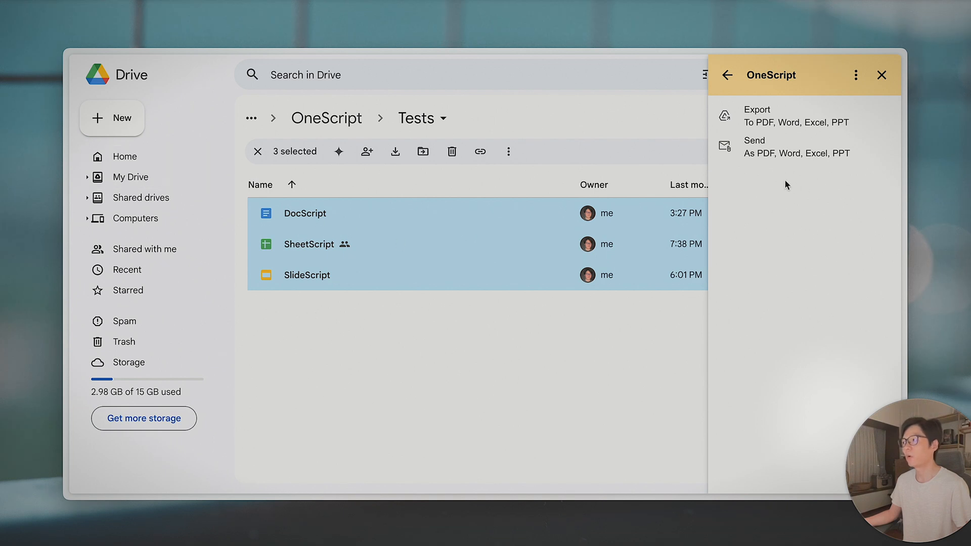
{"action": "left_click", "coordinate": [754, 145]}
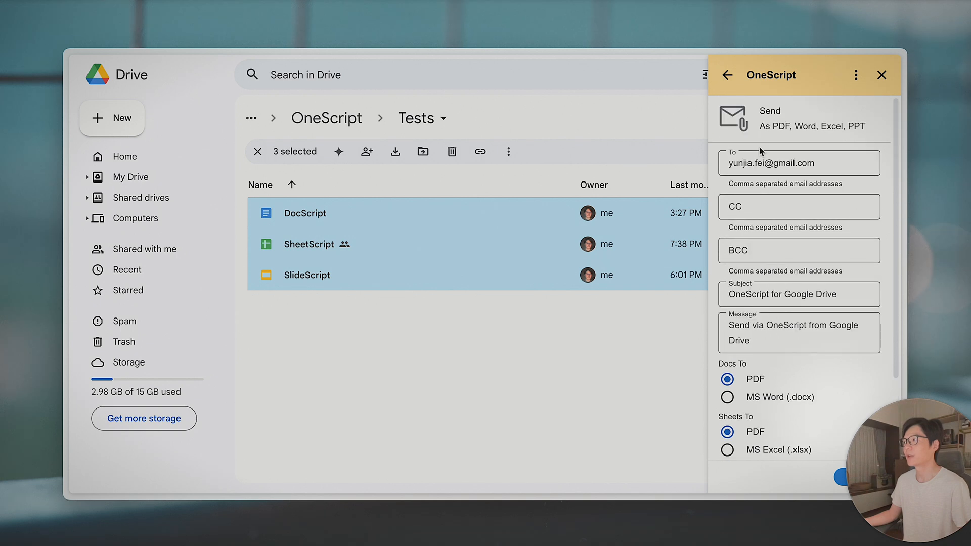
{"action": "left_click", "coordinate": [728, 299]}
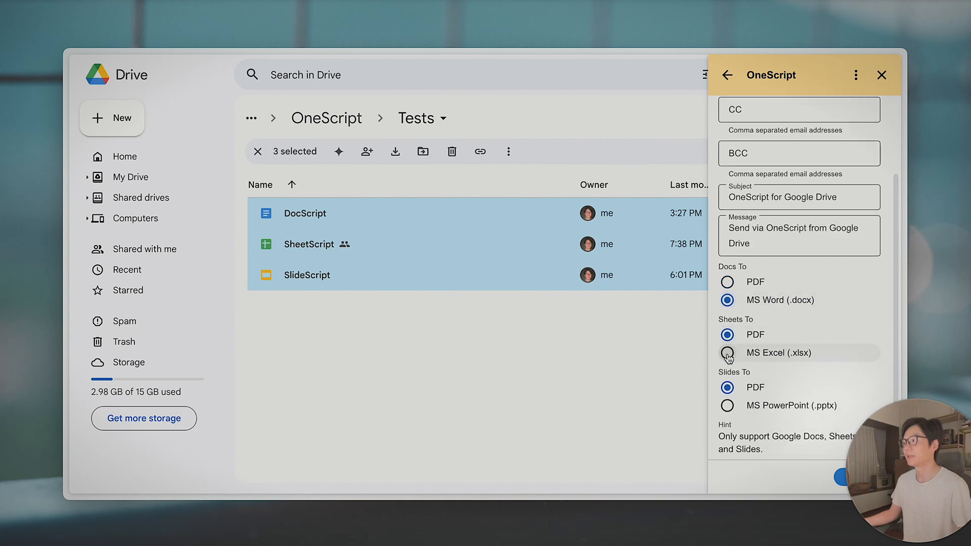
{"action": "left_click", "coordinate": [727, 351]}
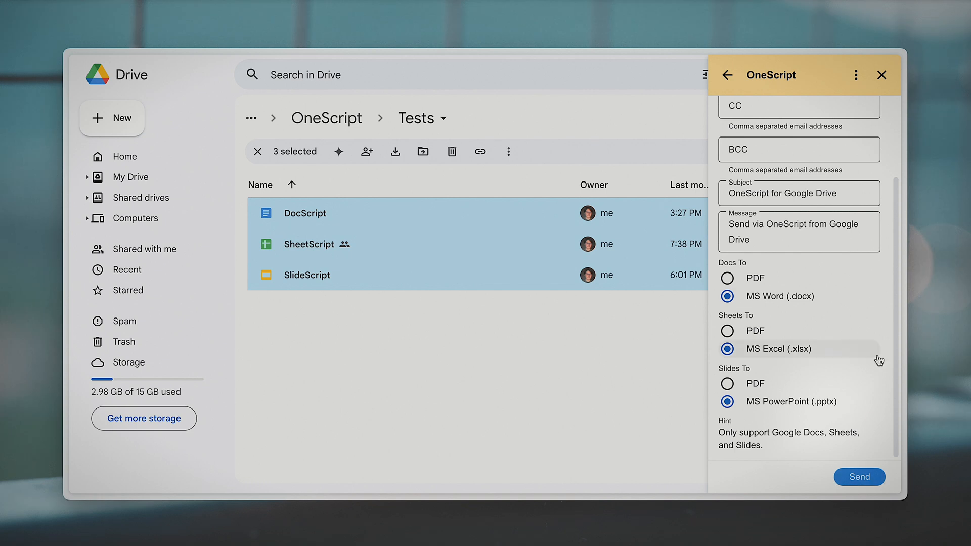
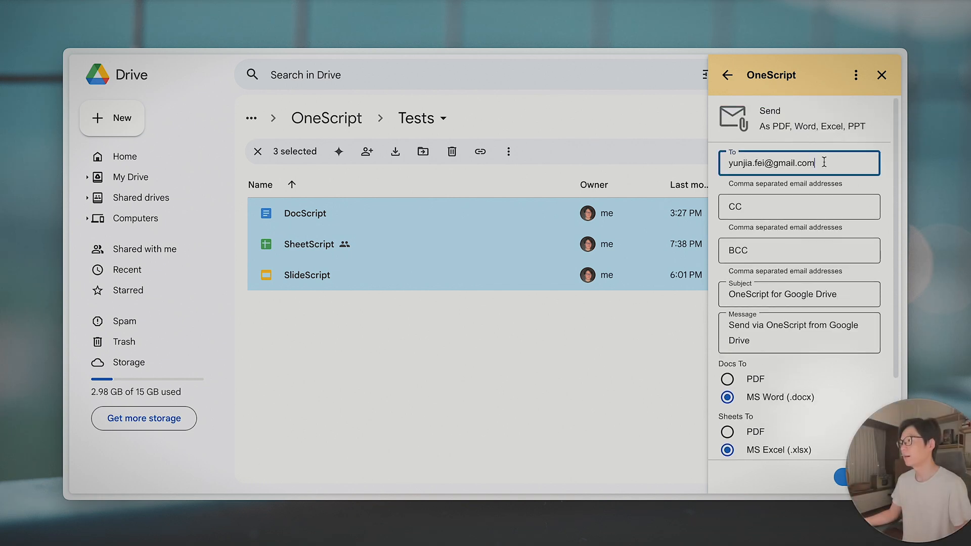
{"action": "scroll", "scroll_direction": "down", "scroll_amount": 3}
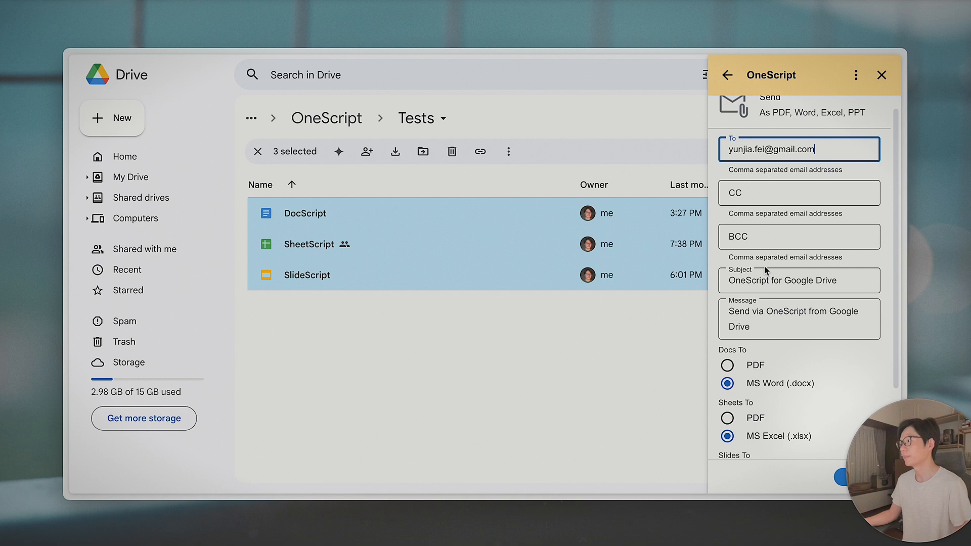
{"action": "scroll", "scroll_direction": "down", "scroll_amount": 3}
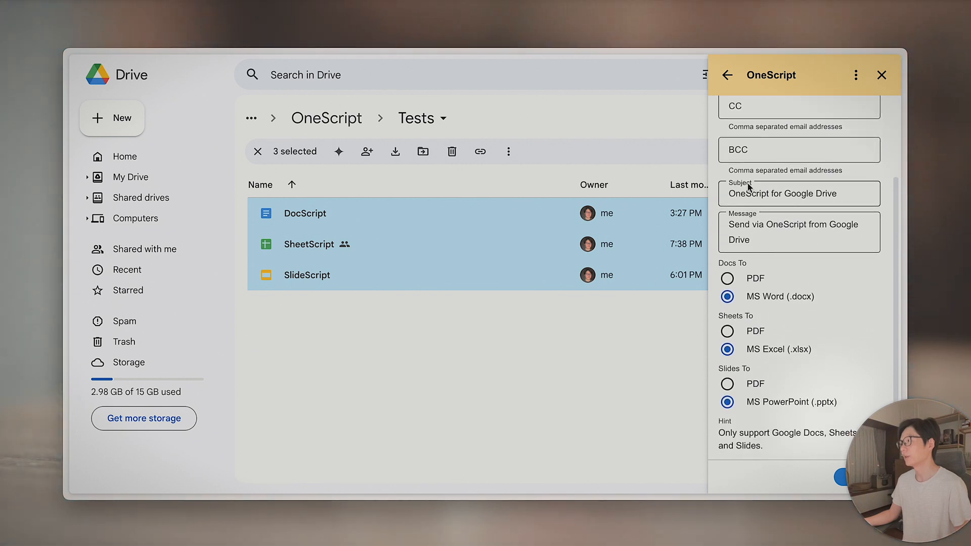
{"action": "left_click", "coordinate": [798, 233]}
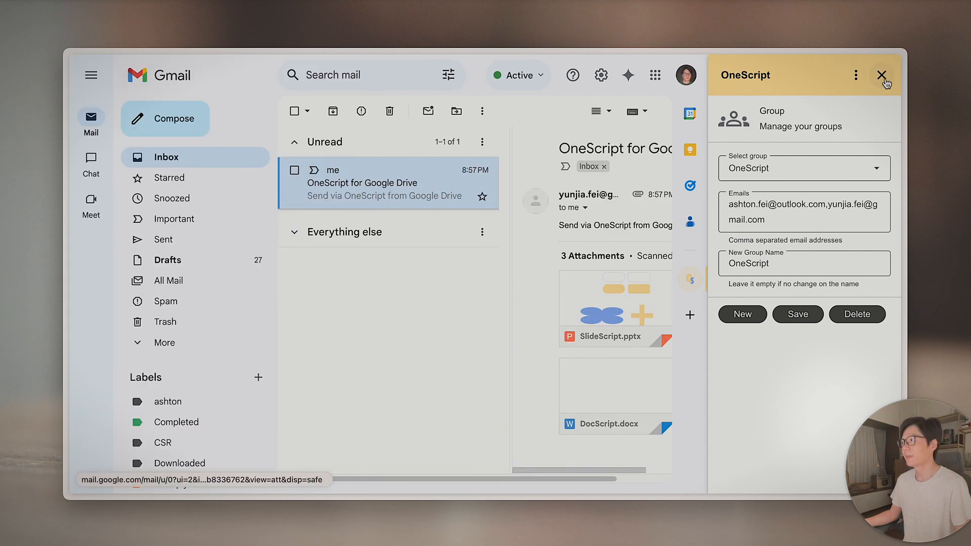
Step: Close the OneScript side panel after viewing the received email
{"action": "left_click", "coordinate": [883, 75]}
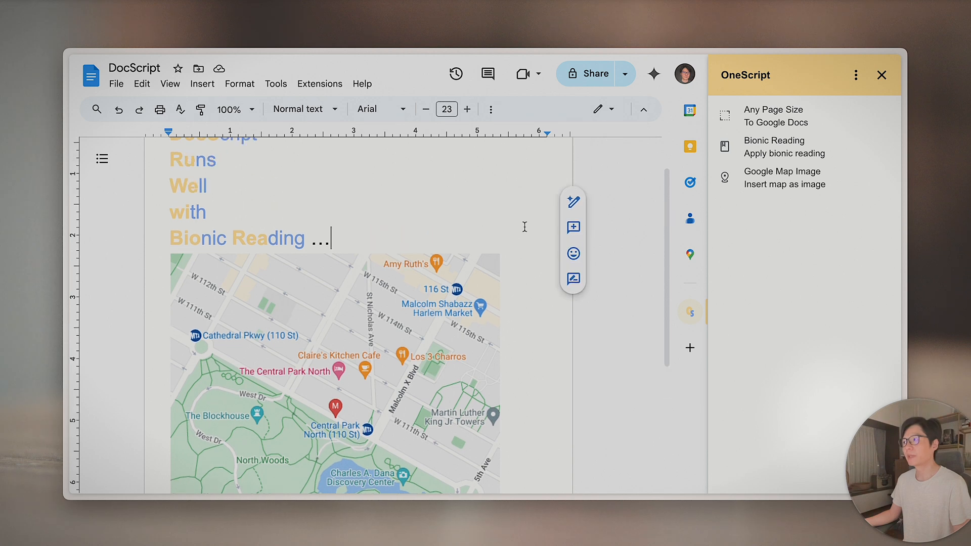
Step: Scroll the DocScript document to show its bionic-reading heading above the map image
{"action": "scroll", "scroll_direction": "down", "scroll_amount": 3}
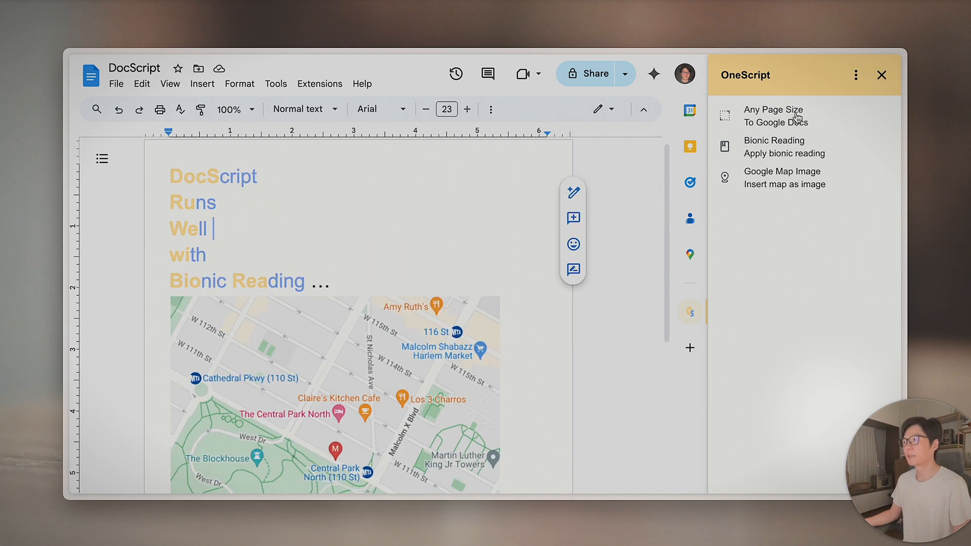
{"action": "mouse_move", "coordinate": [769, 164]}
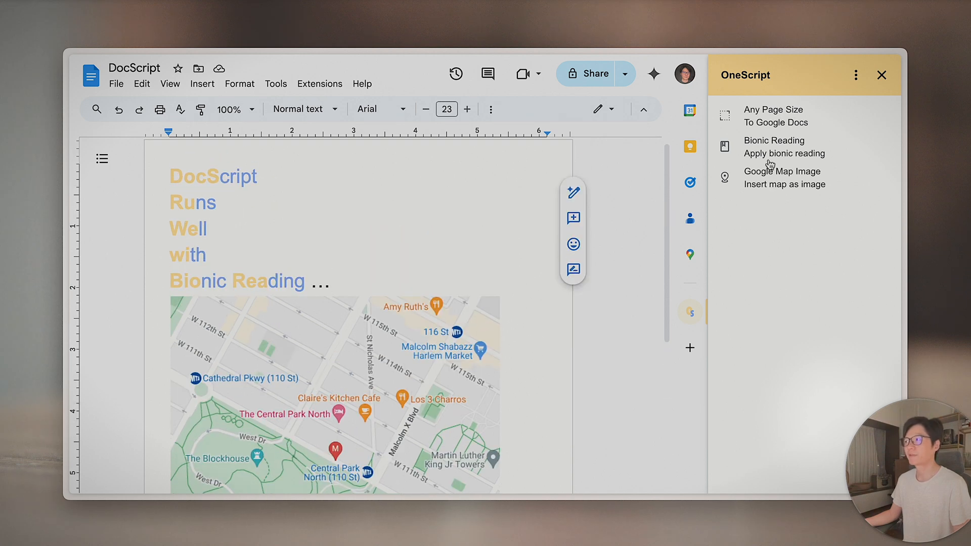
{"action": "mouse_move", "coordinate": [783, 149]}
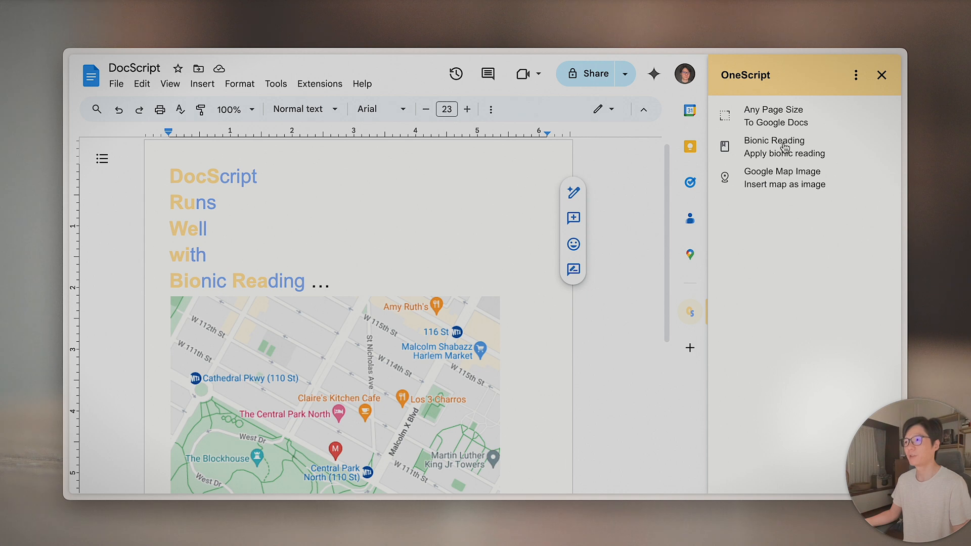
{"action": "mouse_move", "coordinate": [773, 119]}
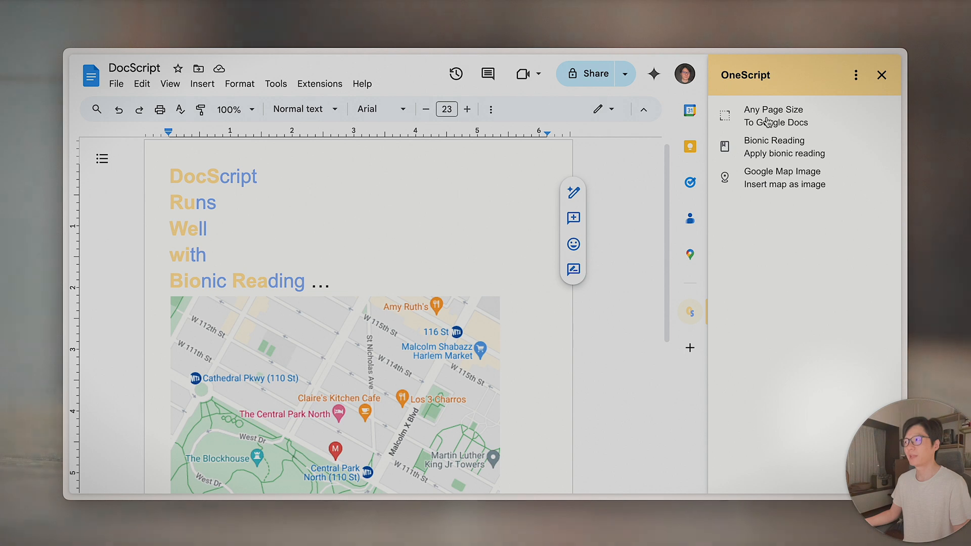
{"action": "mouse_move", "coordinate": [774, 122]}
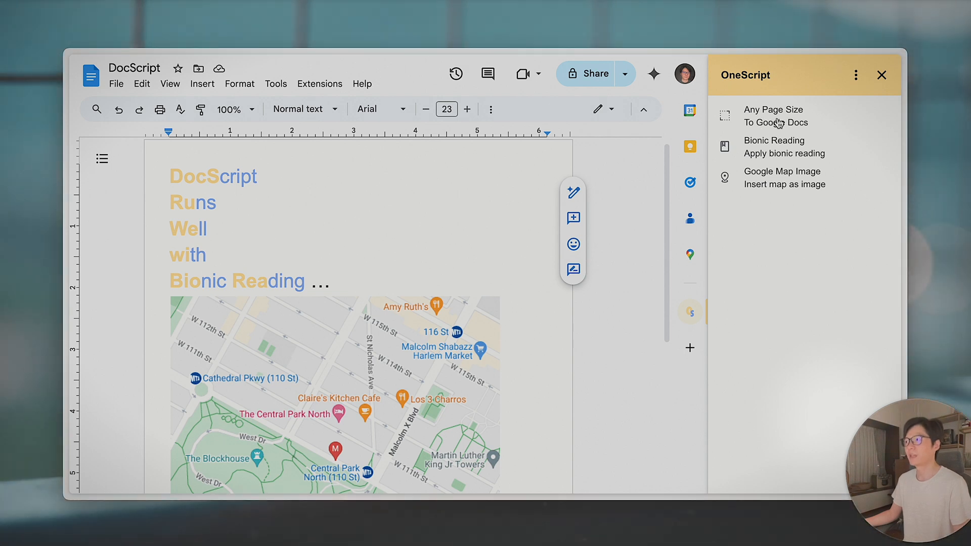
Step: Show OneScript's Any Page Size form and Docs' Page setup with its paper-size list
{"action": "left_click", "coordinate": [774, 115]}
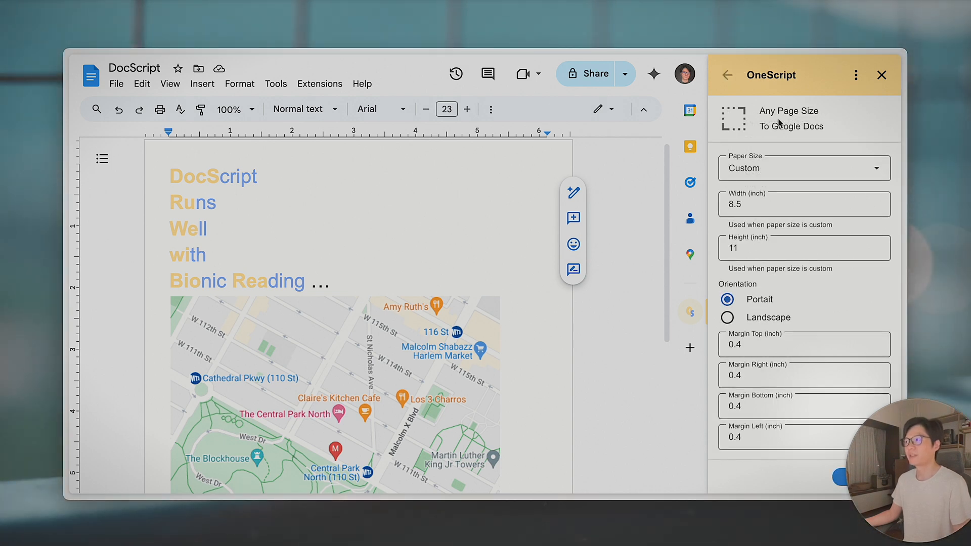
{"action": "left_click", "coordinate": [116, 84]}
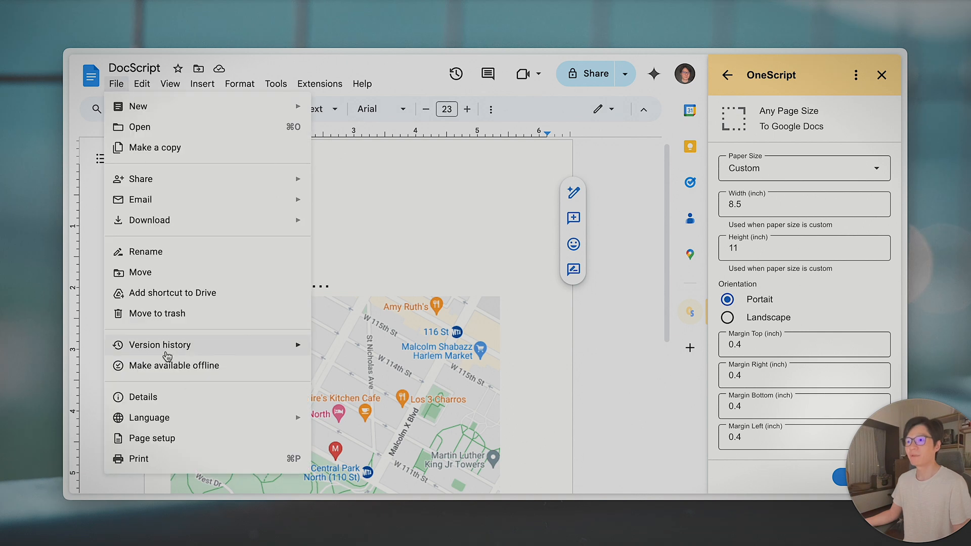
{"action": "left_click", "coordinate": [151, 438]}
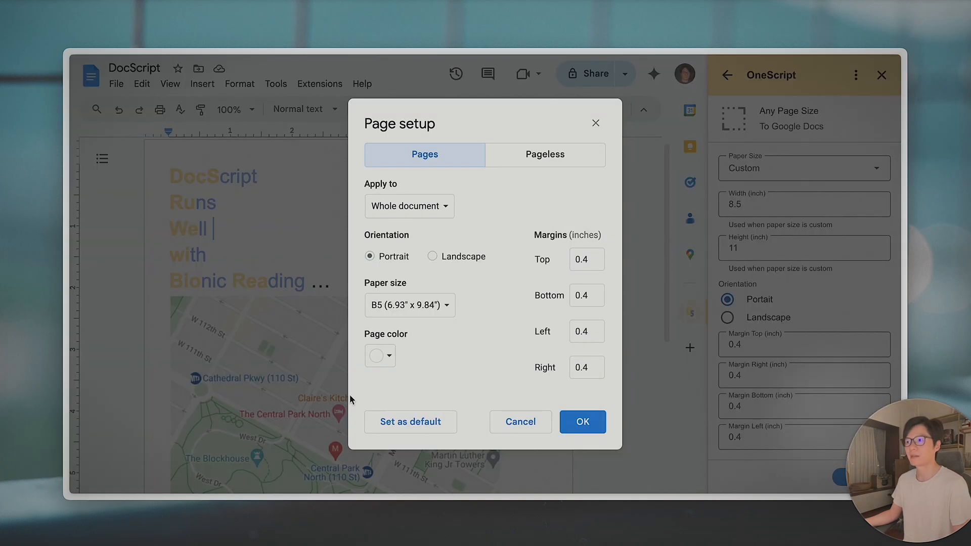
{"action": "left_click", "coordinate": [409, 305]}
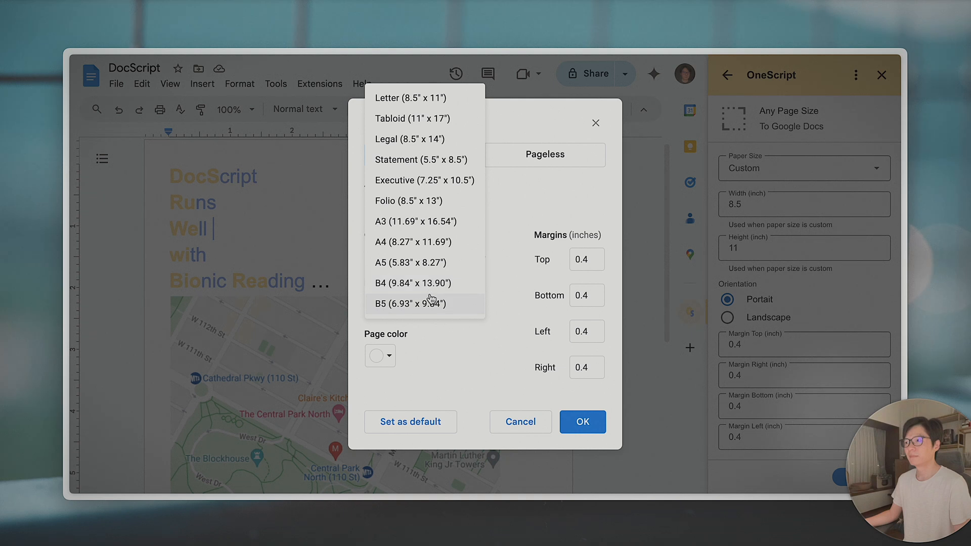
{"action": "mouse_move", "coordinate": [435, 310]}
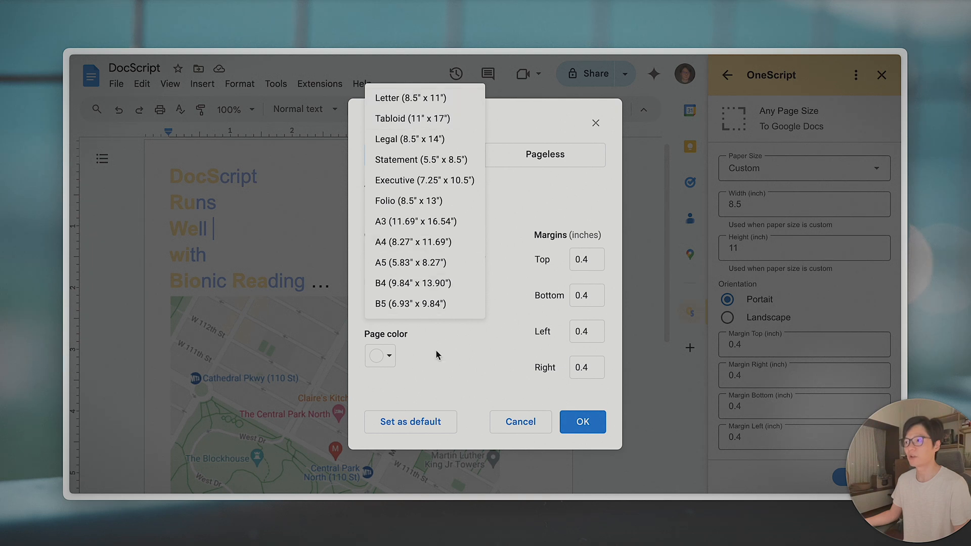
Step: Choose B6 paper and landscape orientation in OneScript's Any Page Size form
{"action": "left_click", "coordinate": [520, 422]}
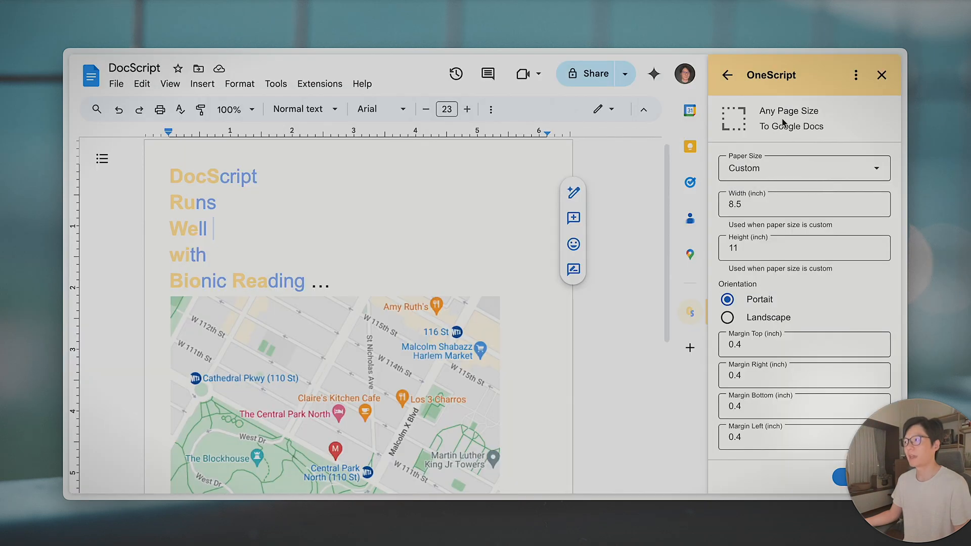
{"action": "left_click", "coordinate": [802, 168]}
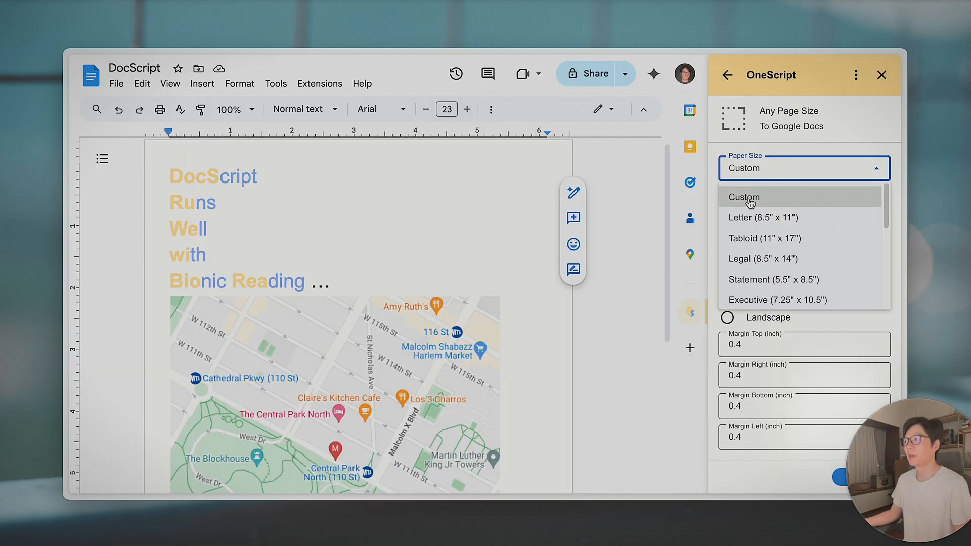
{"action": "left_click", "coordinate": [744, 197]}
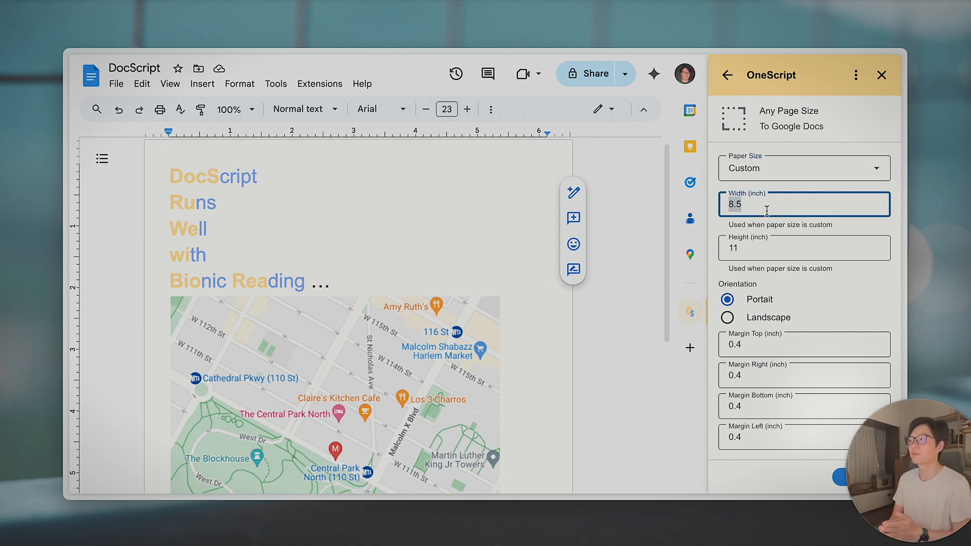
{"action": "left_click", "coordinate": [803, 168]}
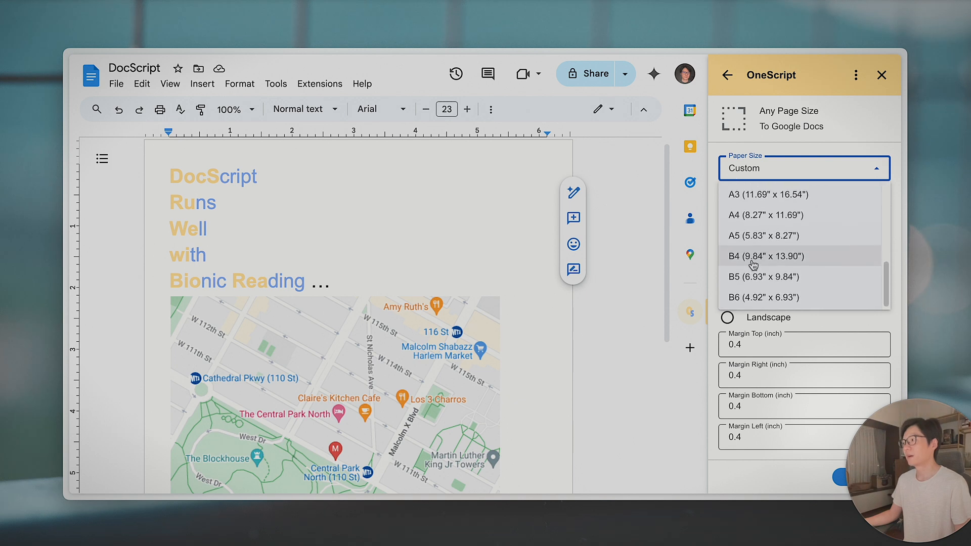
{"action": "mouse_move", "coordinate": [752, 295]}
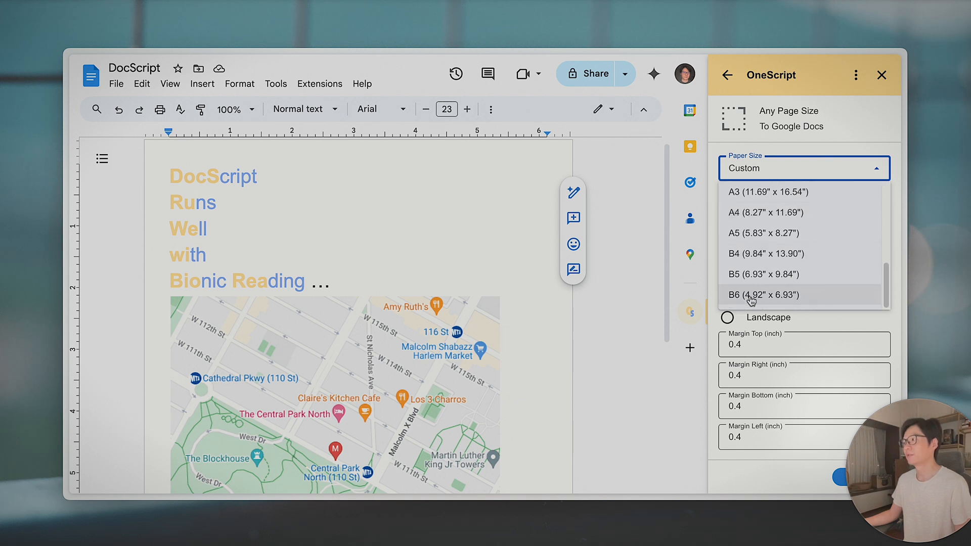
{"action": "left_click", "coordinate": [762, 295]}
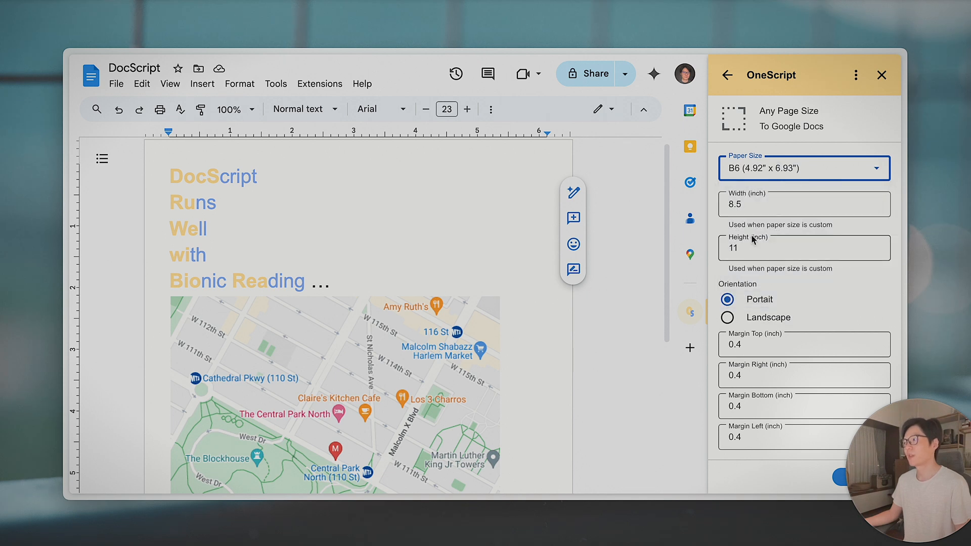
{"action": "mouse_move", "coordinate": [765, 327]}
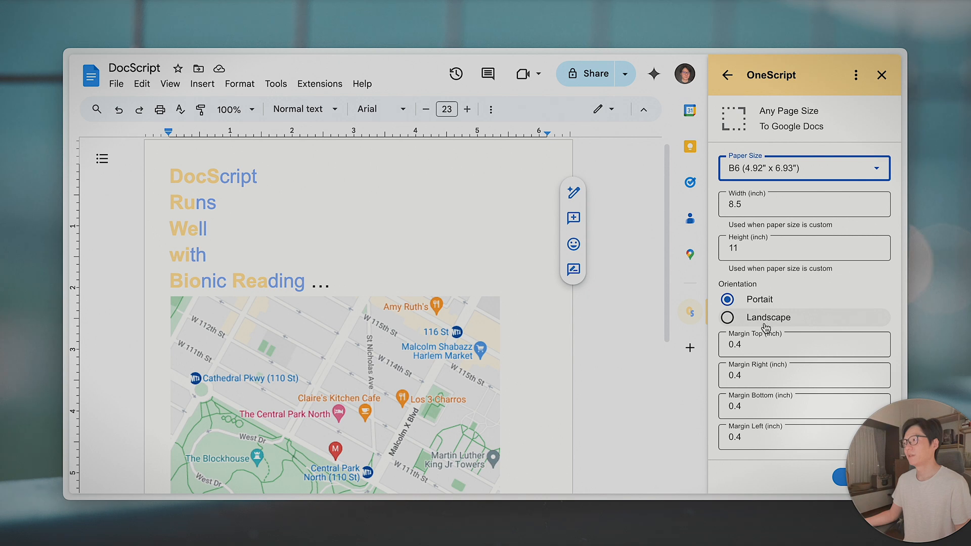
{"action": "left_click", "coordinate": [727, 317]}
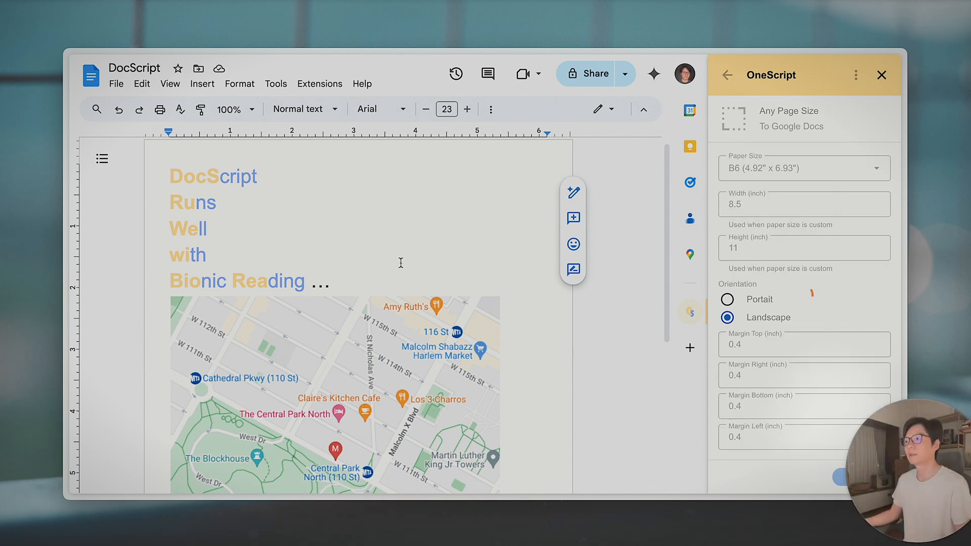
Step: Return to OneScript's main tool list with the document resized to B6 landscape
{"action": "left_click", "coordinate": [727, 75]}
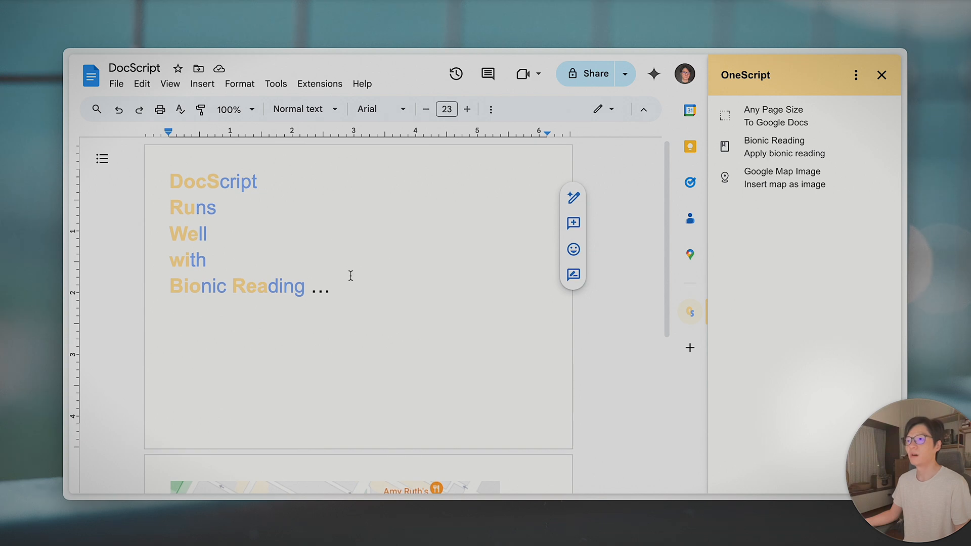
{"action": "mouse_move", "coordinate": [398, 280]}
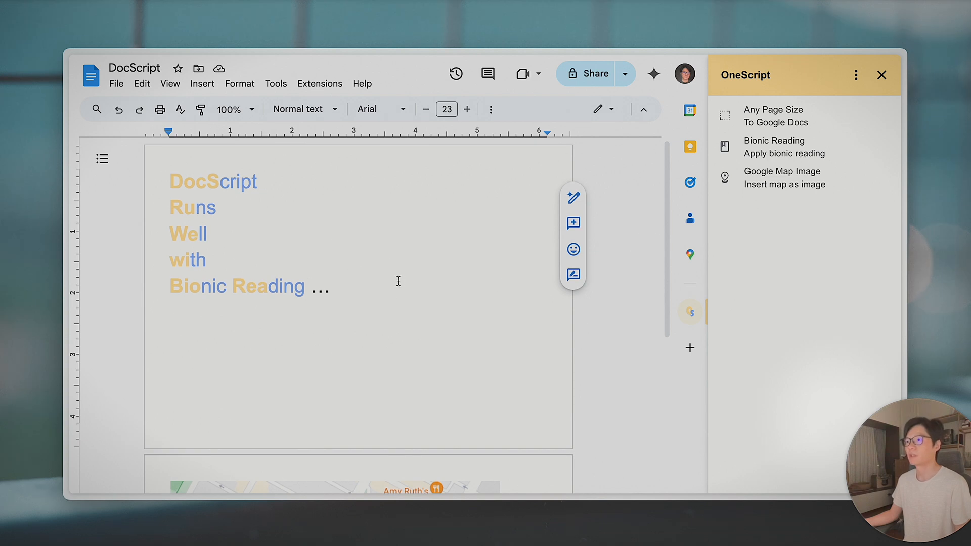
{"action": "mouse_move", "coordinate": [832, 214]}
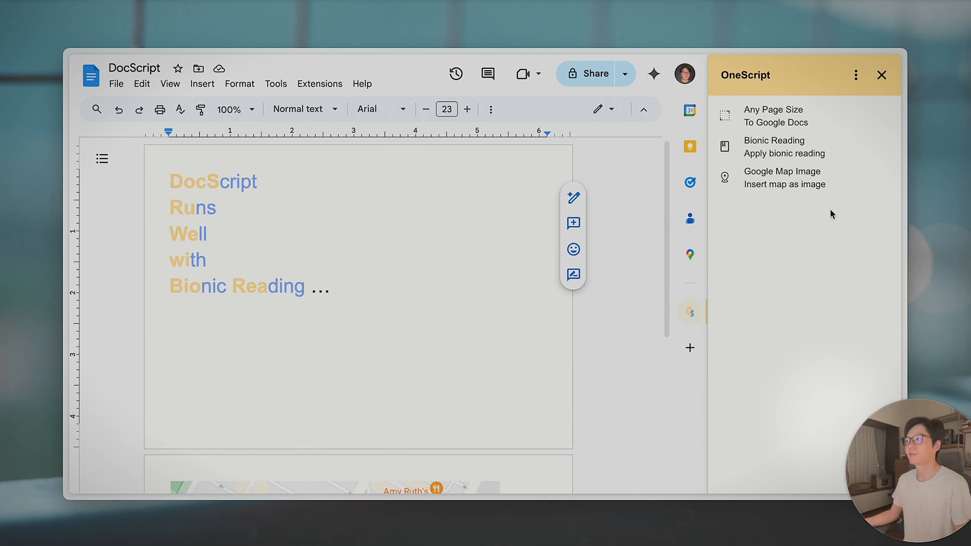
{"action": "mouse_move", "coordinate": [755, 247]}
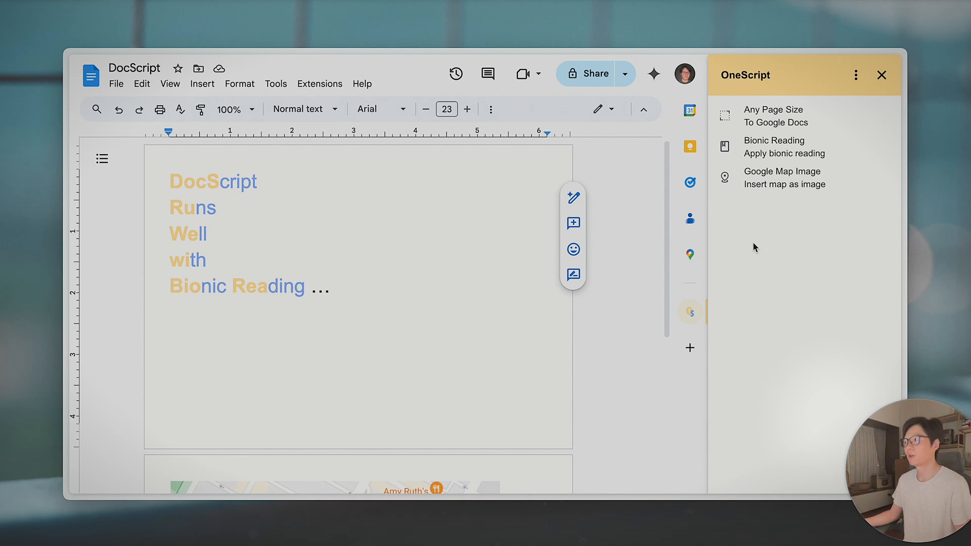
{"action": "mouse_move", "coordinate": [743, 294]}
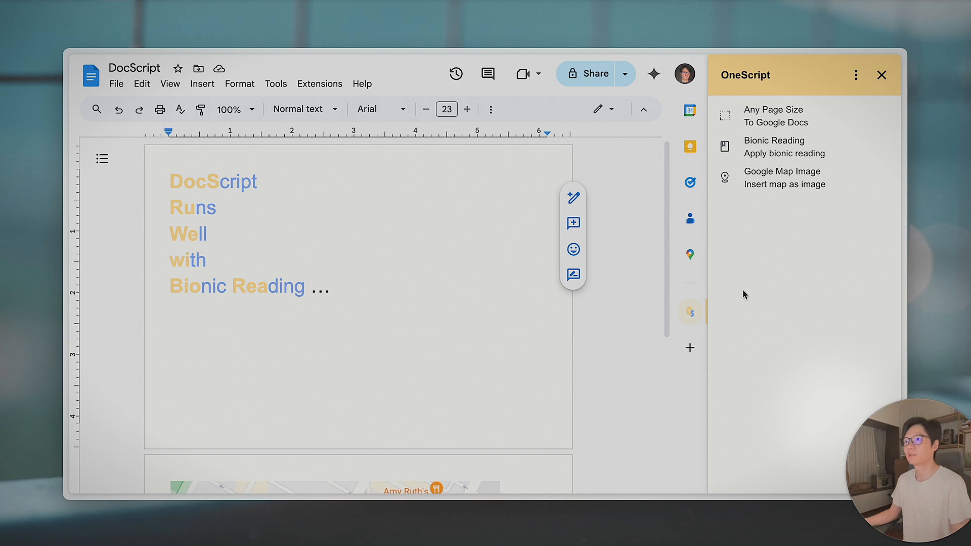
{"action": "mouse_move", "coordinate": [735, 114]}
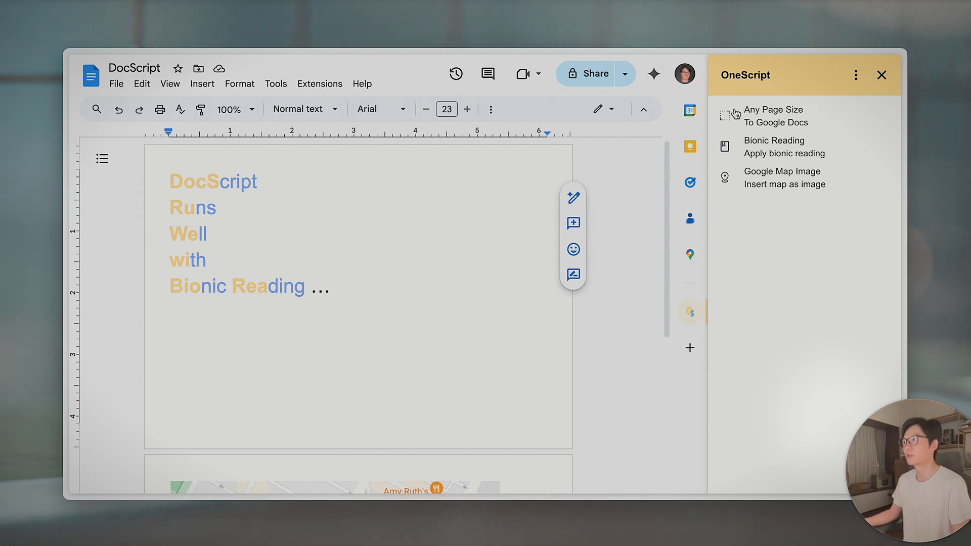
{"action": "mouse_move", "coordinate": [213, 83]}
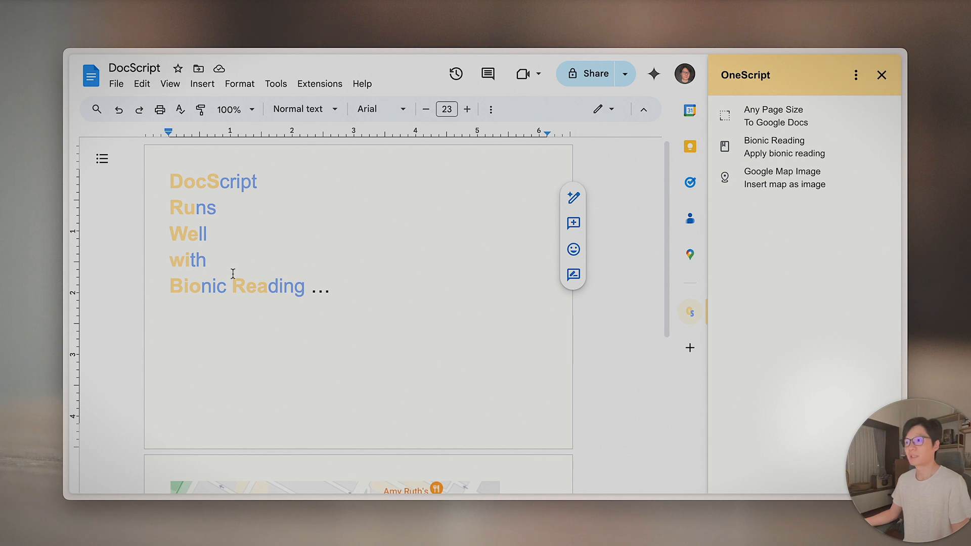
{"action": "mouse_move", "coordinate": [796, 257]}
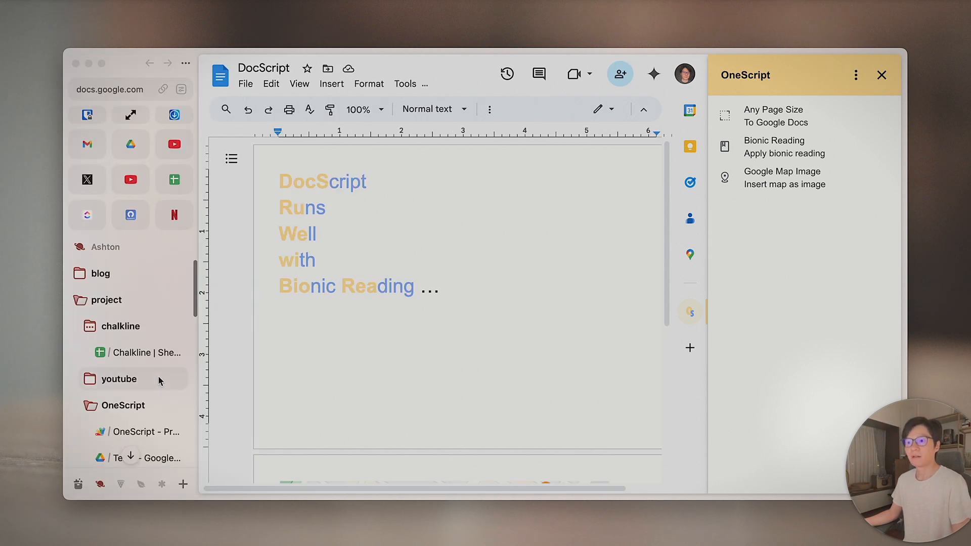
Step: Open the SlideScript presentation and return OneScript to its Slides tool list
{"action": "scroll", "scroll_direction": "down", "scroll_amount": 3}
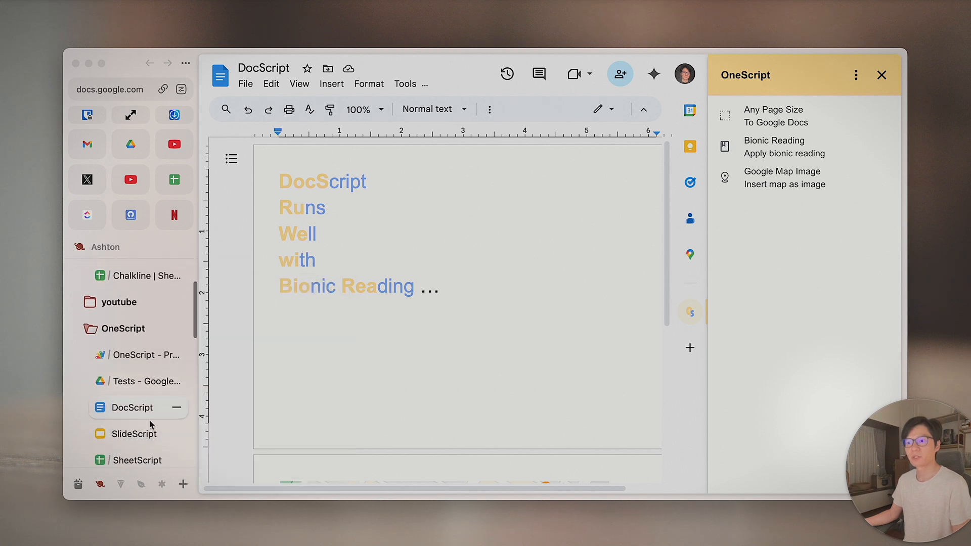
{"action": "left_click", "coordinate": [133, 434]}
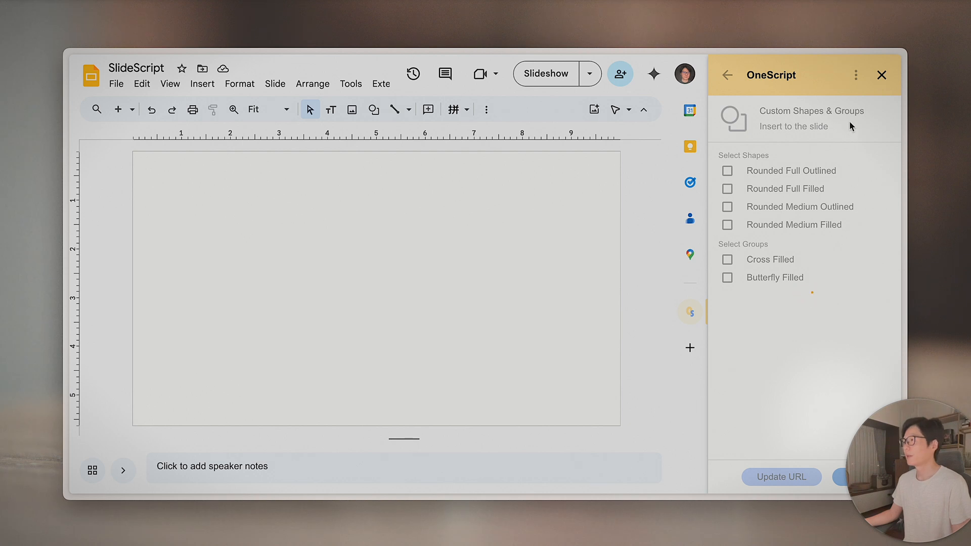
{"action": "left_click", "coordinate": [726, 73]}
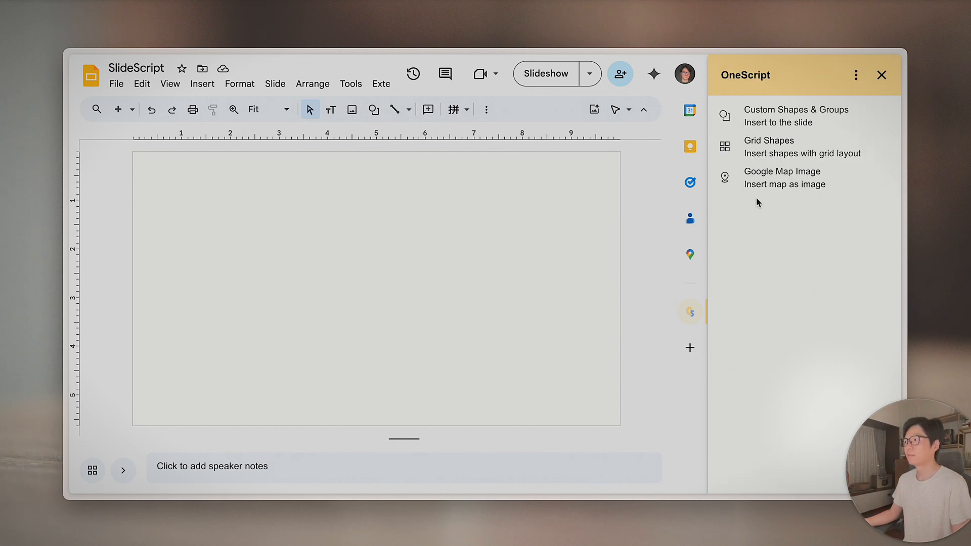
{"action": "mouse_move", "coordinate": [783, 241]}
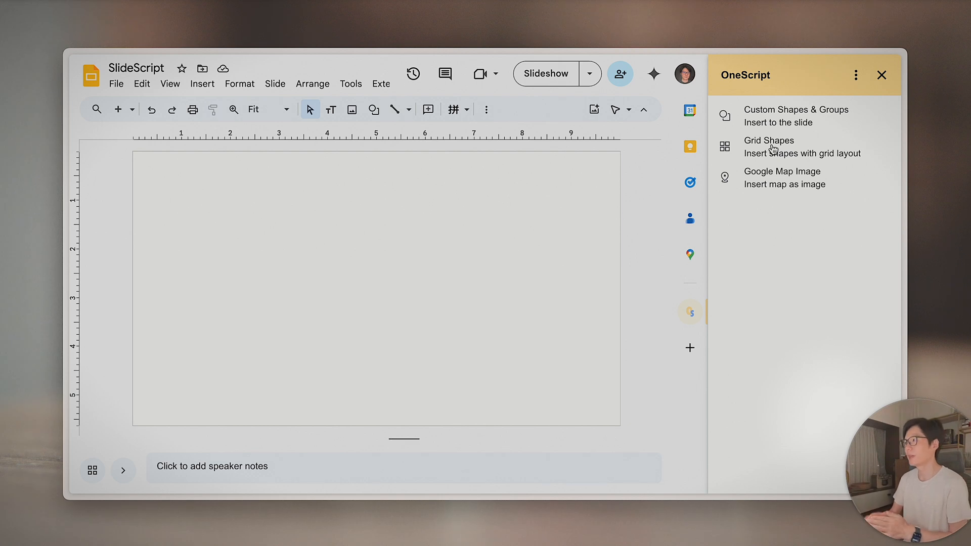
Step: Show the Grid Shapes form with 2 rows, 2 columns, 10-point gap and margin, rectangle elements
{"action": "left_click", "coordinate": [769, 147]}
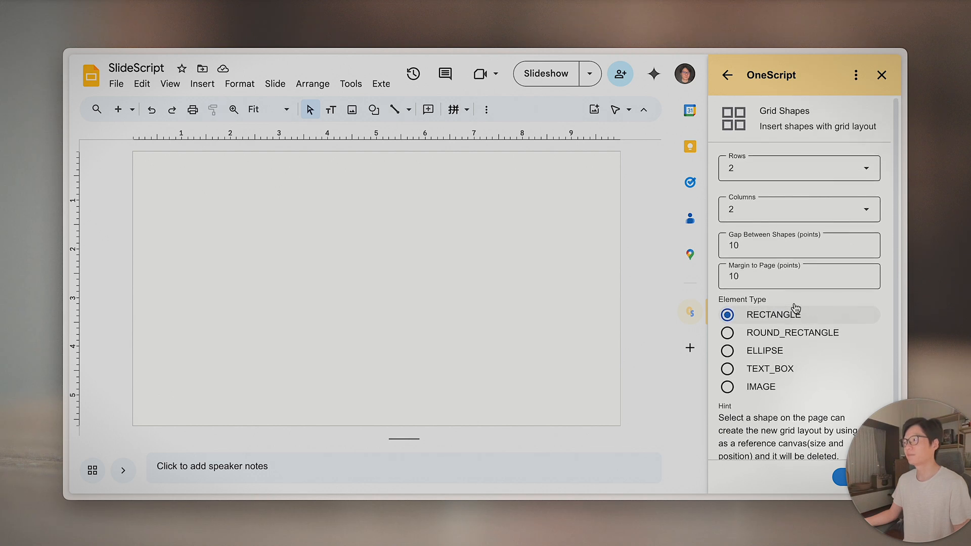
{"action": "mouse_move", "coordinate": [700, 173]}
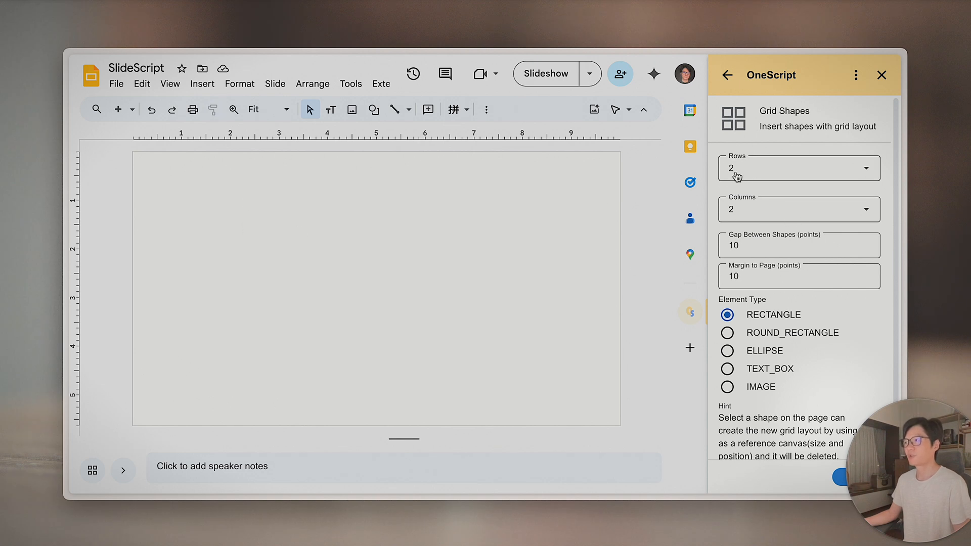
{"action": "mouse_move", "coordinate": [712, 178]}
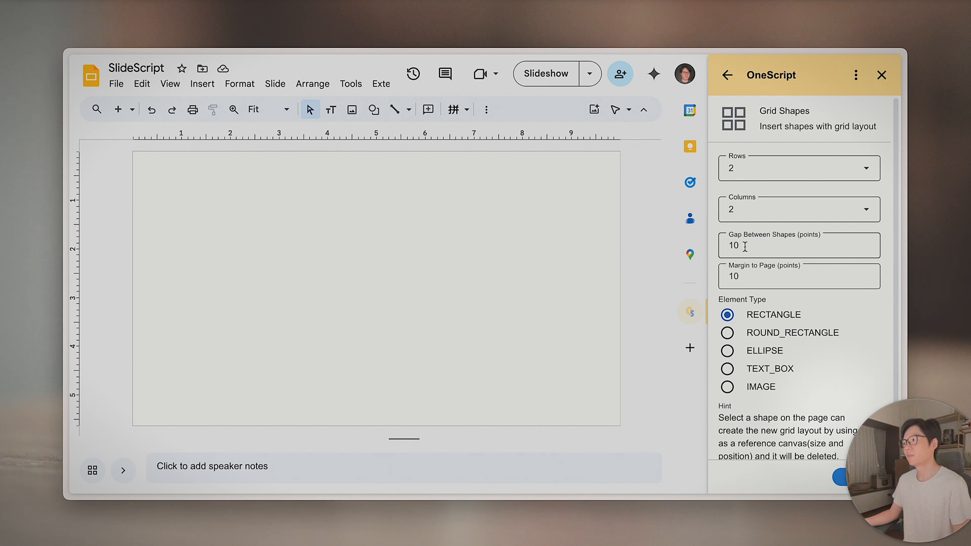
{"action": "left_click", "coordinate": [799, 245]}
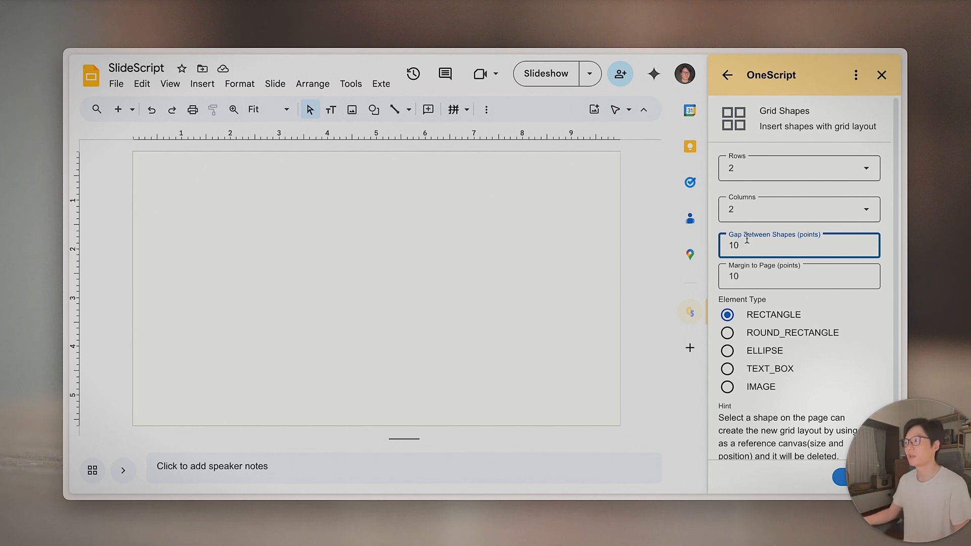
{"action": "left_click", "coordinate": [798, 276]}
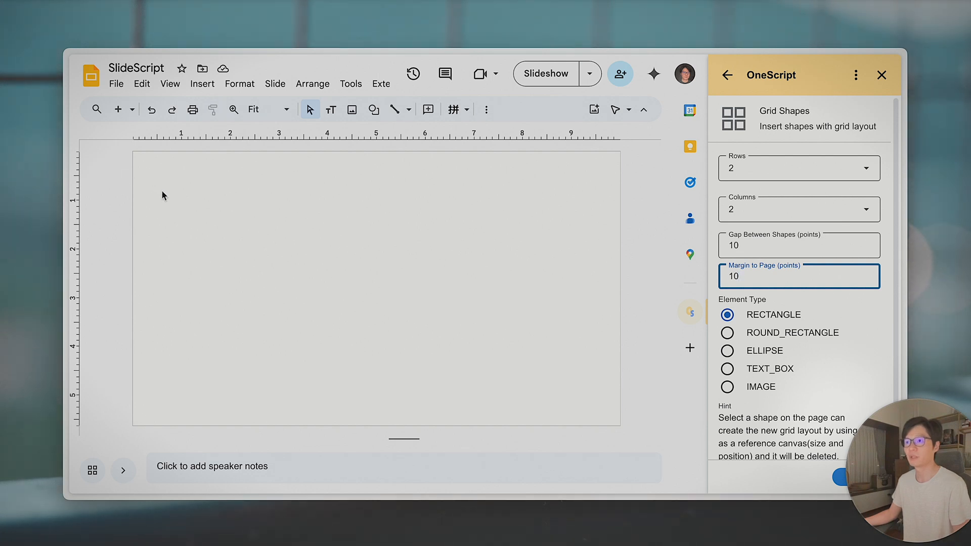
Step: Build a 2×2 grid of OS rectangles and subdivide the top-left cell into nested grids
{"action": "scroll", "scroll_direction": "down", "scroll_amount": 3}
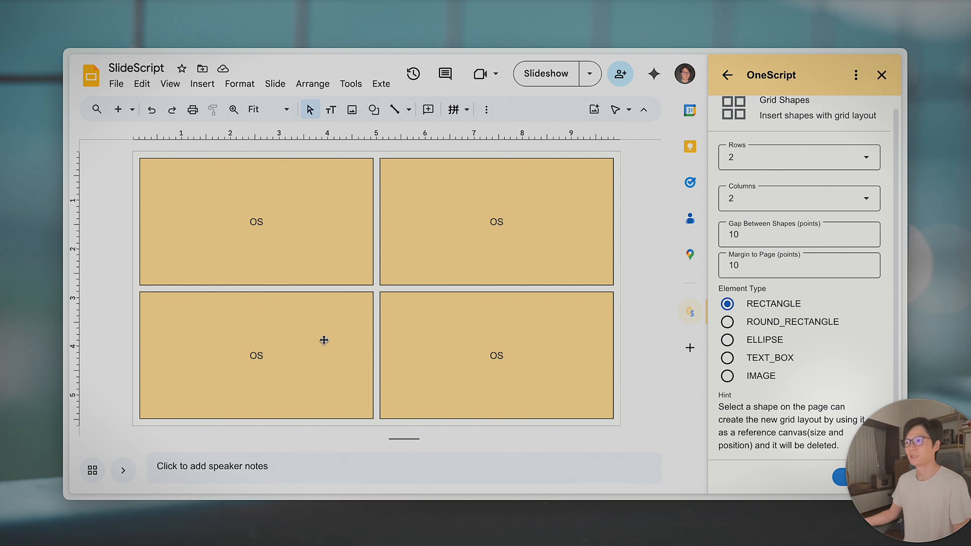
{"action": "mouse_move", "coordinate": [362, 249]}
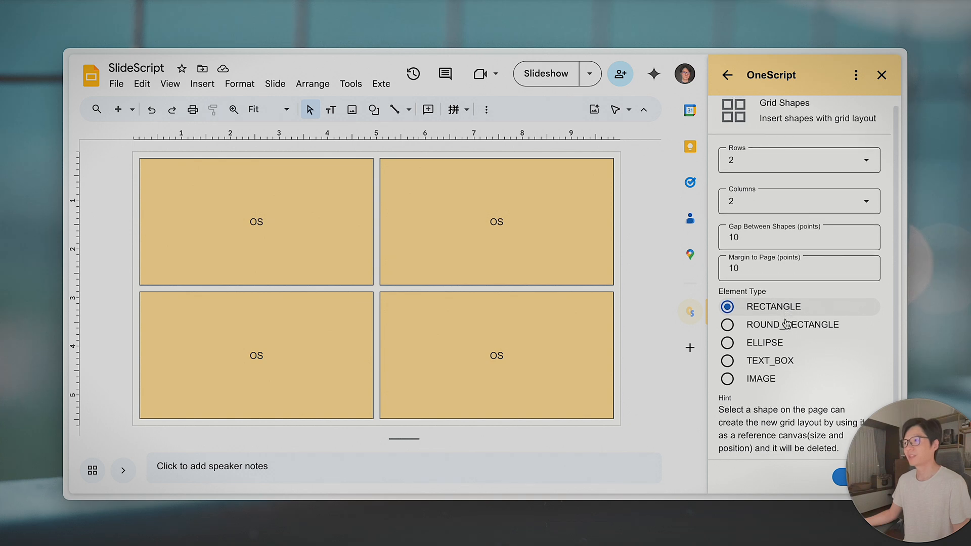
{"action": "left_click", "coordinate": [256, 222]}
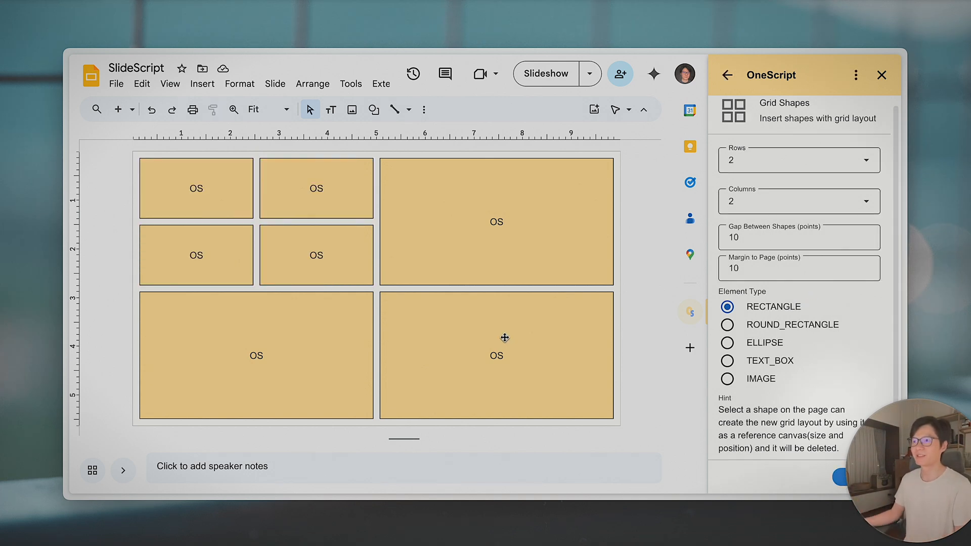
{"action": "left_click", "coordinate": [196, 188]}
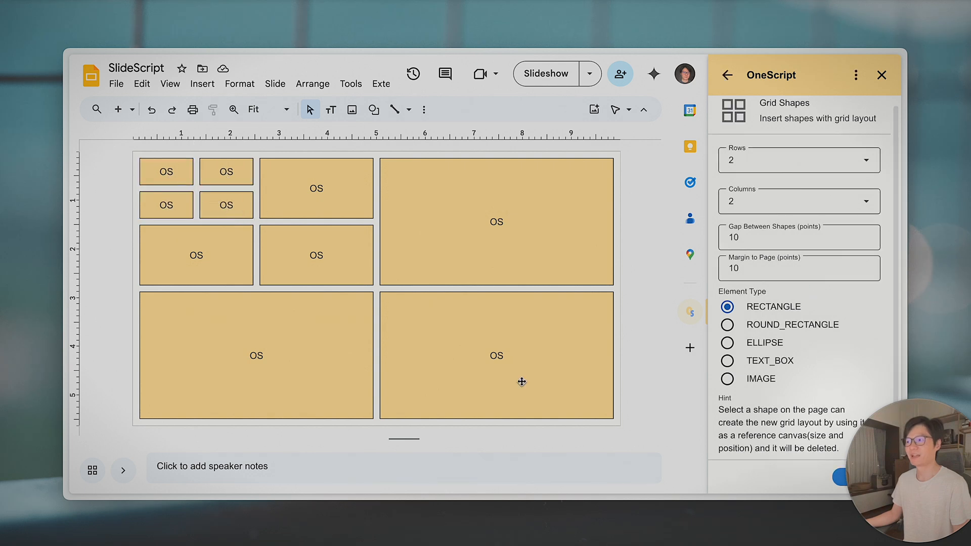
Step: Set Grid Shapes on the bottom-right rectangle to IMAGE elements in 1 row, 2 columns
{"action": "left_click", "coordinate": [495, 355]}
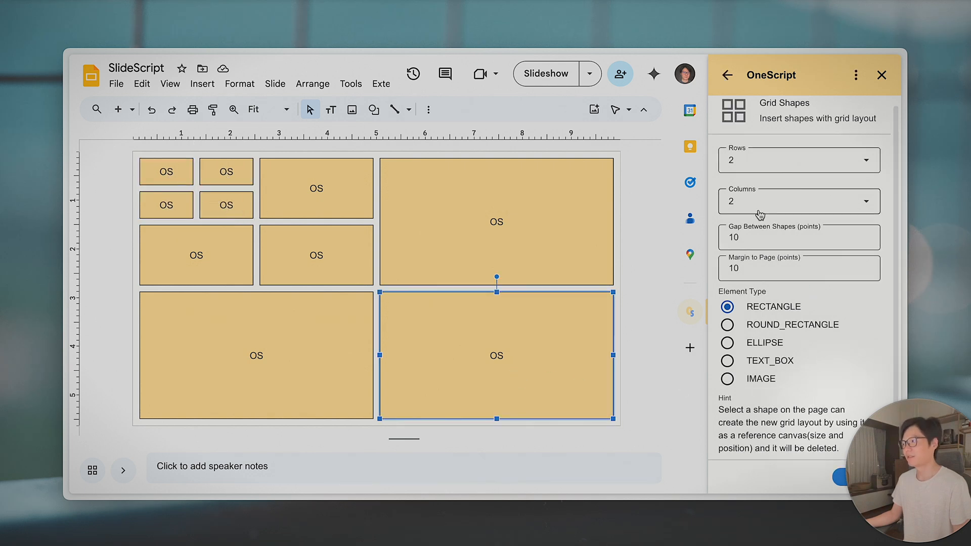
{"action": "left_click", "coordinate": [727, 378]}
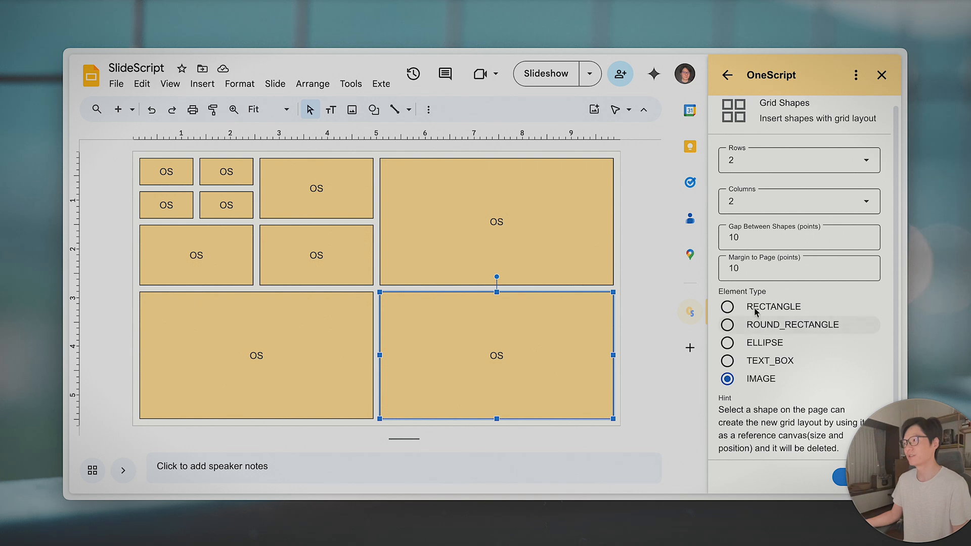
{"action": "mouse_move", "coordinate": [767, 197]}
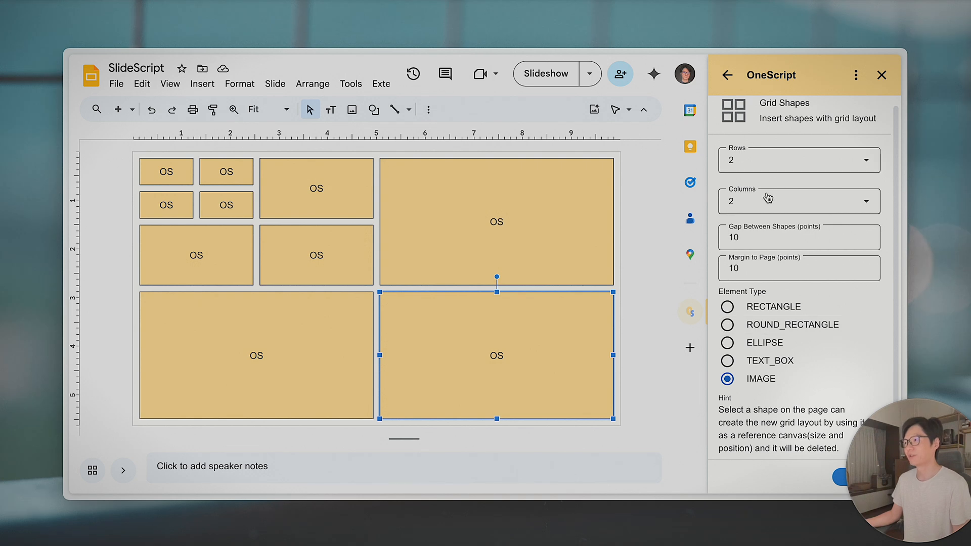
{"action": "left_click", "coordinate": [798, 160]}
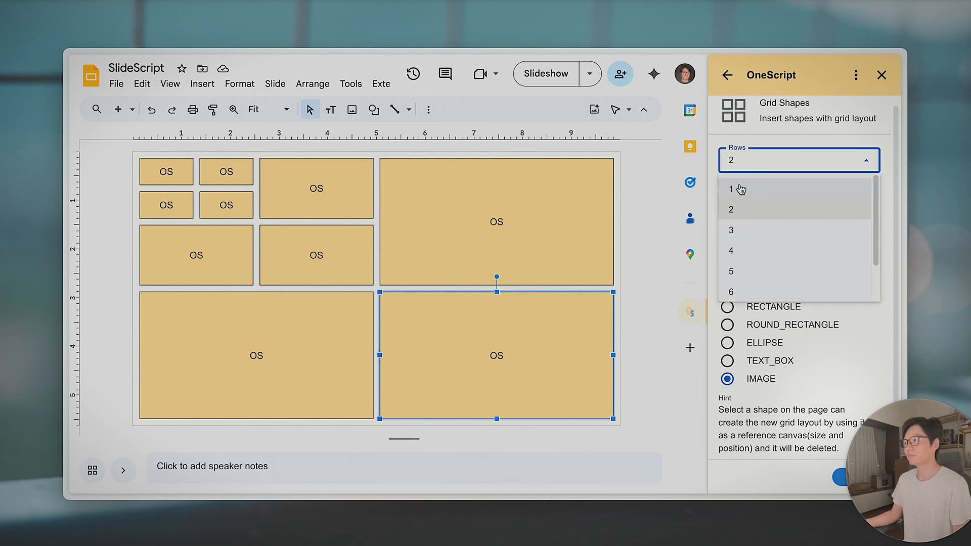
{"action": "left_click", "coordinate": [733, 189]}
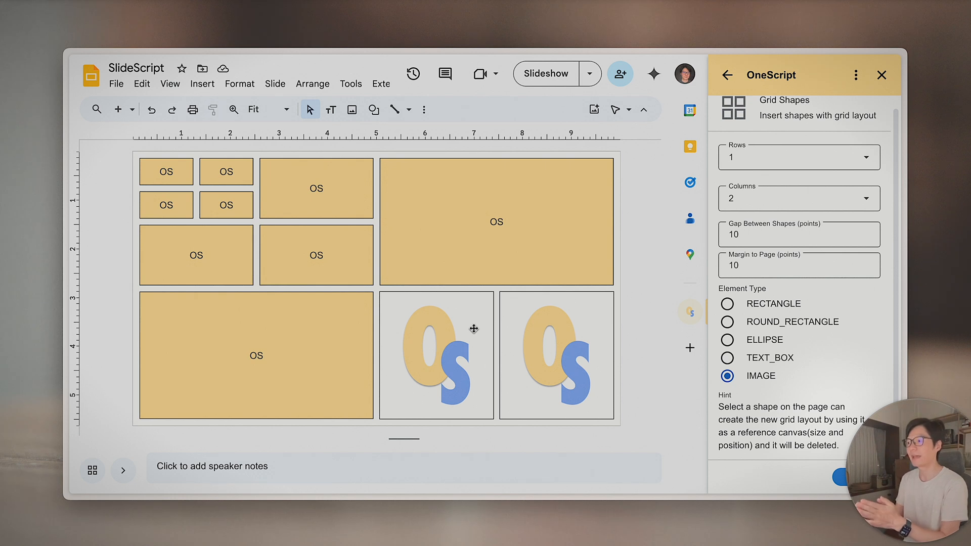
Step: Review the two inserted OS logo images and return to the OneScript feature list
{"action": "left_click", "coordinate": [437, 355]}
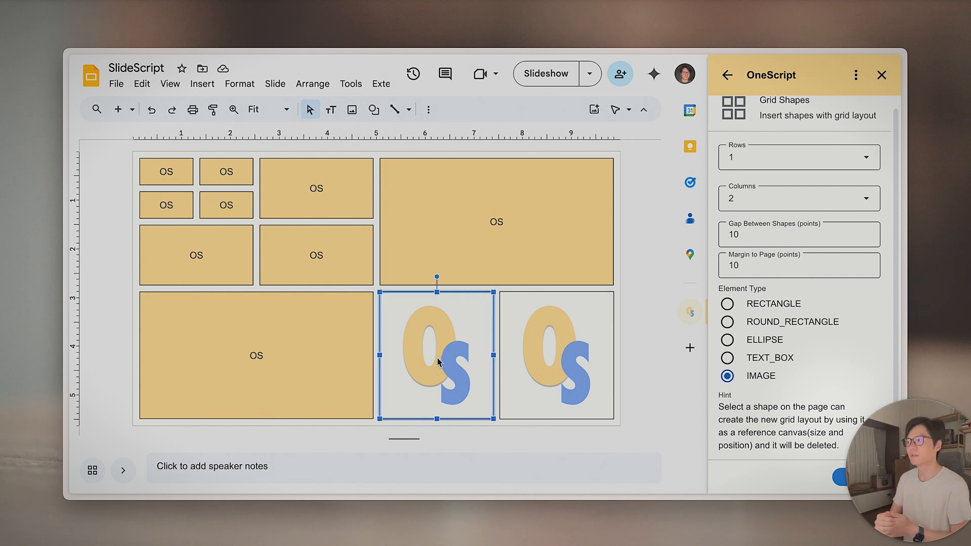
{"action": "left_click", "coordinate": [495, 221]}
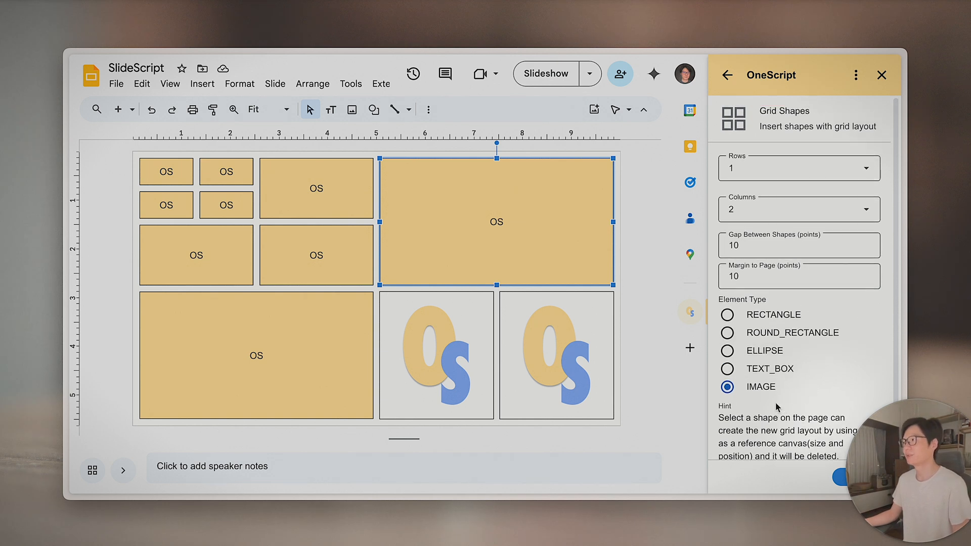
{"action": "left_click", "coordinate": [728, 75]}
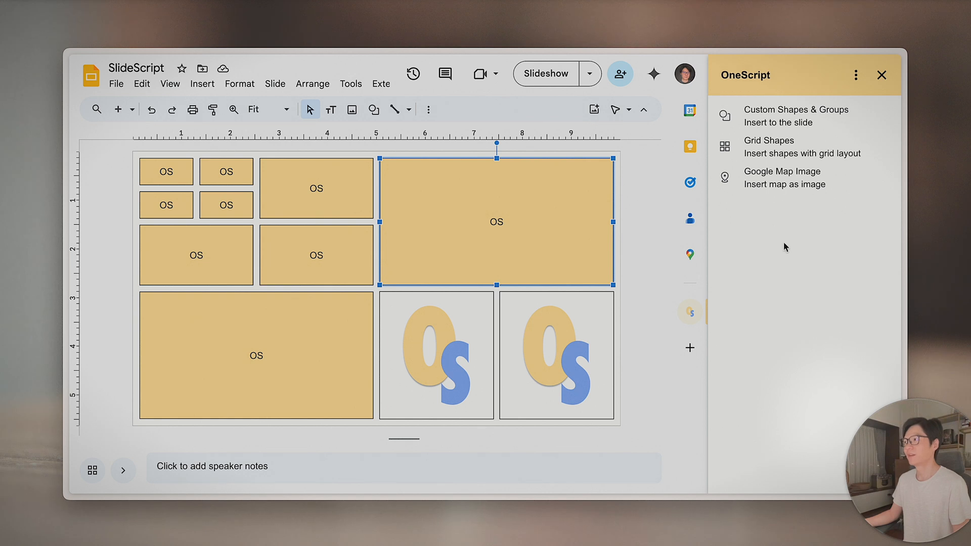
{"action": "mouse_move", "coordinate": [783, 239]}
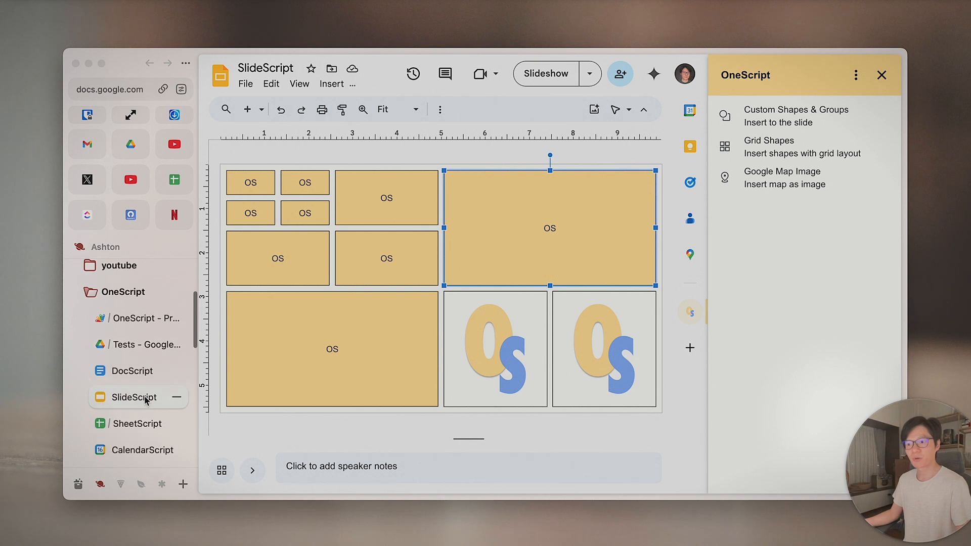
{"action": "mouse_move", "coordinate": [129, 431]}
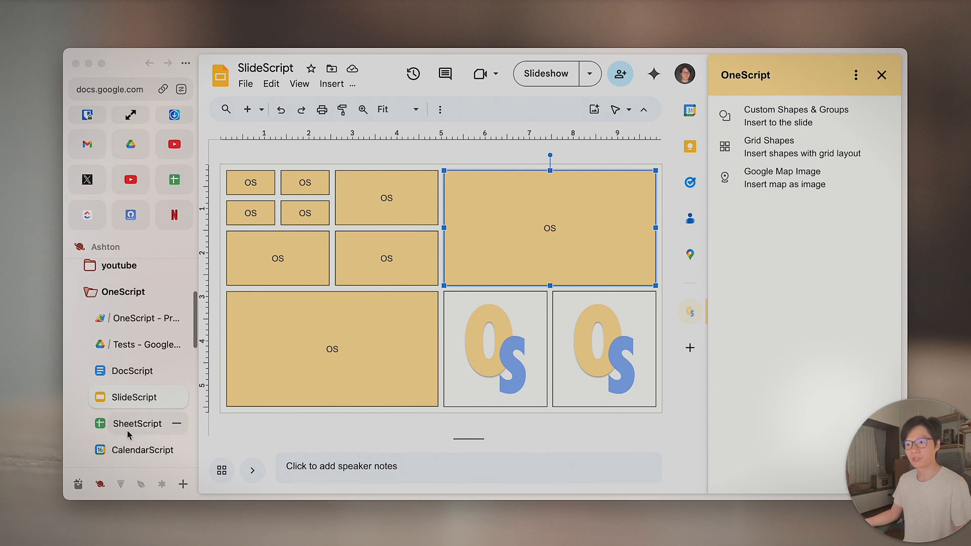
Step: Show the Google Map Image form in SheetScript, filled with a Central Park address
{"action": "left_click", "coordinate": [136, 423]}
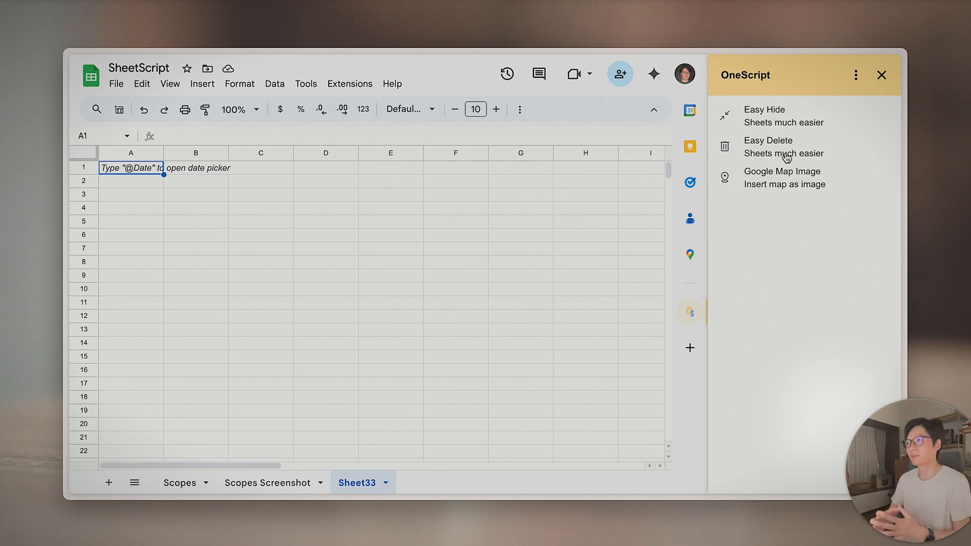
{"action": "mouse_move", "coordinate": [458, 417]}
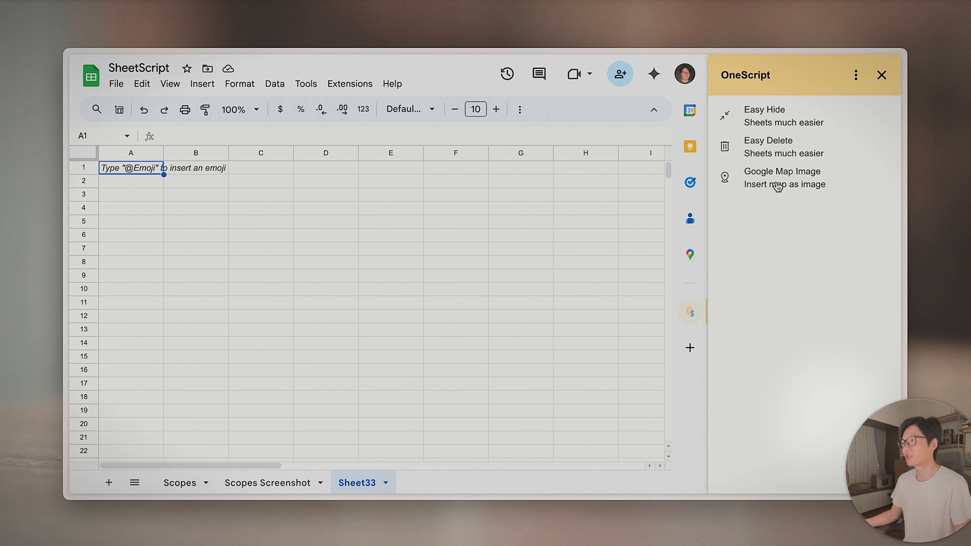
{"action": "left_click", "coordinate": [782, 178]}
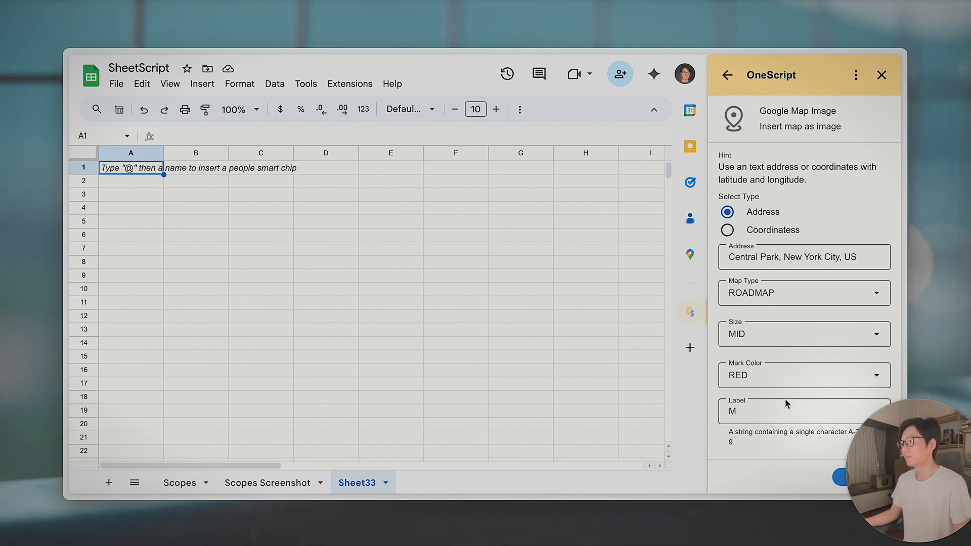
Step: Insert the Central Park roadmap image with red M marker at cell B3 of Sheet33
{"action": "left_click", "coordinate": [131, 178]}
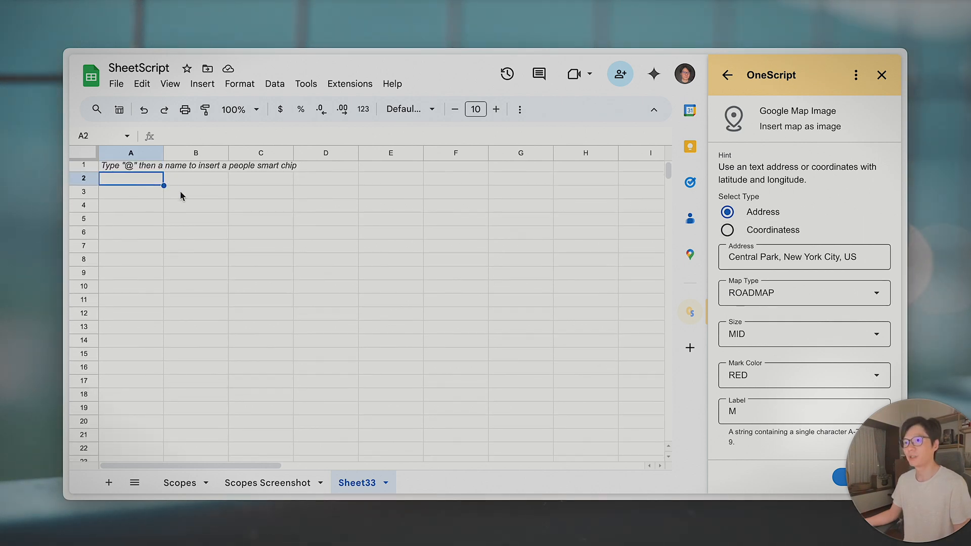
{"action": "left_click", "coordinate": [196, 194]}
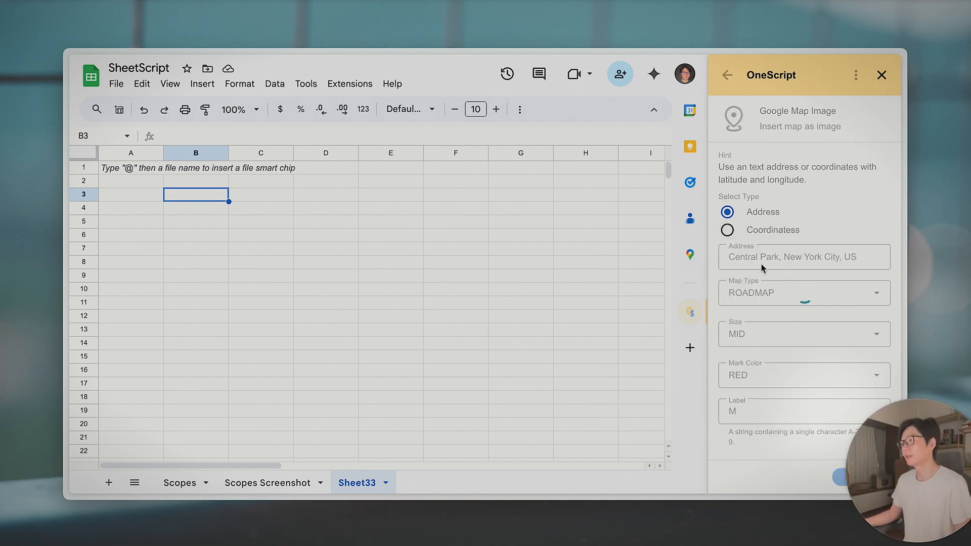
{"action": "left_click", "coordinate": [724, 75]}
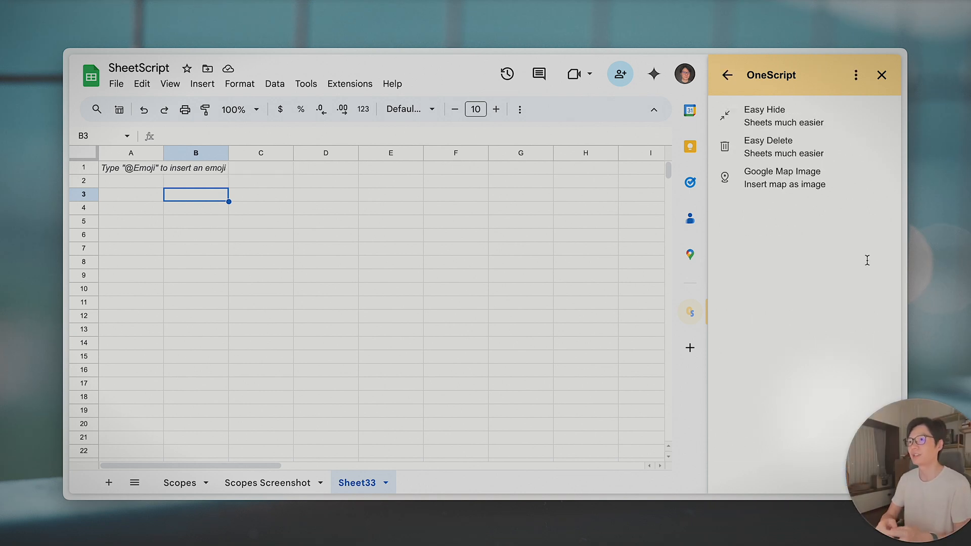
{"action": "left_click", "coordinate": [781, 178]}
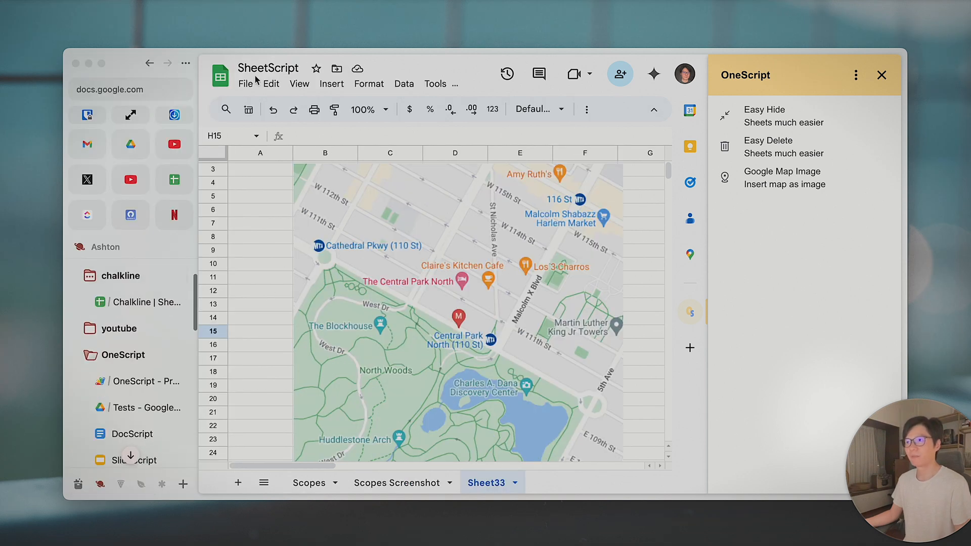
{"action": "scroll", "scroll_direction": "down", "scroll_amount": 3}
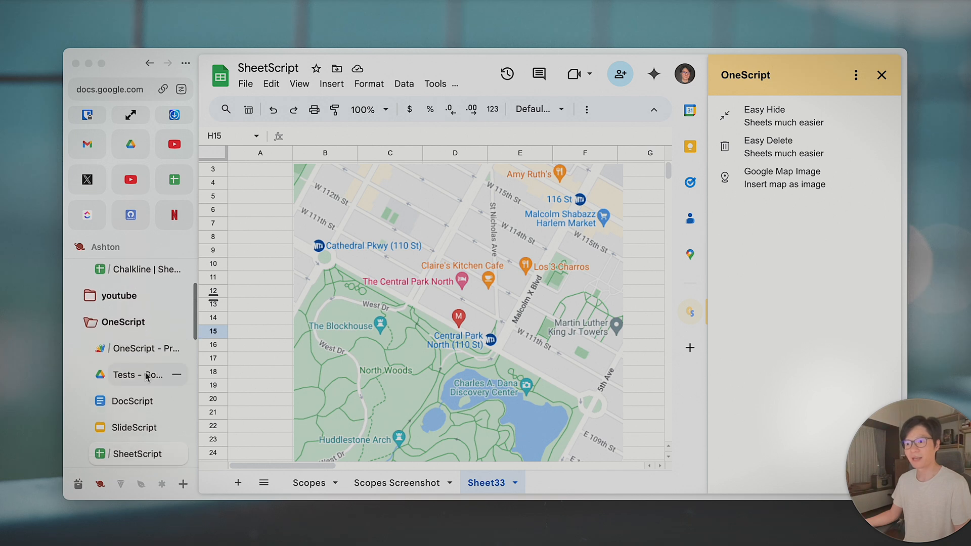
Step: Show OneScript's Easy Repeat form in the CalendarScript calendar
{"action": "left_click", "coordinate": [138, 449]}
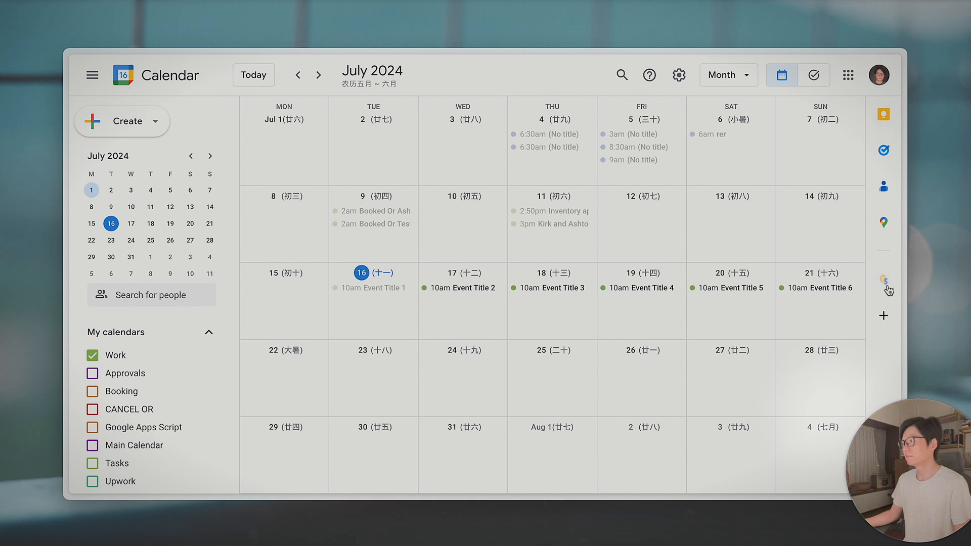
{"action": "left_click", "coordinate": [883, 281]}
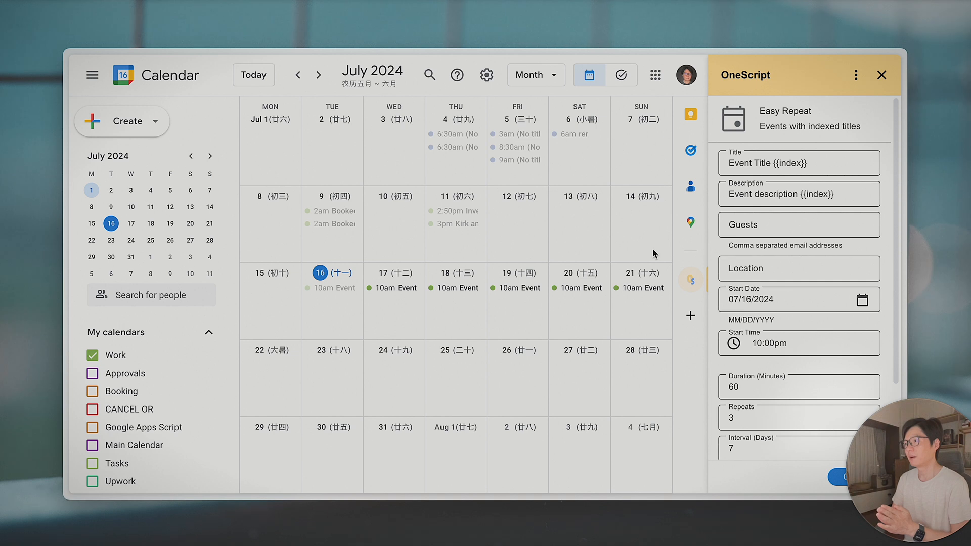
Step: Draft a non-repeating quick event on July 23, then discard it unsaved
{"action": "left_click", "coordinate": [330, 365]}
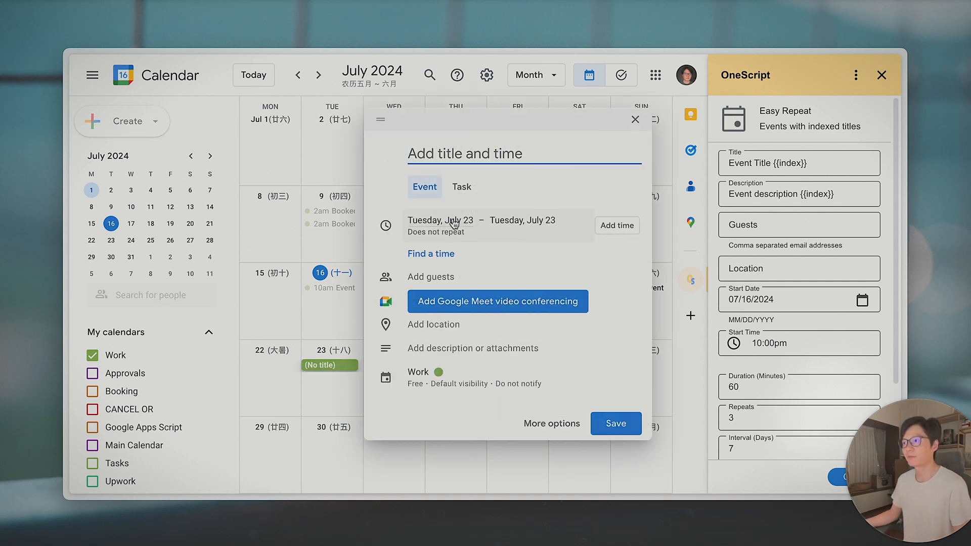
{"action": "left_click", "coordinate": [441, 221]}
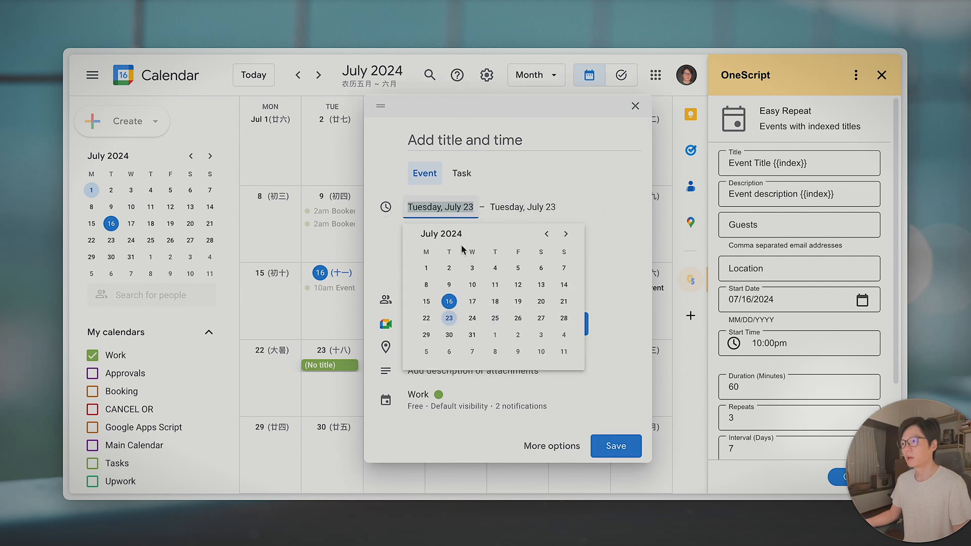
{"action": "left_click", "coordinate": [442, 253]}
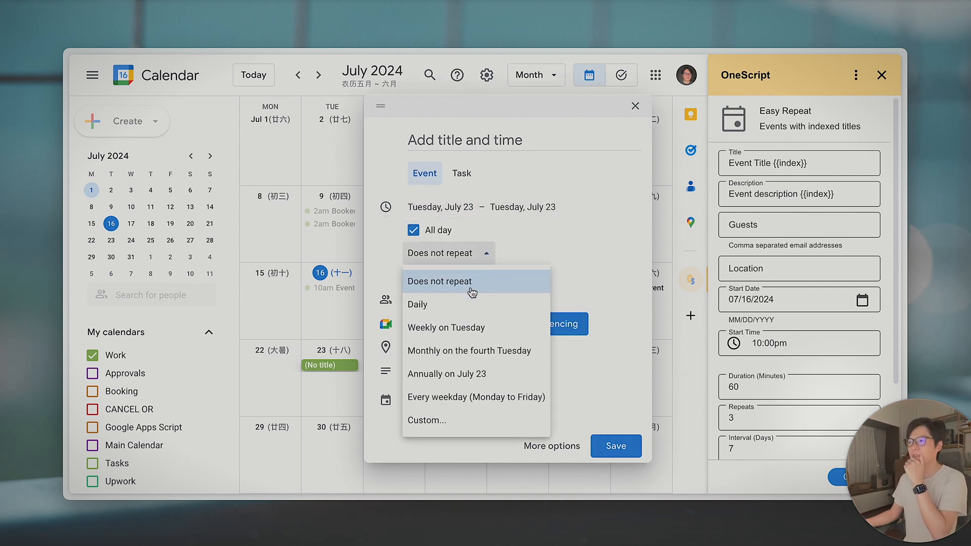
{"action": "left_click", "coordinate": [438, 281]}
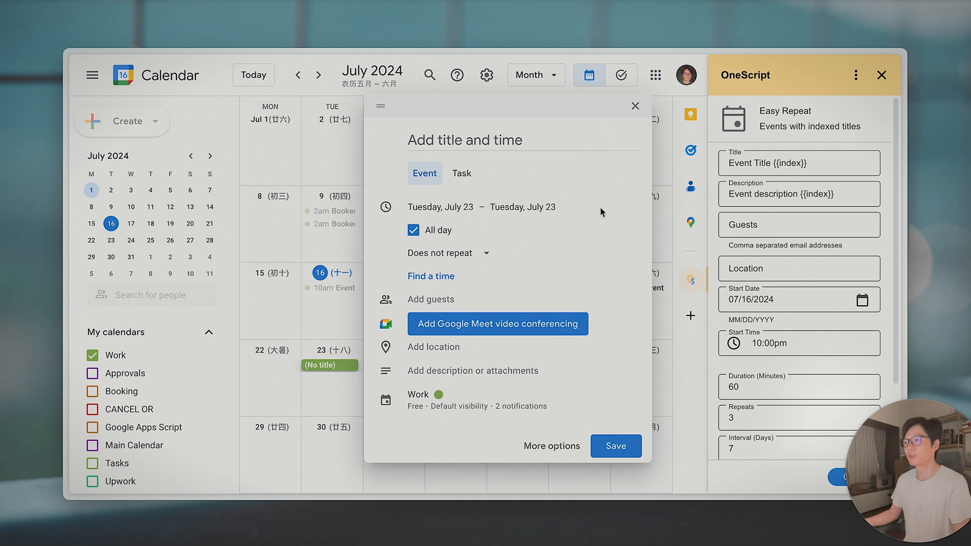
{"action": "mouse_move", "coordinate": [635, 106]}
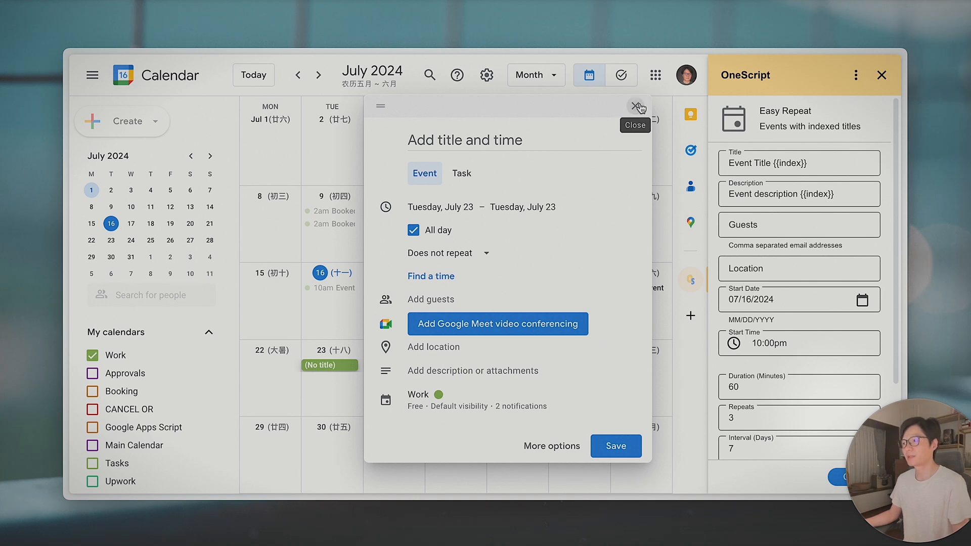
{"action": "left_click", "coordinate": [639, 107]}
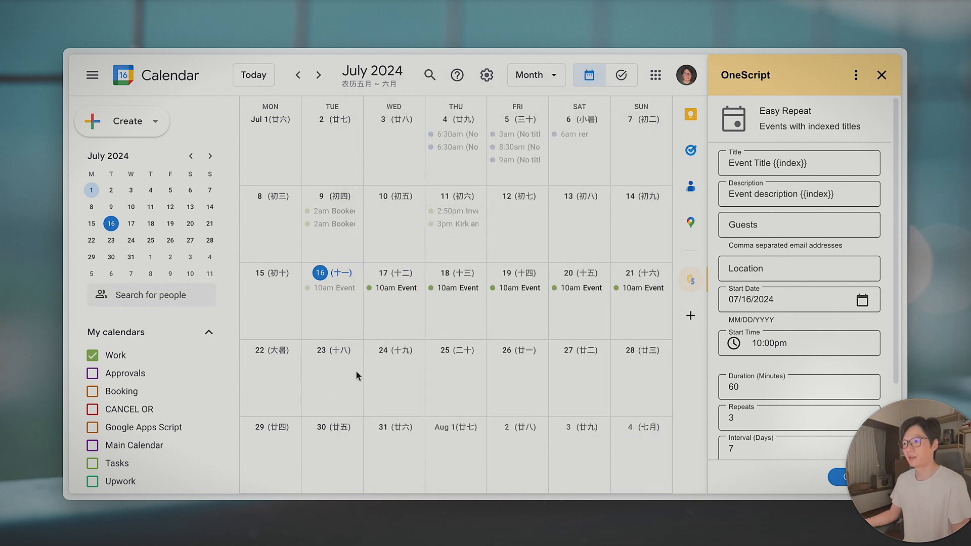
{"action": "left_click", "coordinate": [799, 163]}
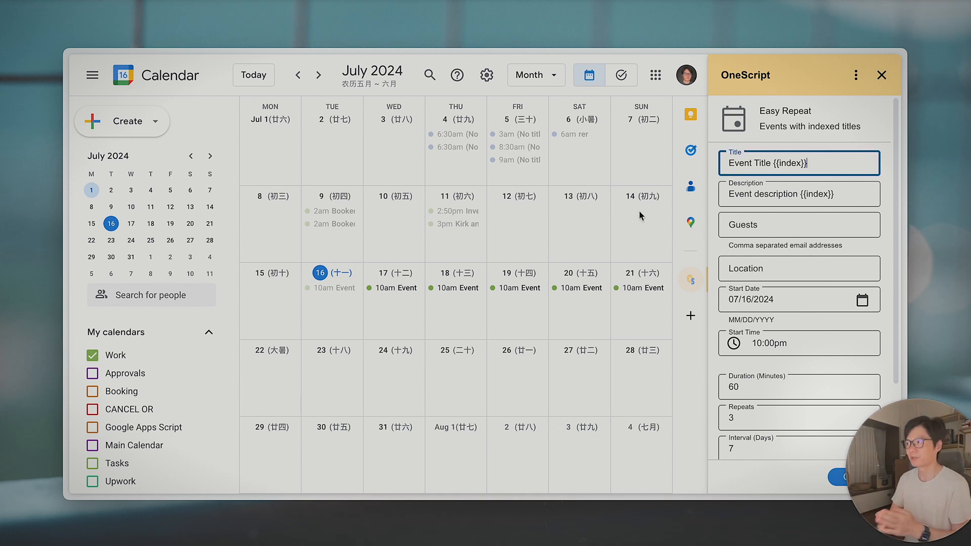
{"action": "scroll", "scroll_direction": "down", "scroll_amount": 3}
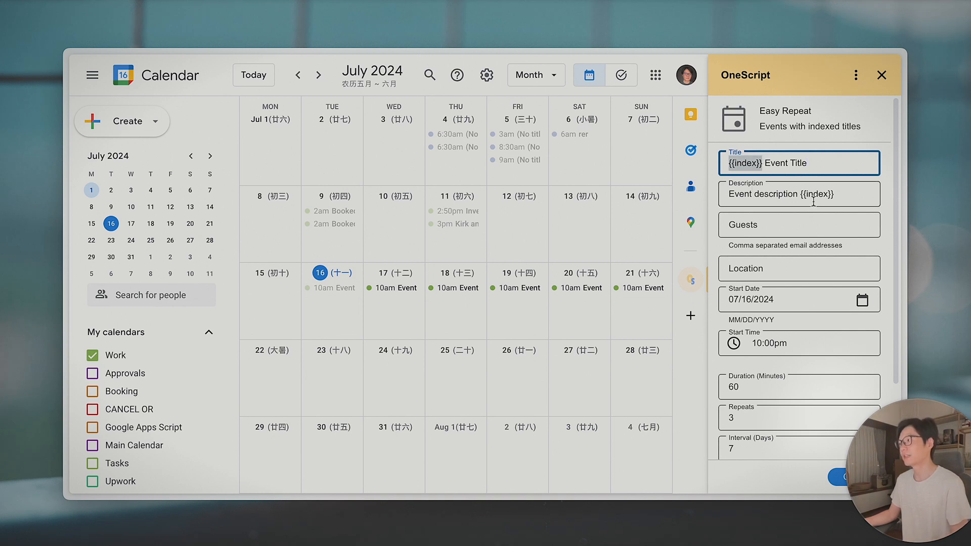
{"action": "left_click", "coordinate": [798, 195]}
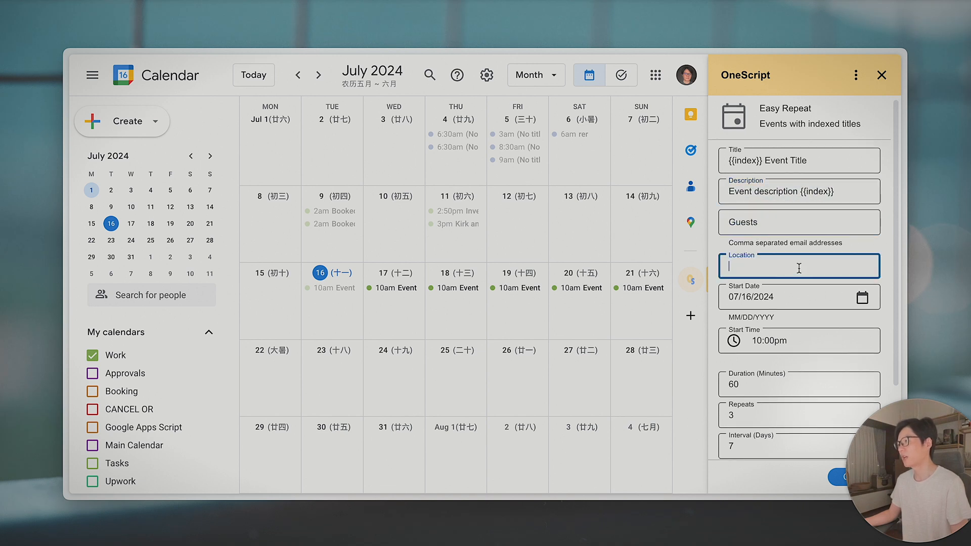
{"action": "left_click", "coordinate": [799, 221]}
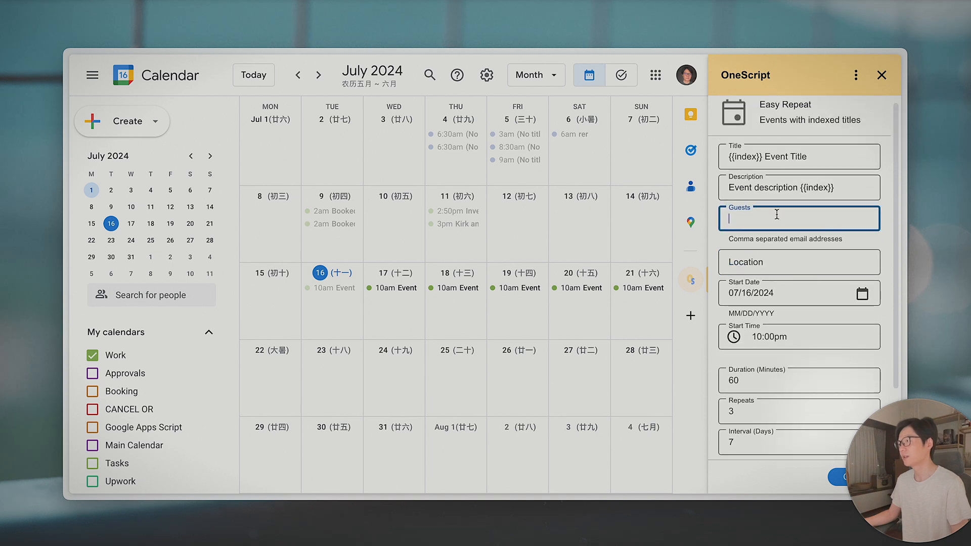
{"action": "scroll", "scroll_direction": "down", "scroll_amount": 3}
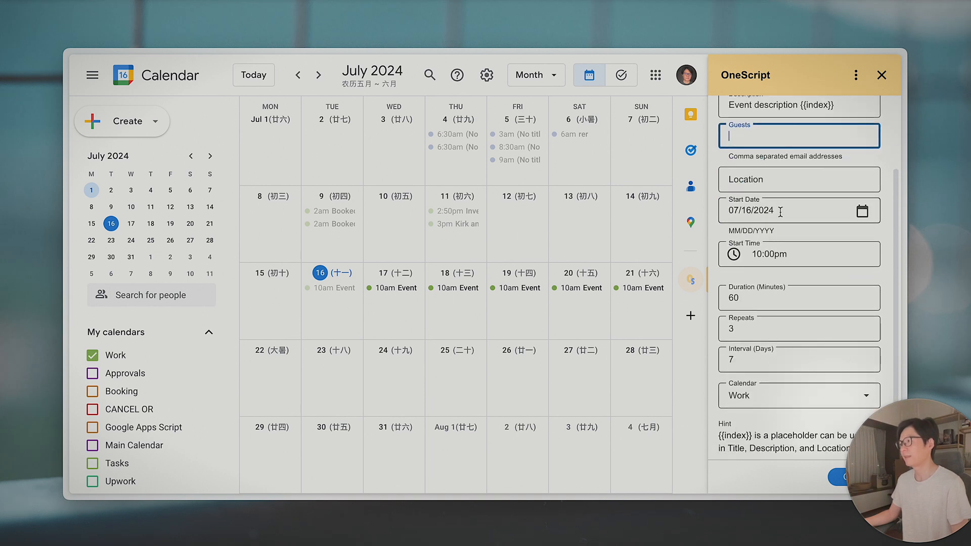
{"action": "left_click", "coordinate": [798, 253]}
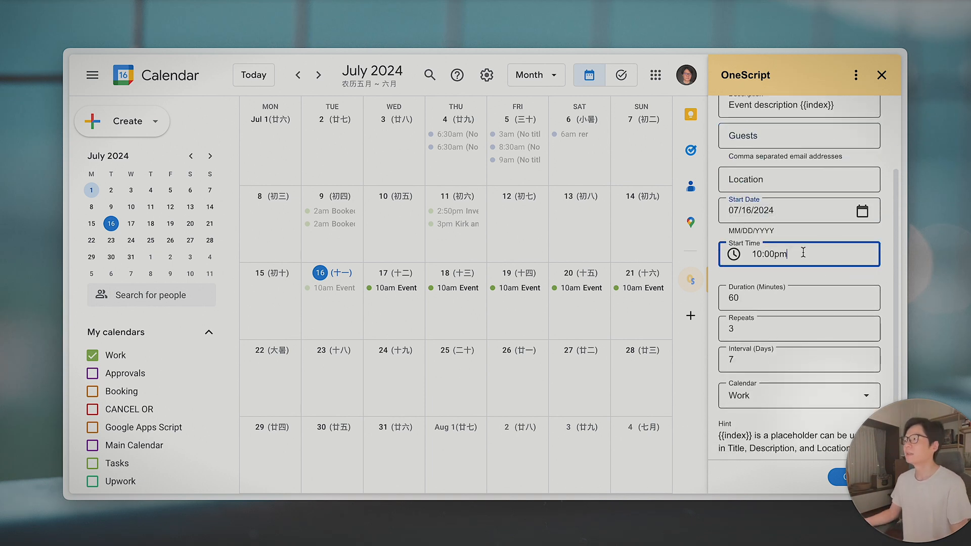
{"action": "left_click", "coordinate": [798, 253]}
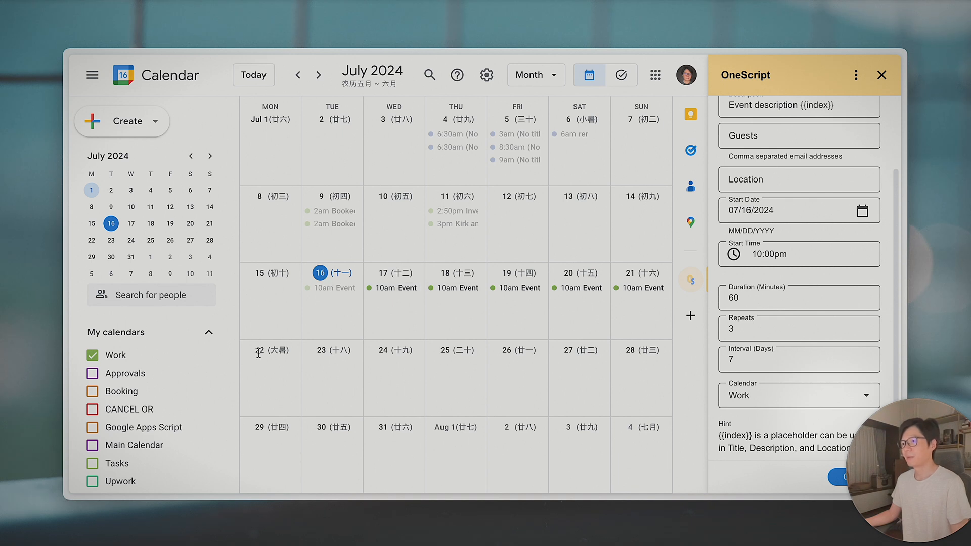
{"action": "mouse_move", "coordinate": [791, 215]}
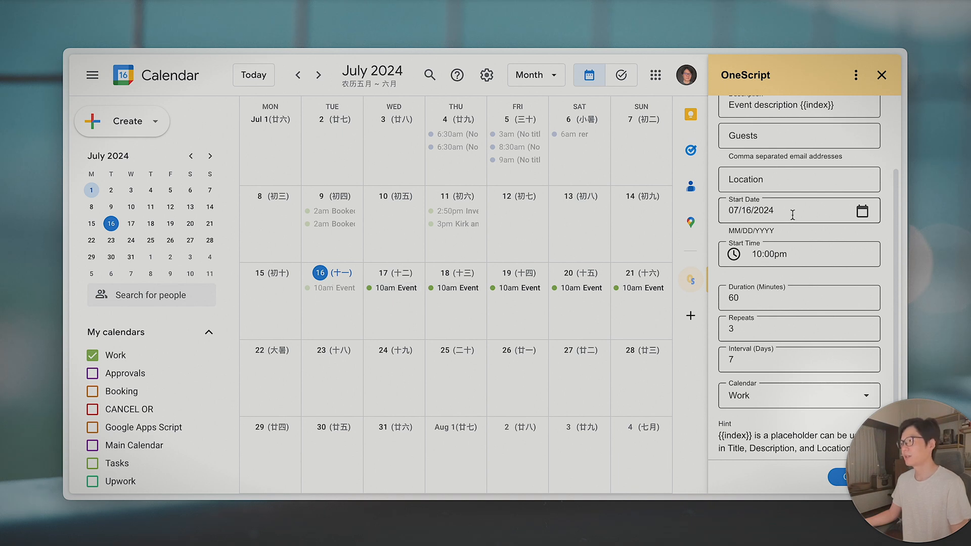
Step: Start the events on July 22, 2024 with 7 repeats at a 1-day interval
{"action": "left_click", "coordinate": [793, 211]}
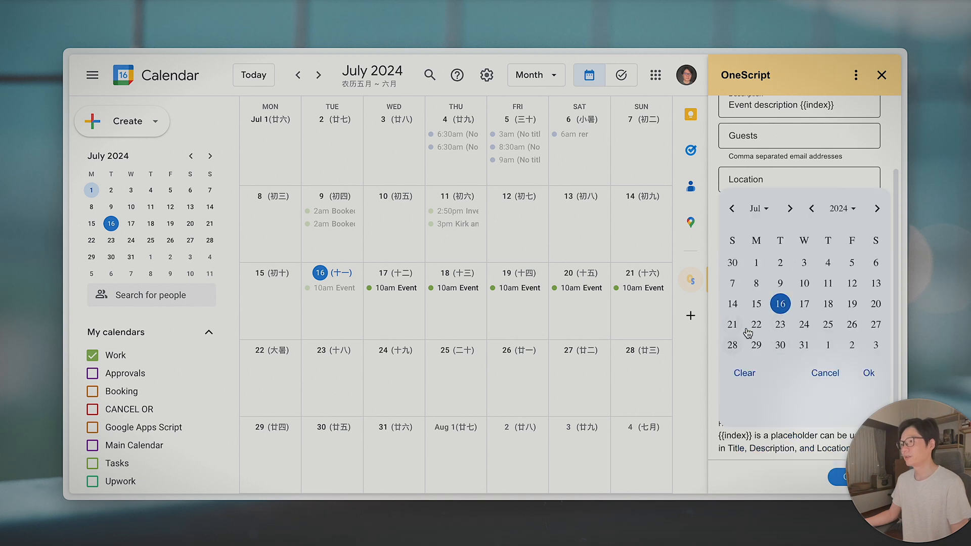
{"action": "left_click", "coordinate": [757, 325]}
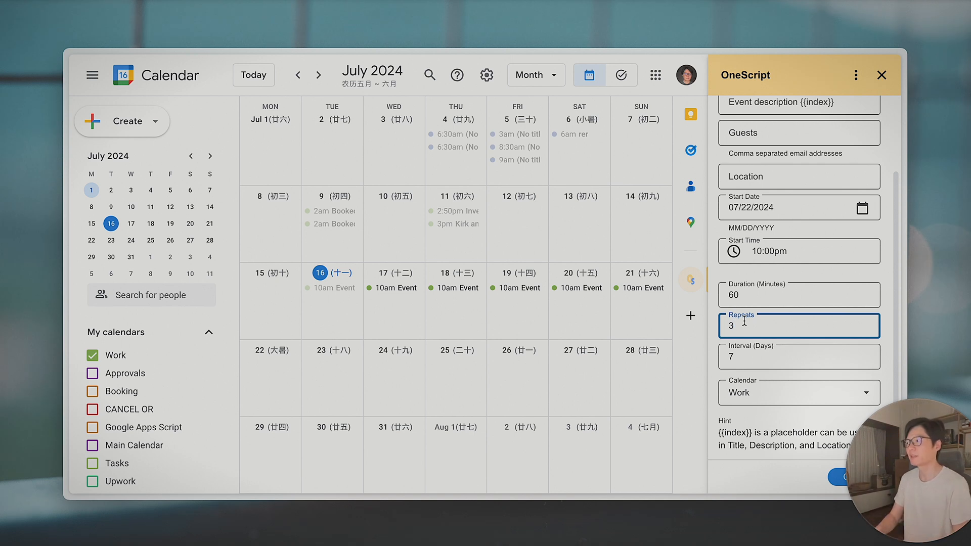
{"action": "type", "text": "7"}
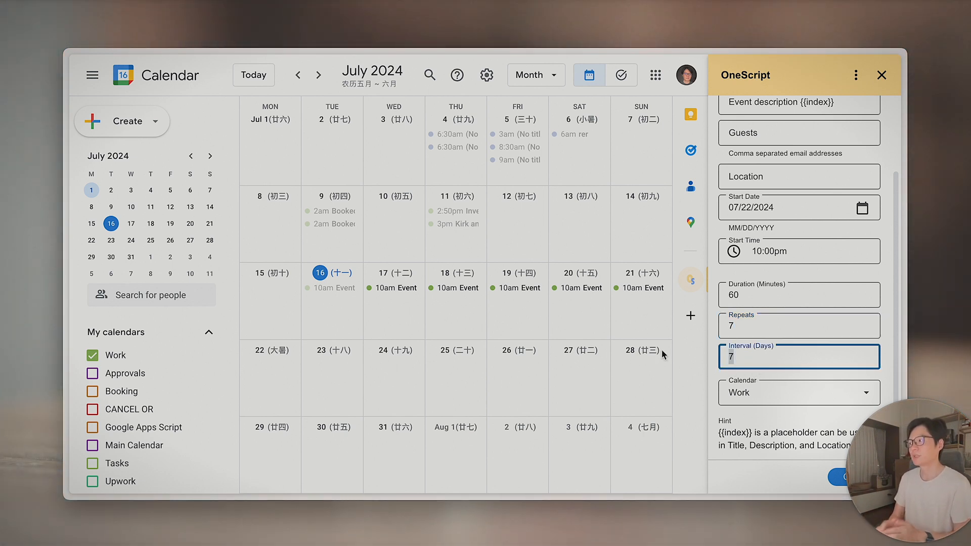
{"action": "type", "text": "1"}
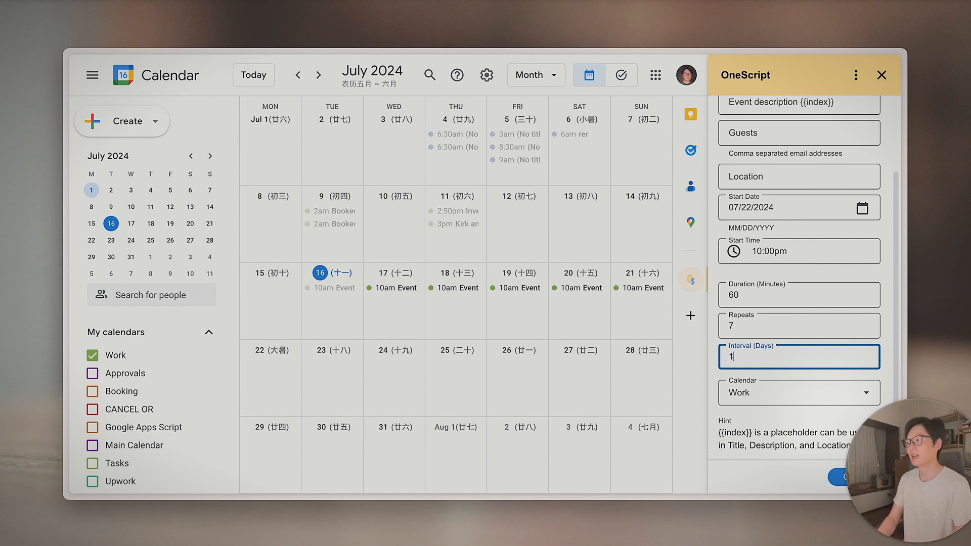
{"action": "mouse_move", "coordinate": [286, 376]}
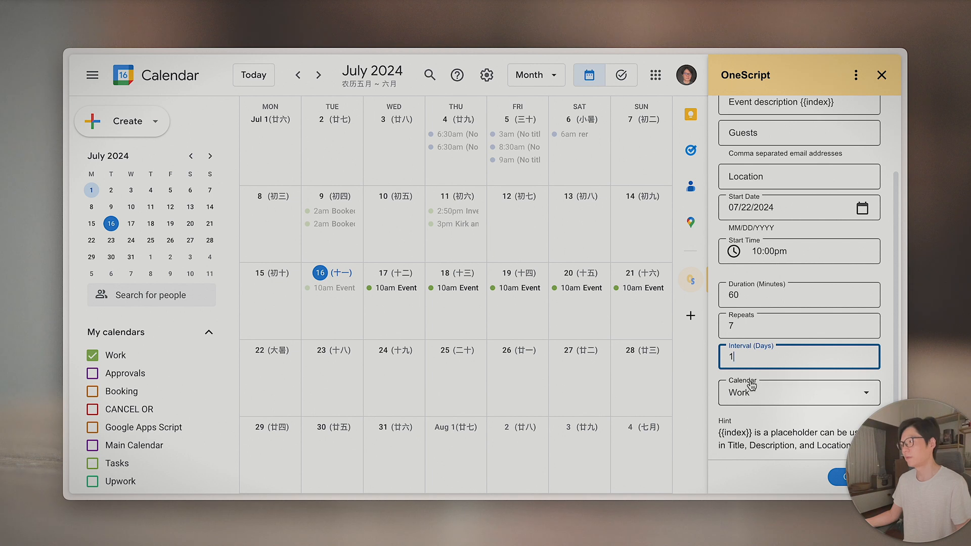
Step: Keep Work as the target calendar for the events
{"action": "left_click", "coordinate": [798, 393]}
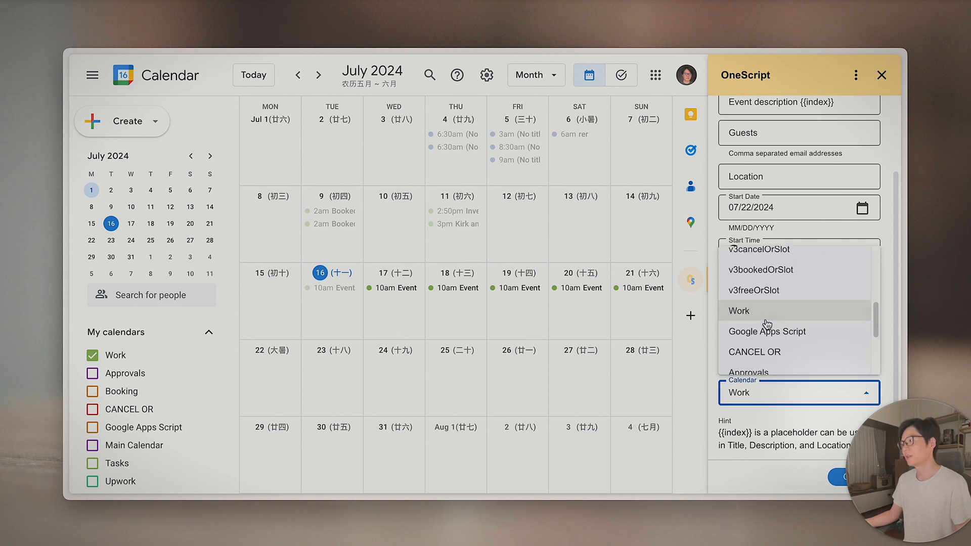
{"action": "left_click", "coordinate": [738, 311]}
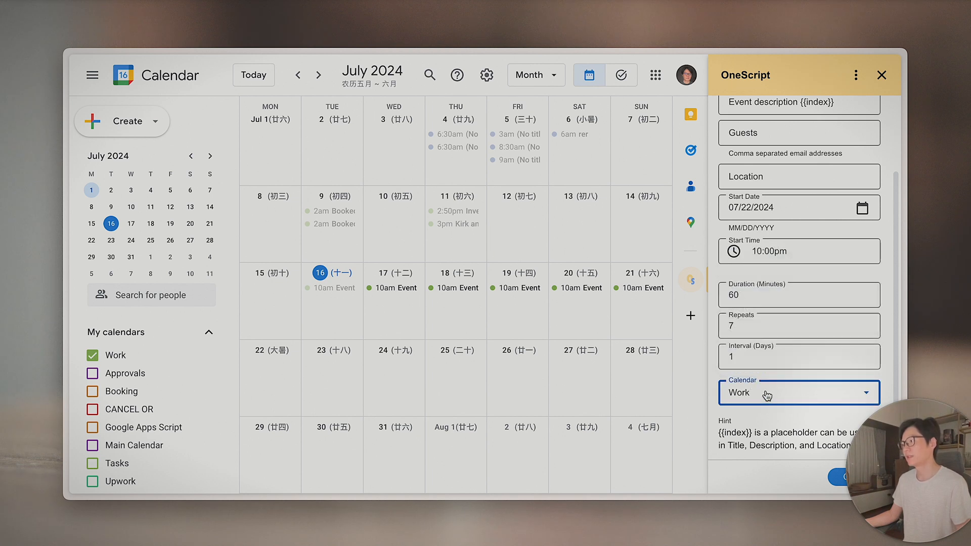
{"action": "left_click", "coordinate": [799, 392]}
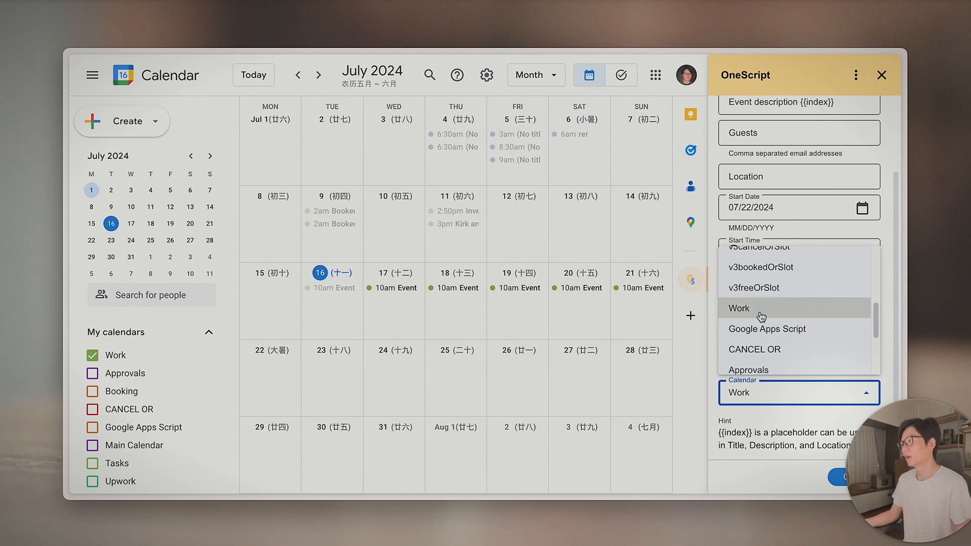
{"action": "left_click", "coordinate": [738, 308]}
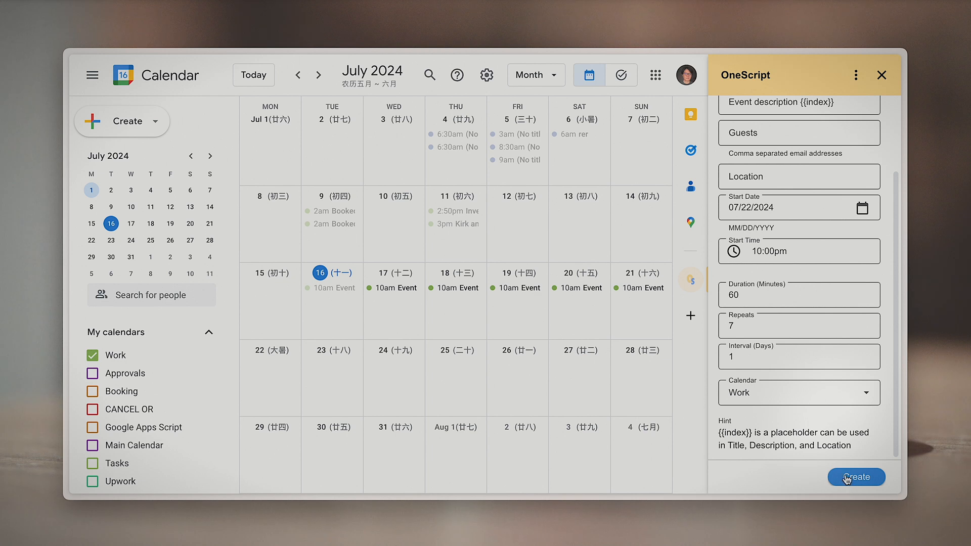
Step: Create the seven events and show the week of July 22 in Week view
{"action": "left_click", "coordinate": [855, 476]}
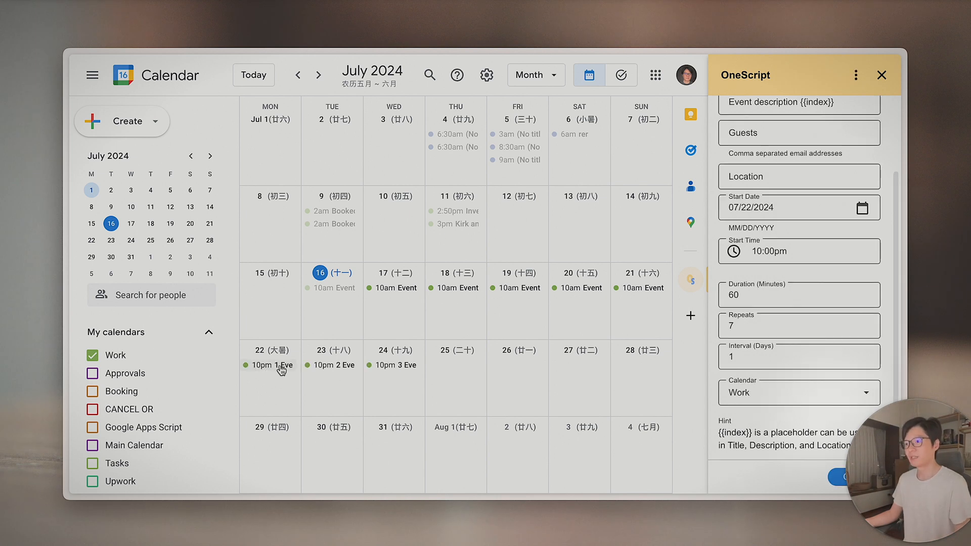
{"action": "left_click", "coordinate": [531, 75]}
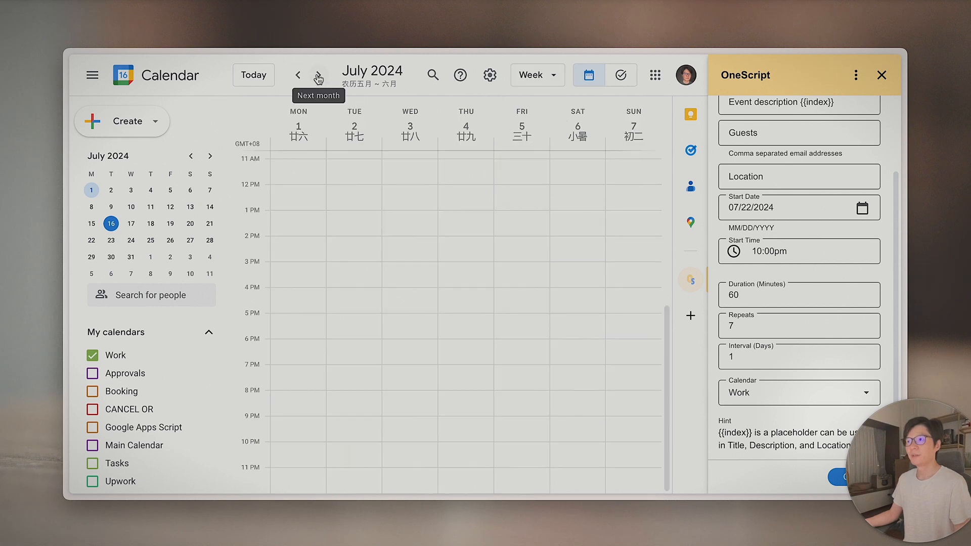
{"action": "left_click", "coordinate": [319, 75]}
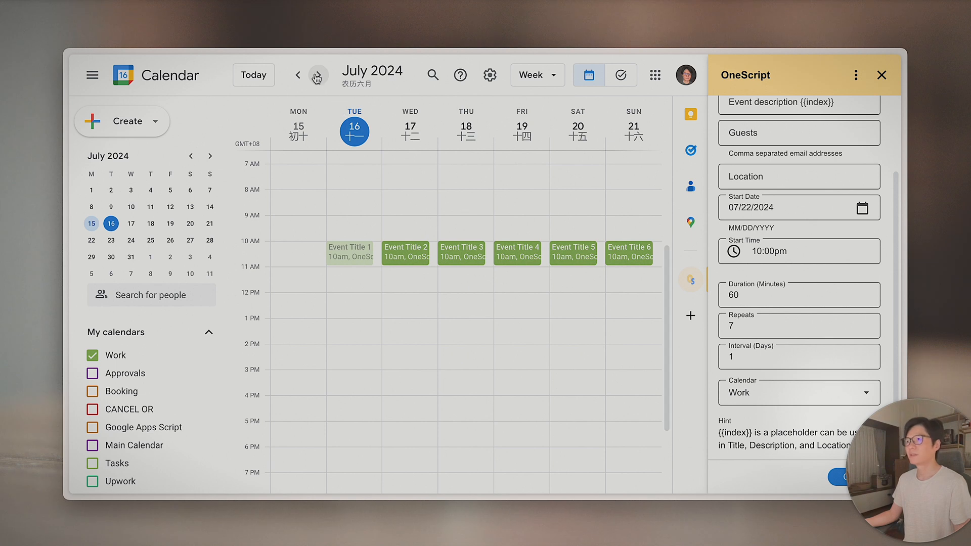
{"action": "left_click", "coordinate": [317, 75]}
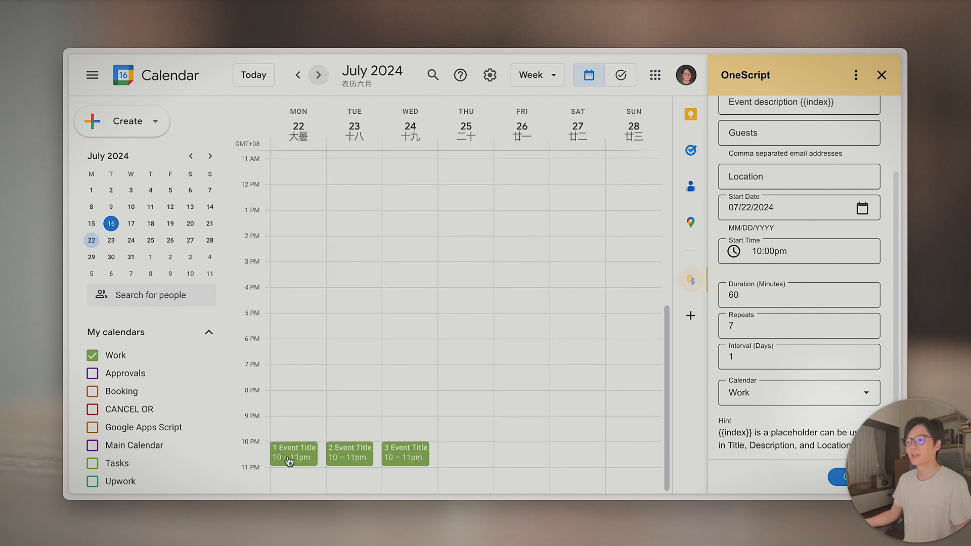
Step: Check 1 Event Title's details and its indexed description
{"action": "left_click", "coordinate": [294, 452]}
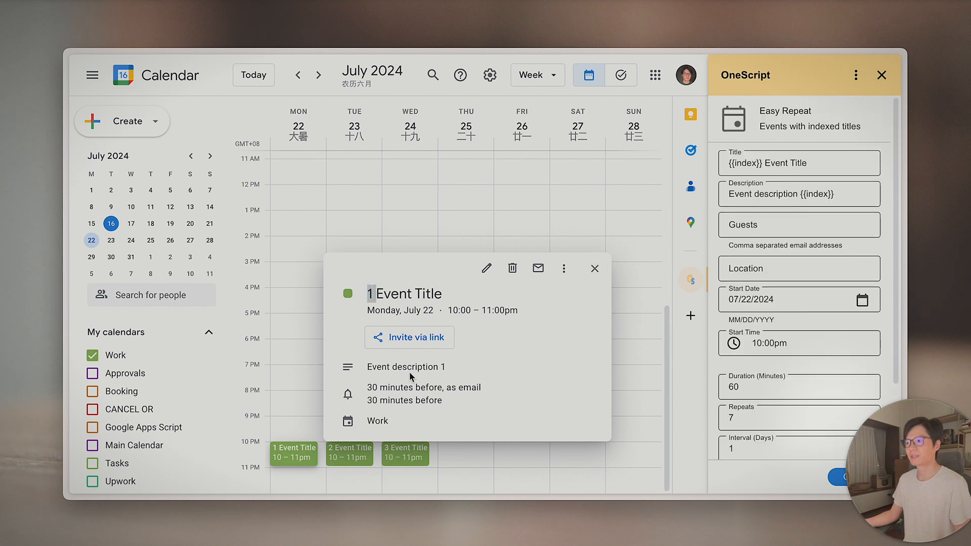
{"action": "left_click", "coordinate": [844, 477]}
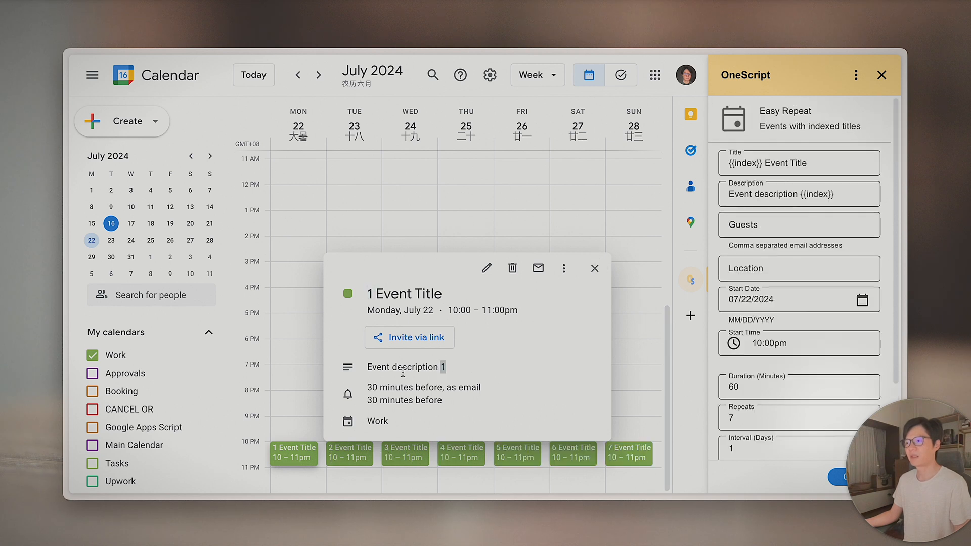
{"action": "left_click", "coordinate": [594, 268]}
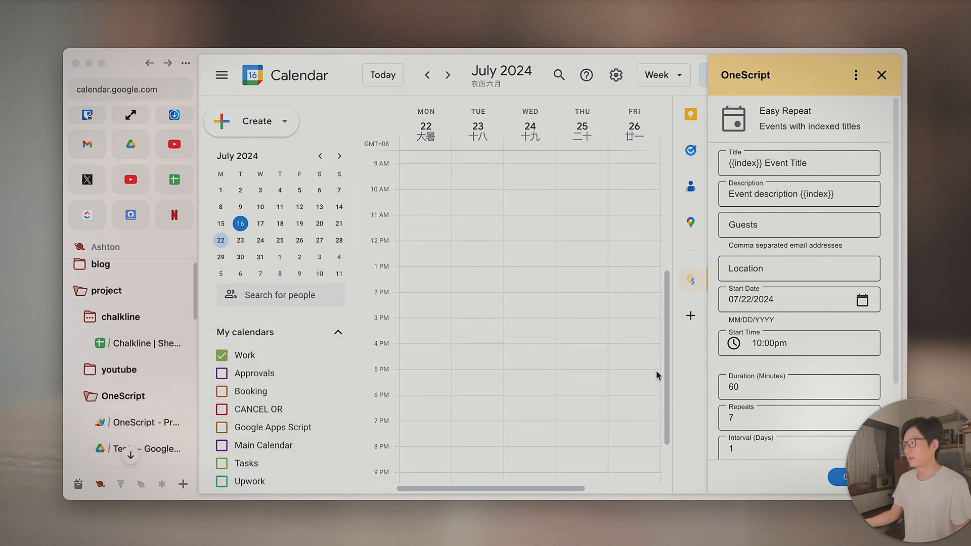
{"action": "scroll", "scroll_direction": "down", "scroll_amount": 3}
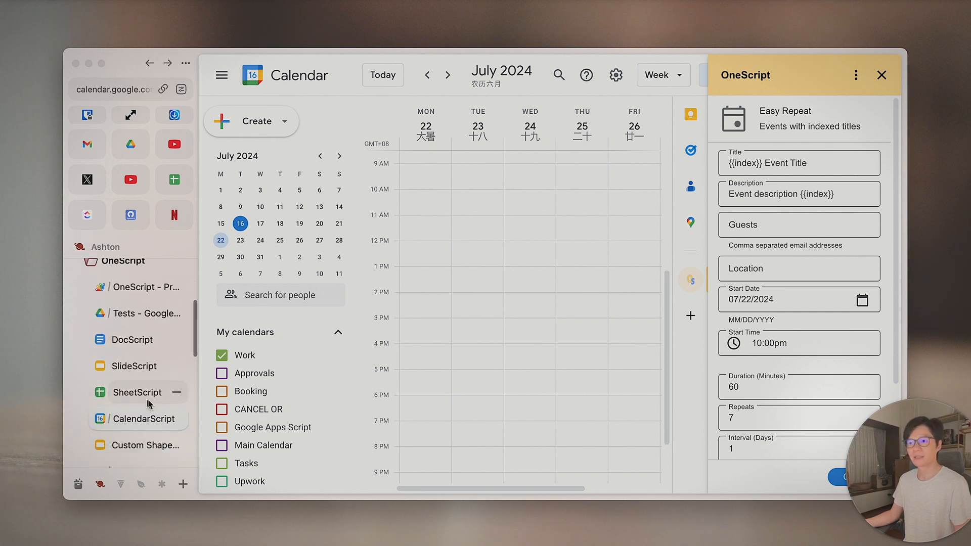